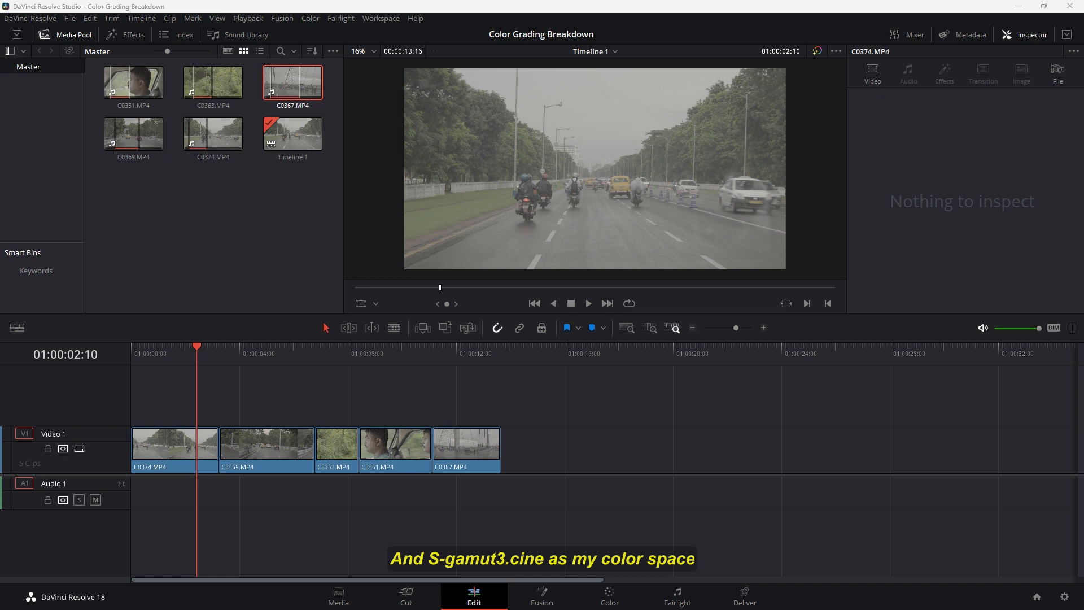
mouse_move(462, 7)
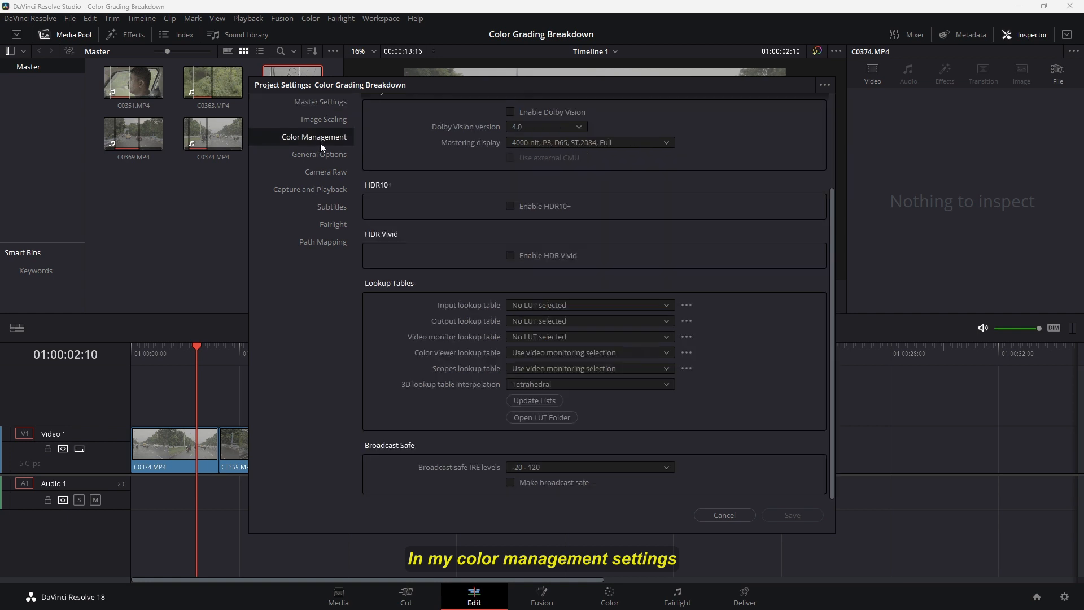
Close the project settings and return to the Phantom LUTs page in Chrome
scroll(up, 3)
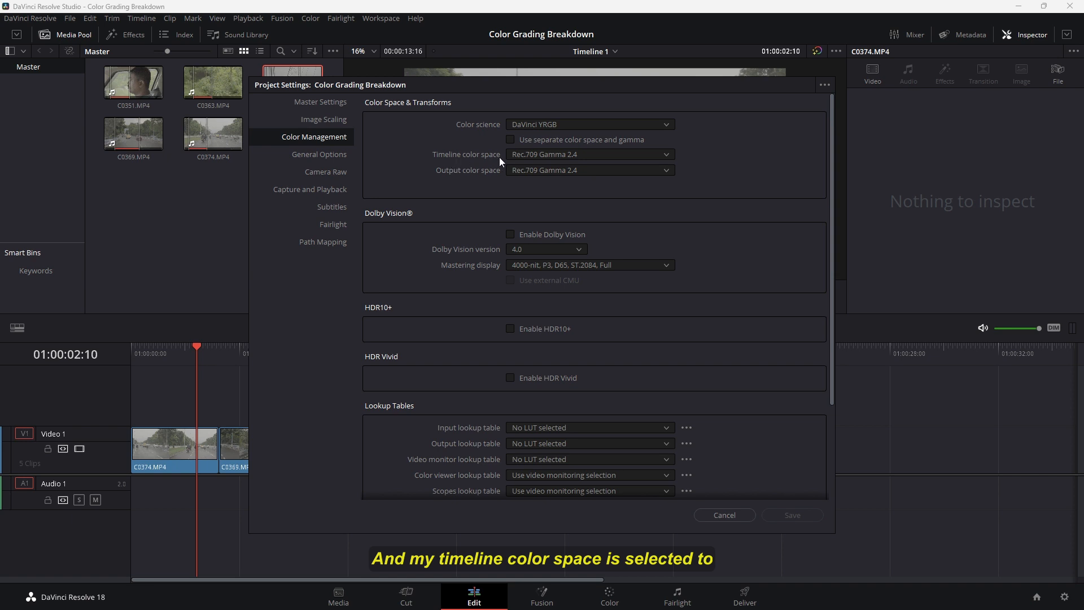
mouse_move(561, 162)
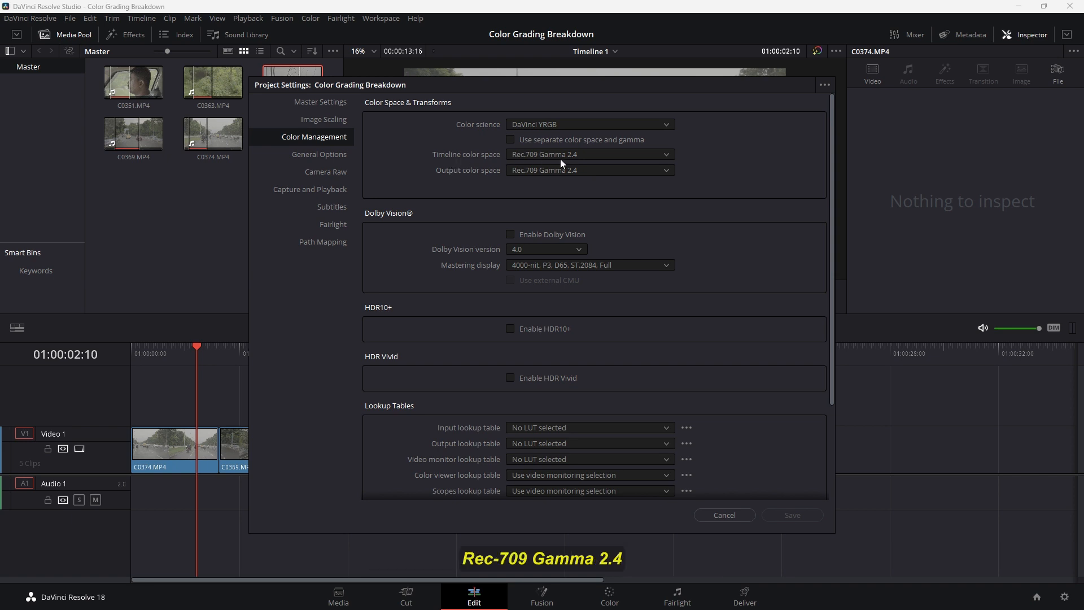
scroll(down, 3)
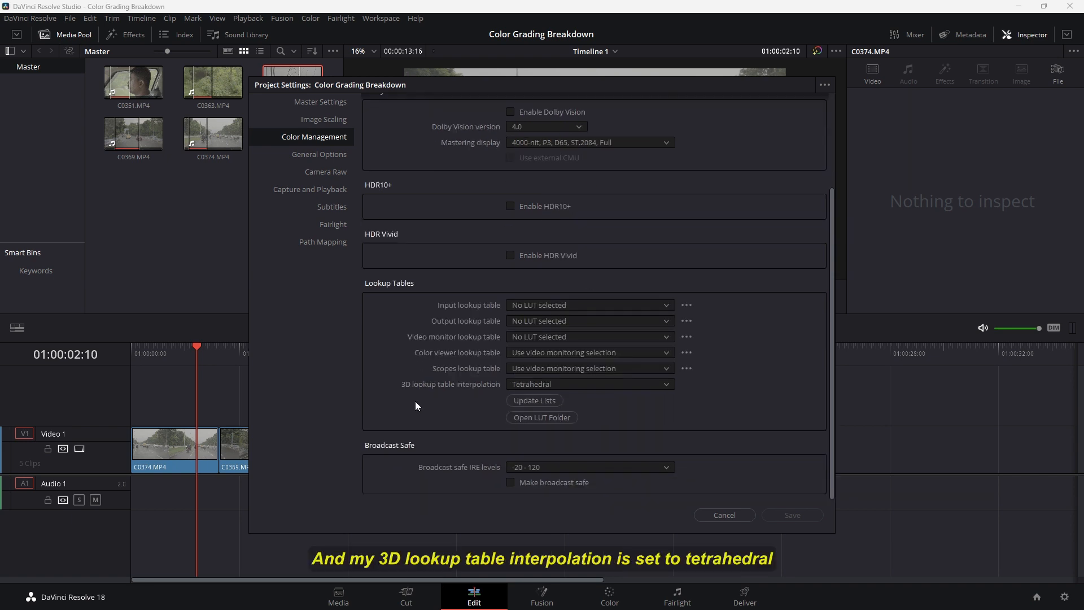
mouse_move(576, 407)
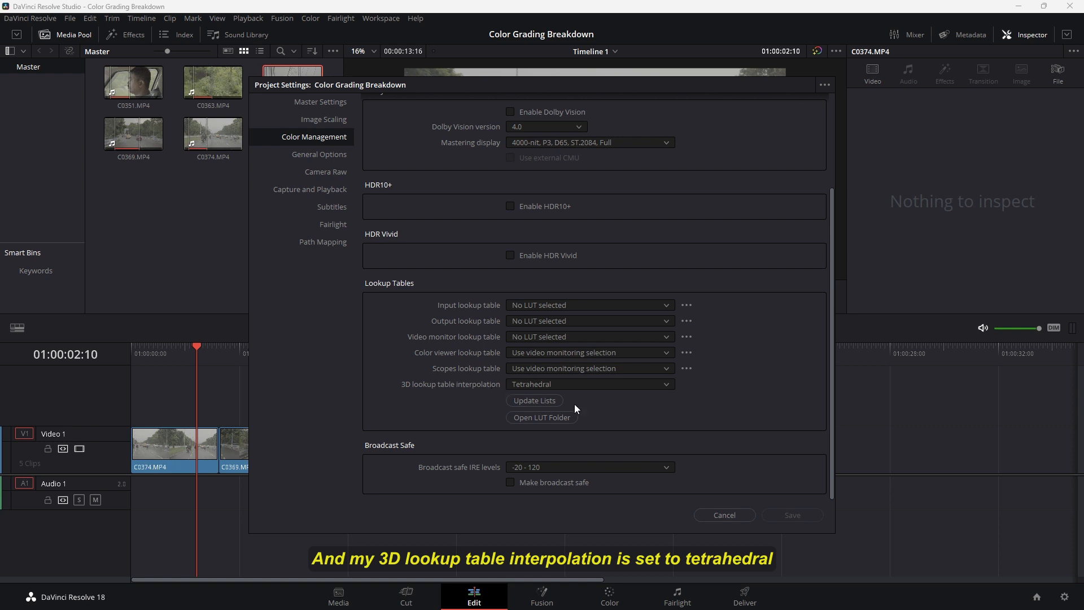
click(723, 514)
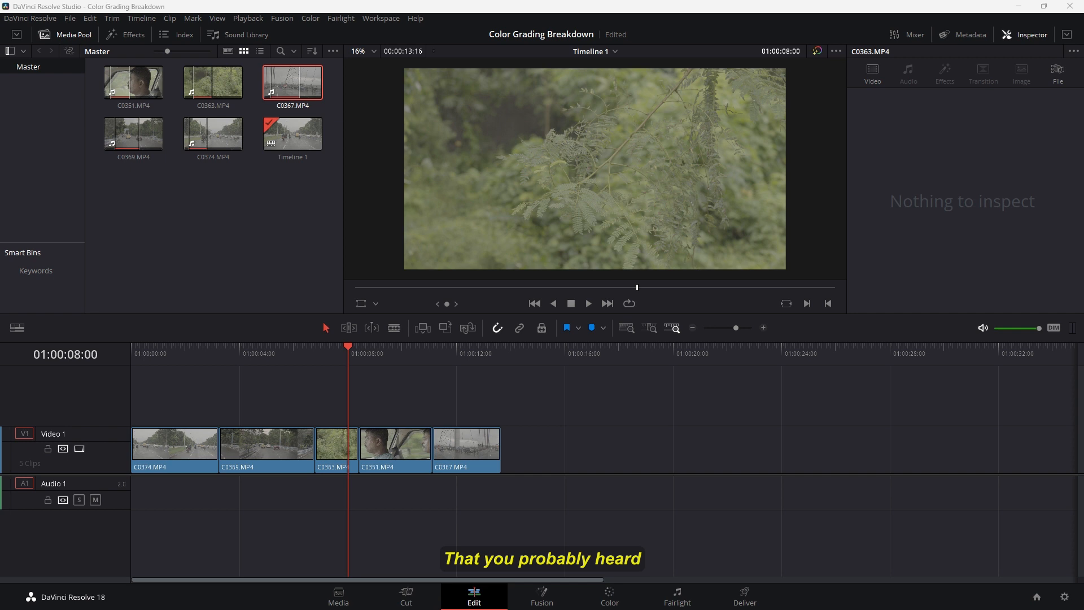
click(68, 9)
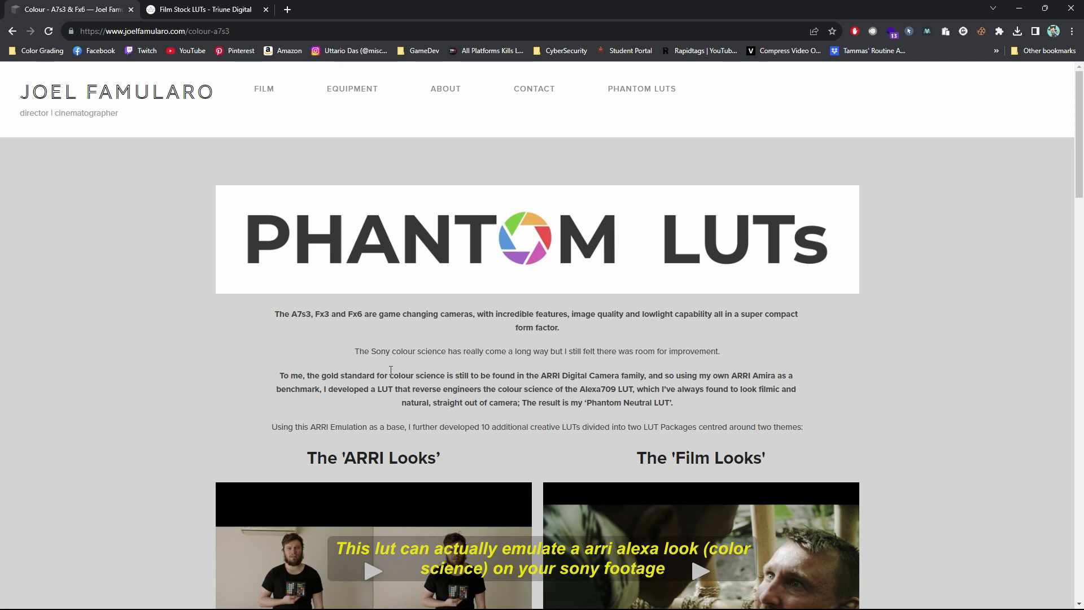
Switch to Triune Digital's Film Stock LUTs page and scroll down to its Film List
scroll(down, 3)
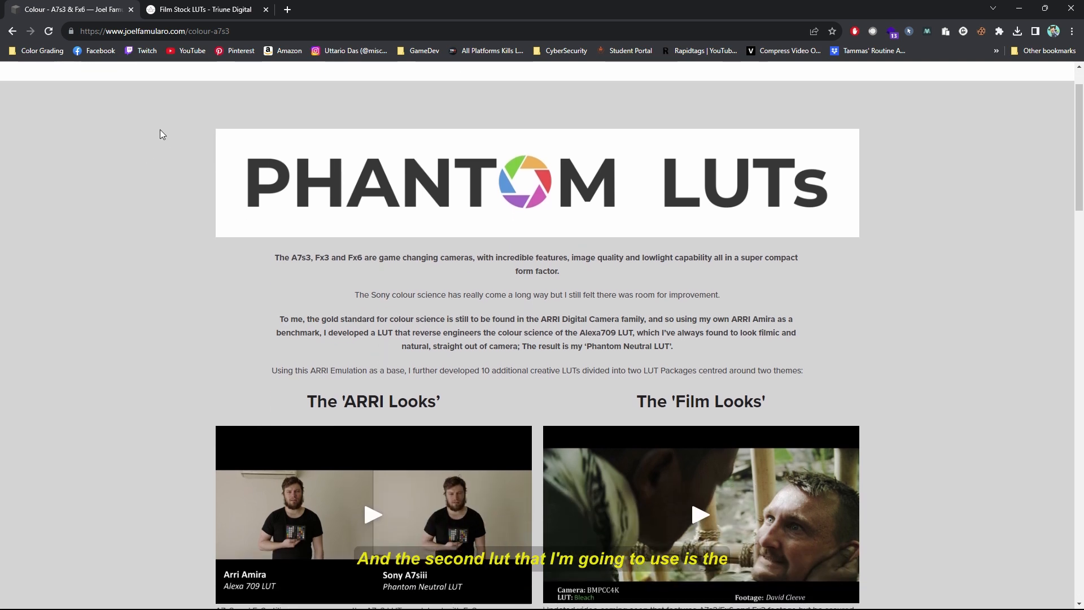
click(201, 9)
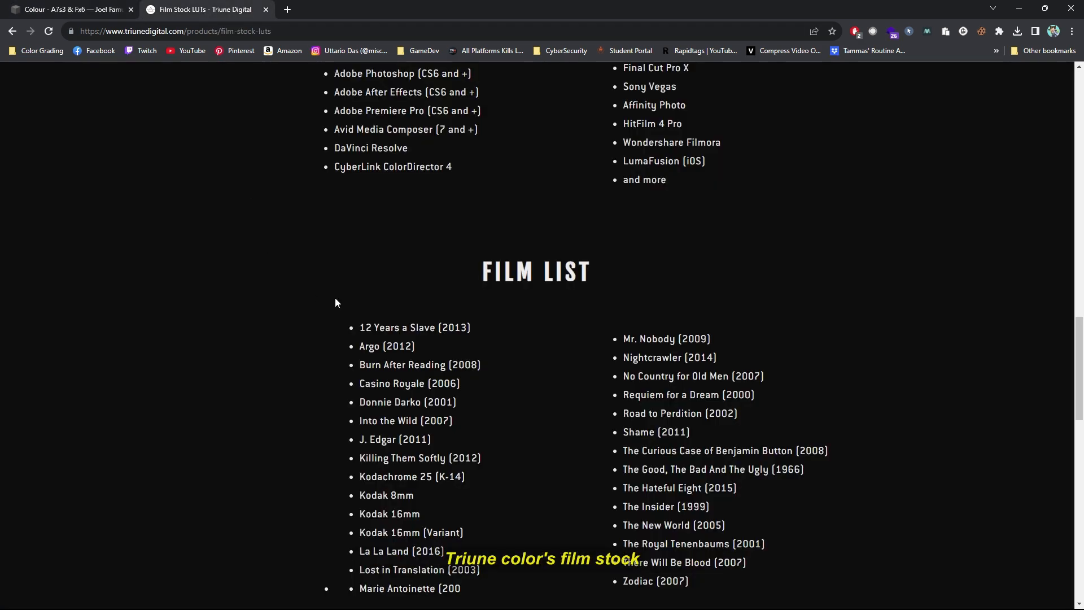
scroll(down, 3)
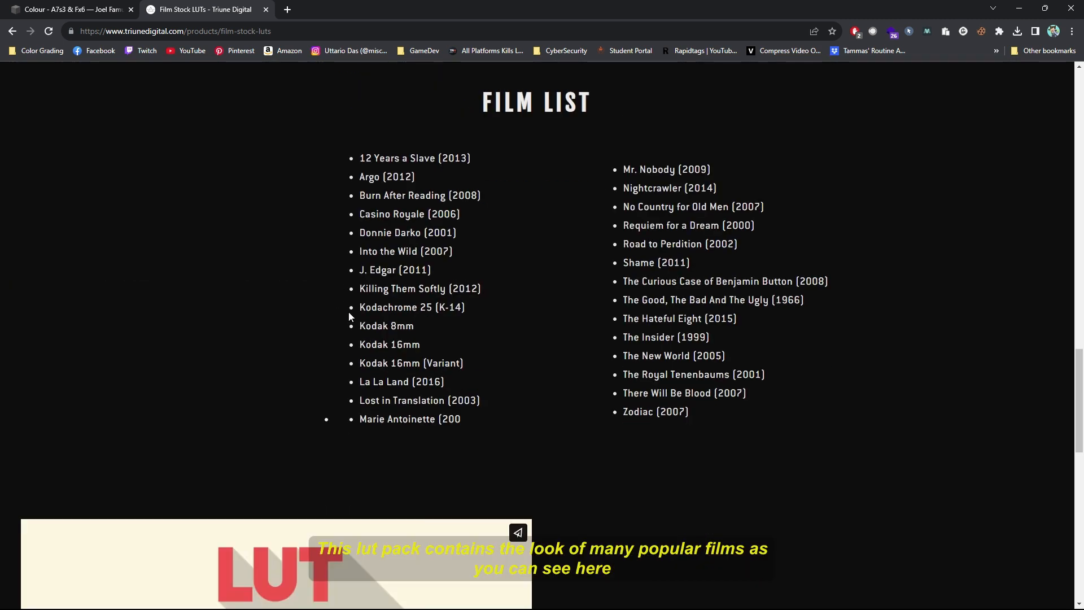
mouse_move(510, 216)
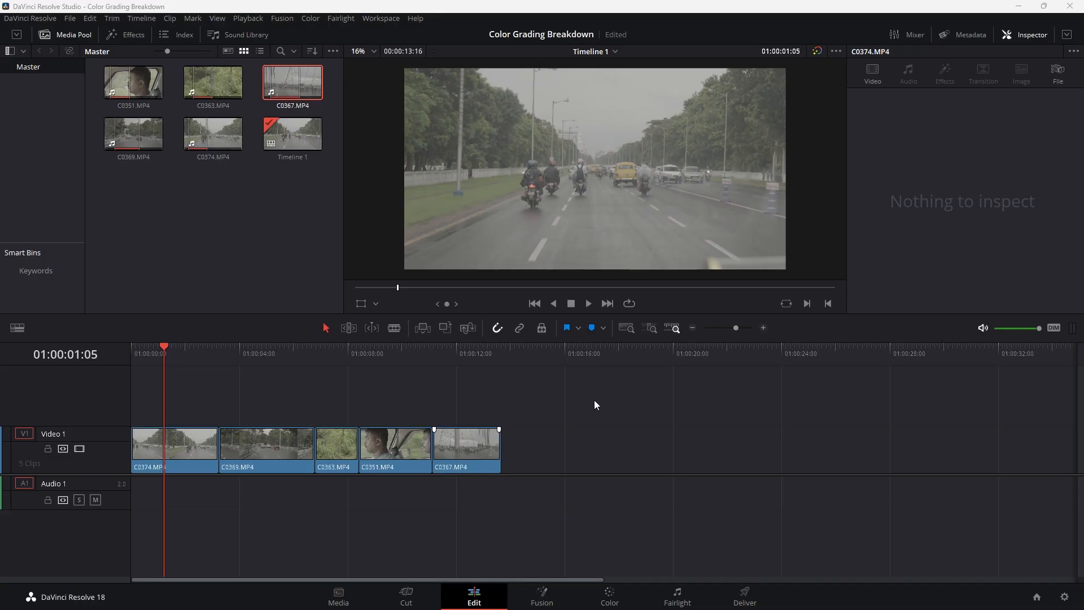
Open Resolve's Color page, showing the first clip's six-node chain and the LUT browser
click(608, 596)
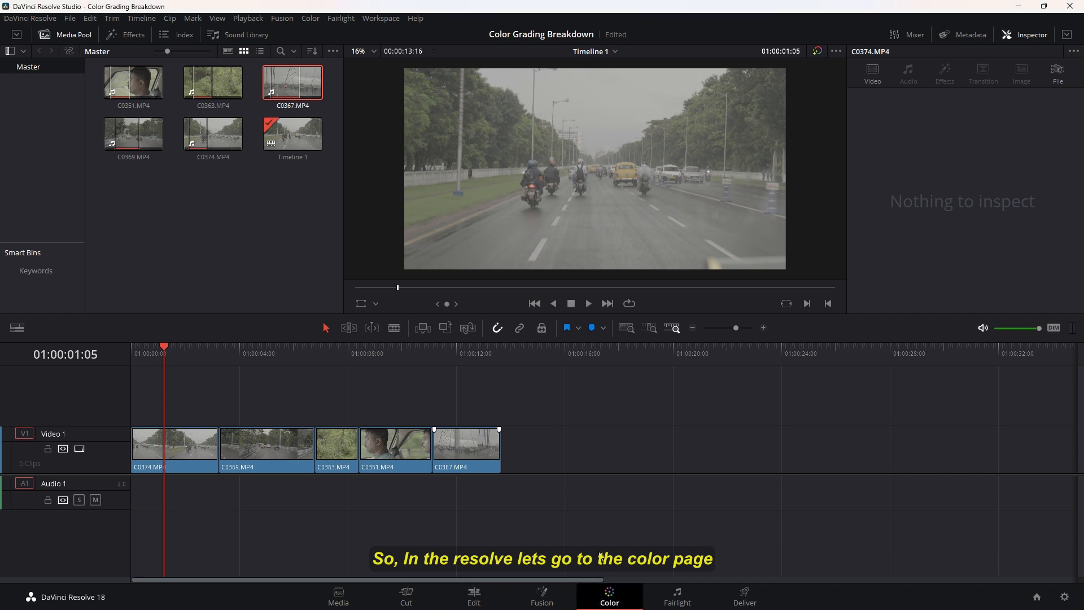
click(609, 597)
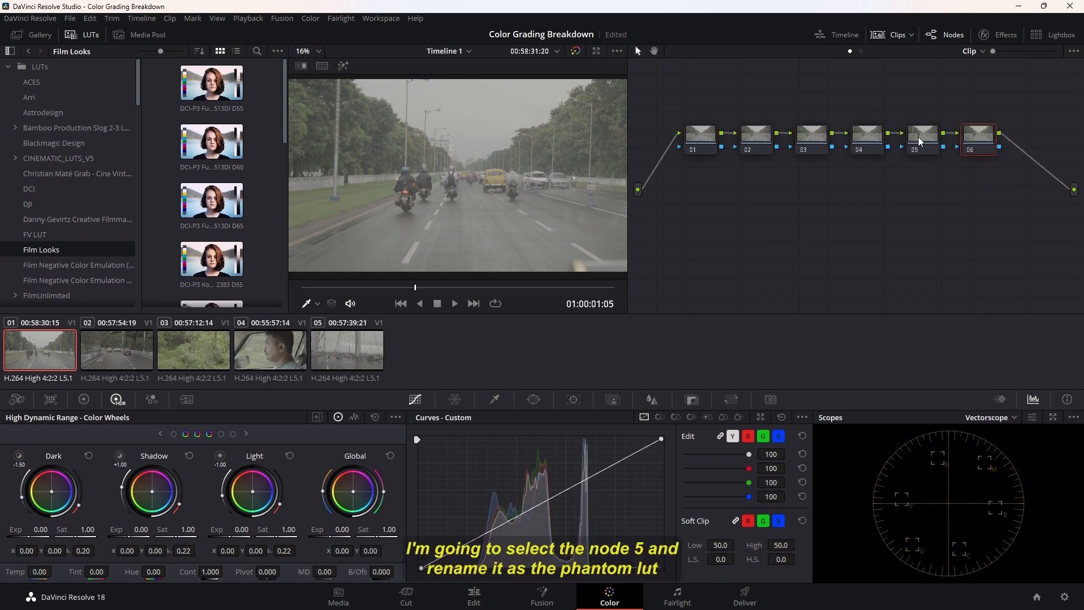
Label node 05 'Phantom LUT' and node 06 'Creative'
right_click(922, 138)
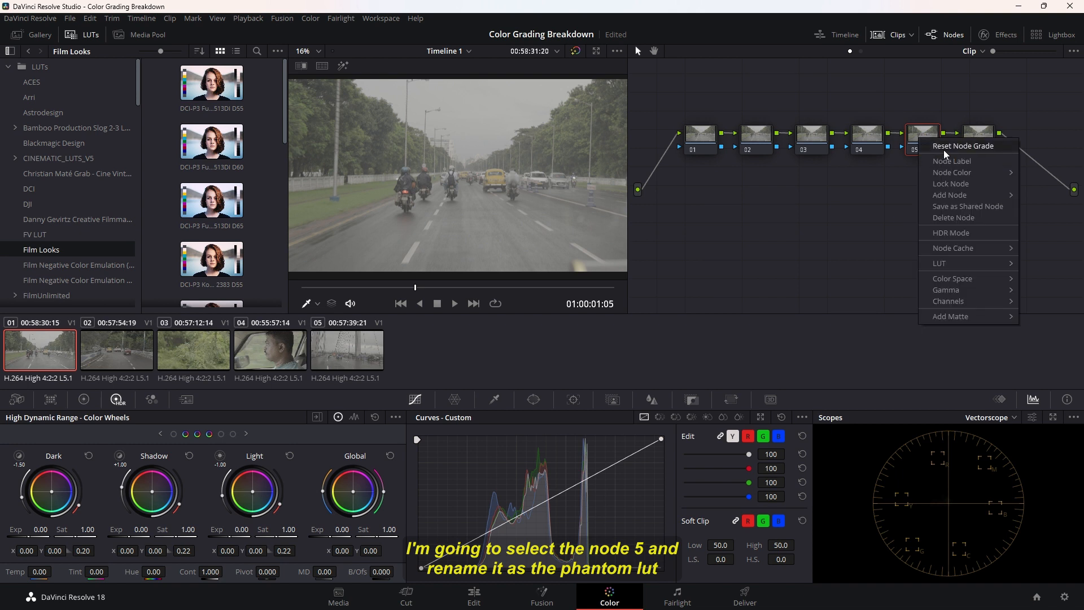
click(952, 161)
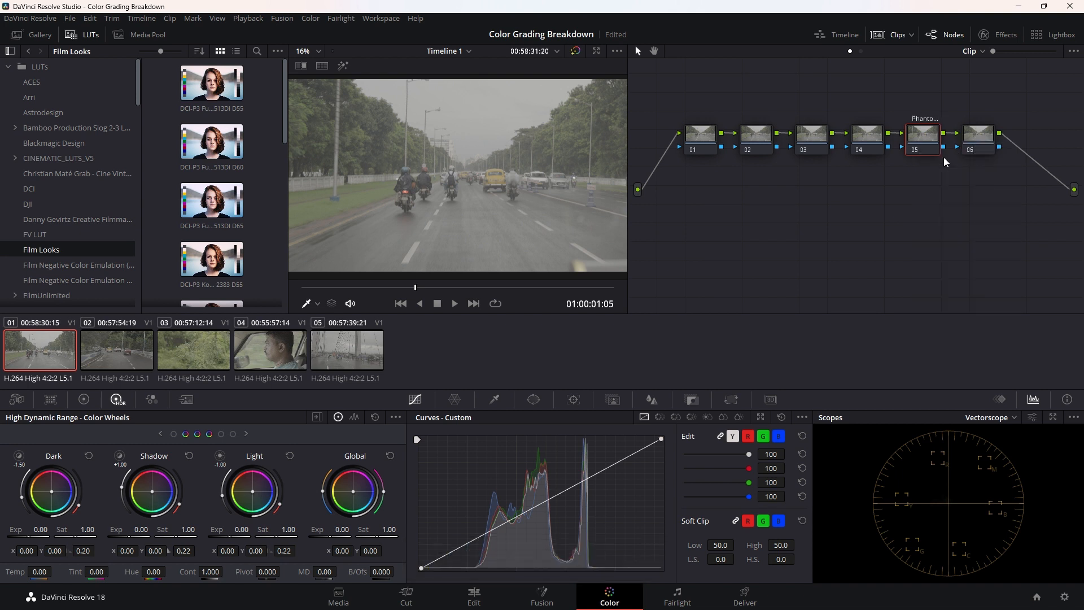
right_click(978, 135)
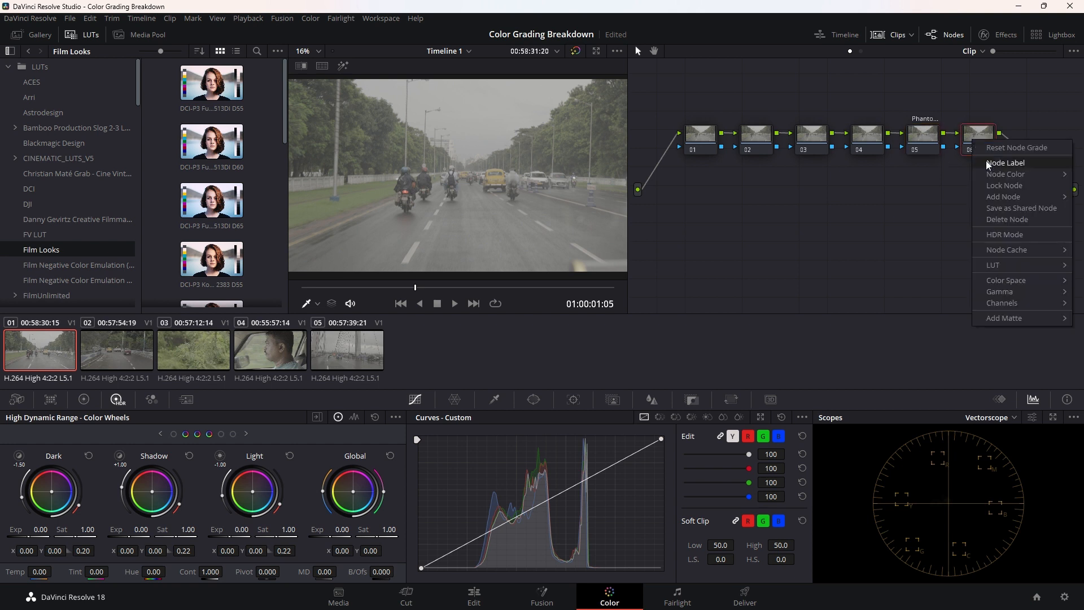
click(1005, 162)
text(Creative)
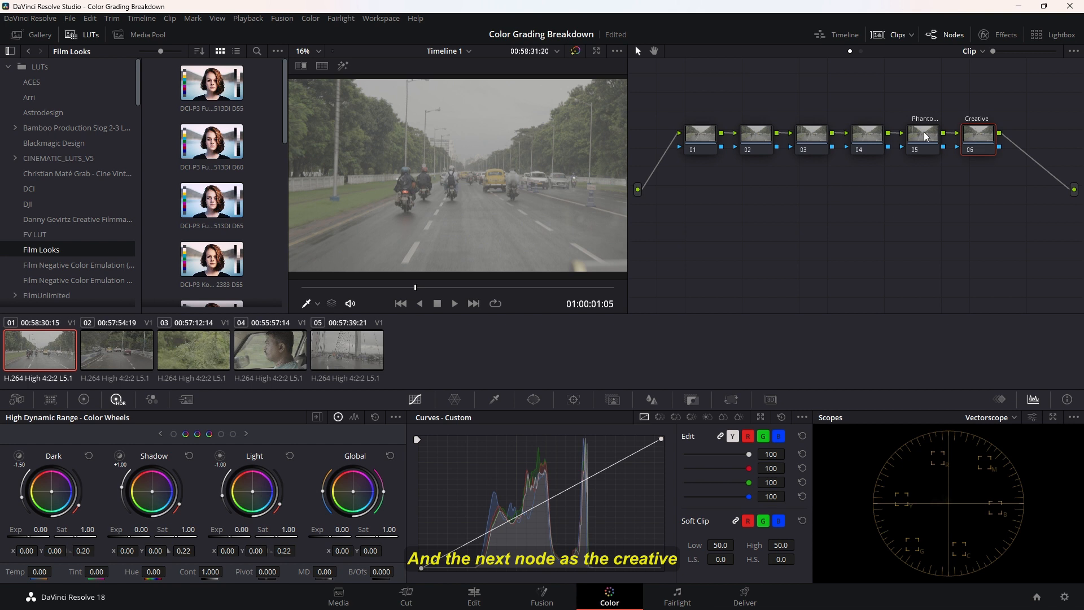
Select node 05 and apply the Phantom LUT from the LUT browser
click(923, 135)
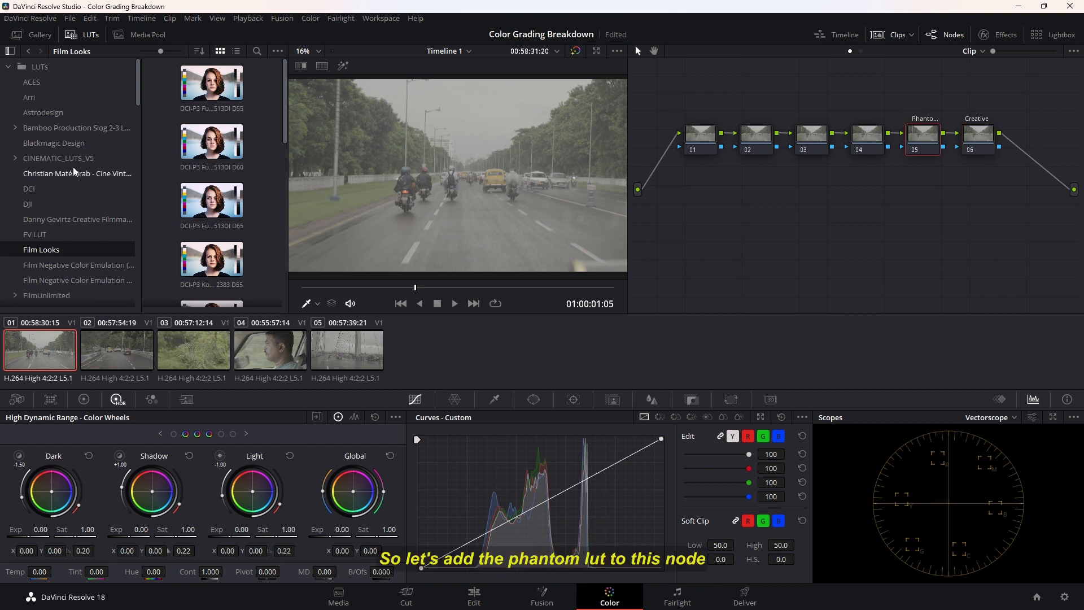
scroll(down, 3)
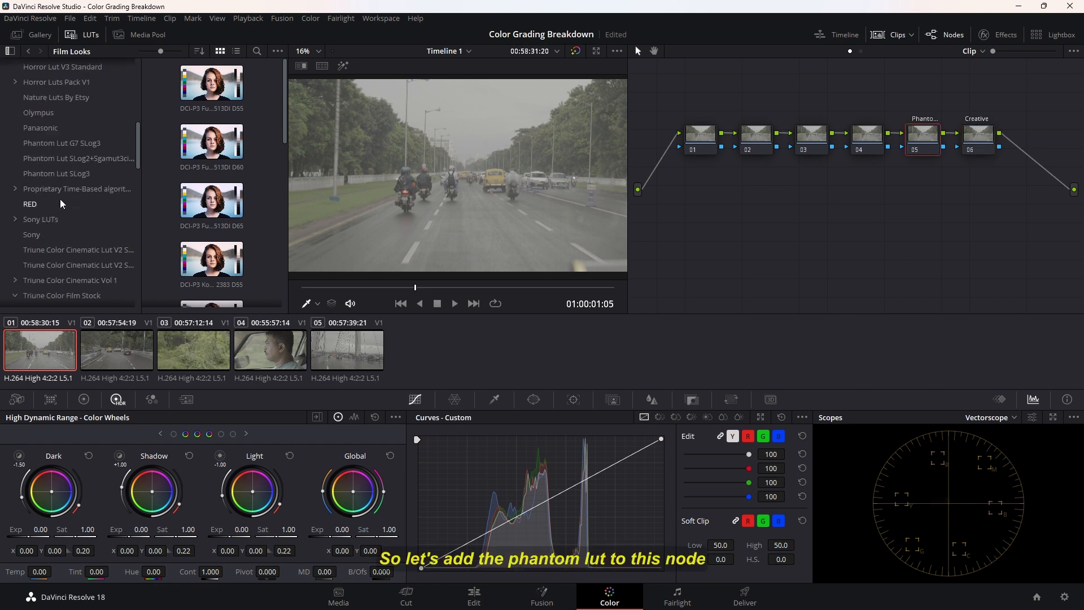
scroll(up, 3)
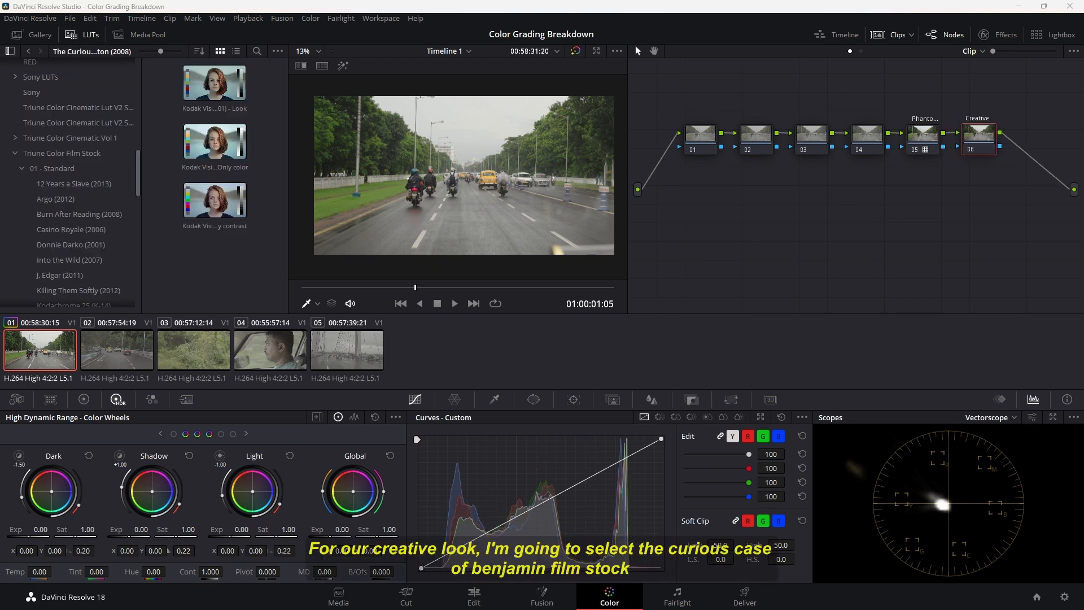
scroll(down, 3)
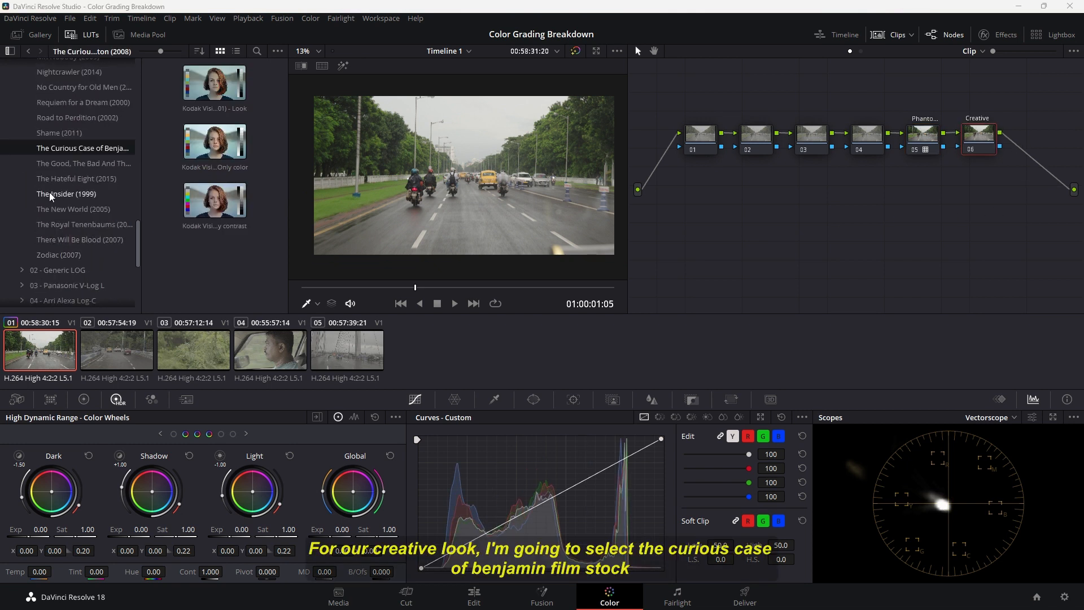
mouse_move(135, 154)
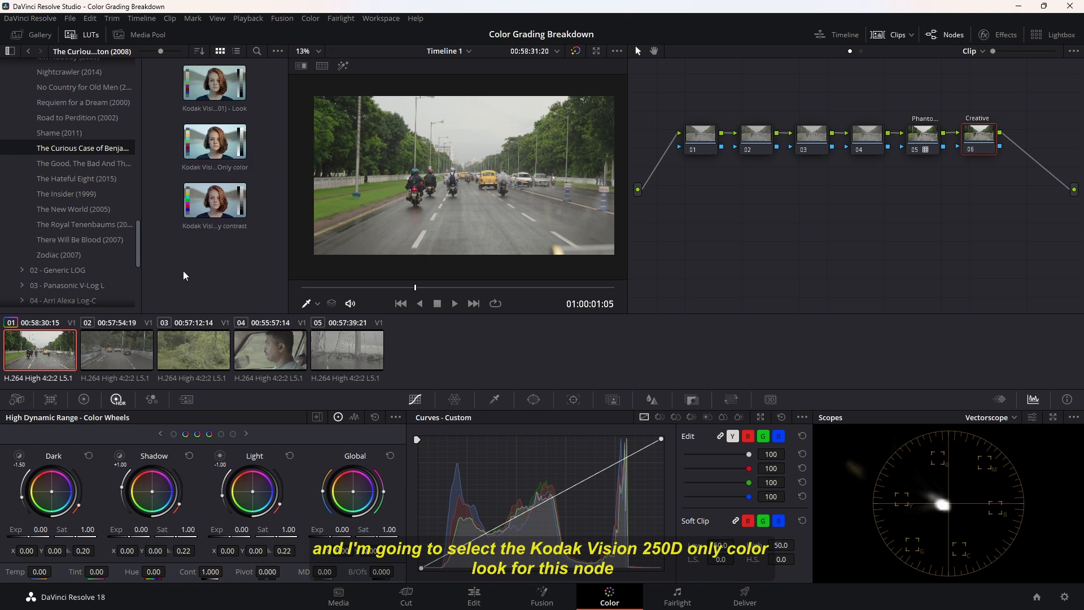
mouse_move(215, 140)
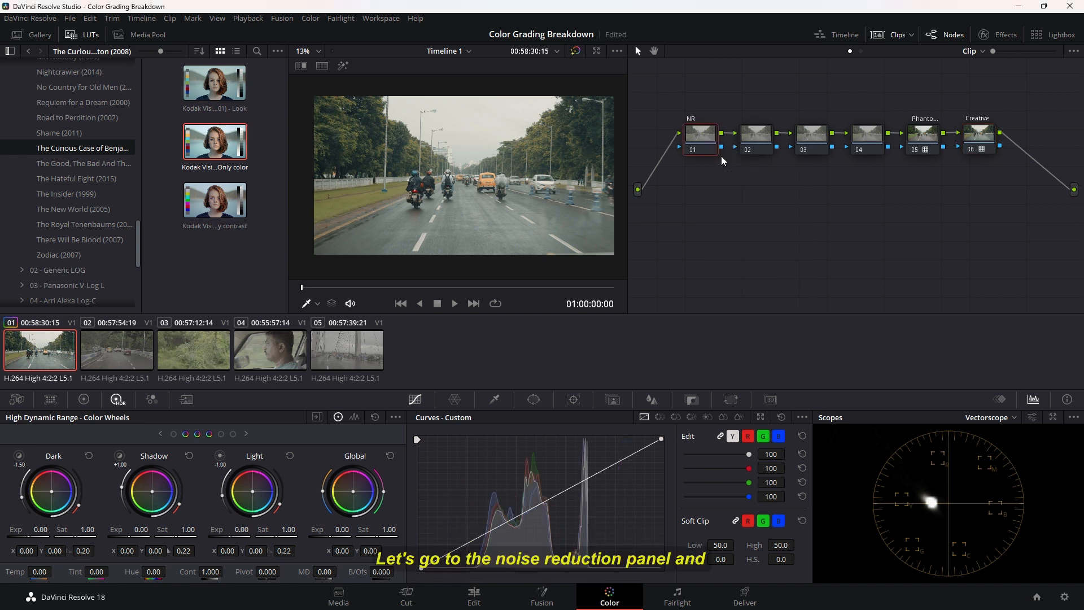
On node 01, set Temporal NR to 3 frames, luma/chroma thresholds 12.2, spatial chroma 4.2
click(185, 400)
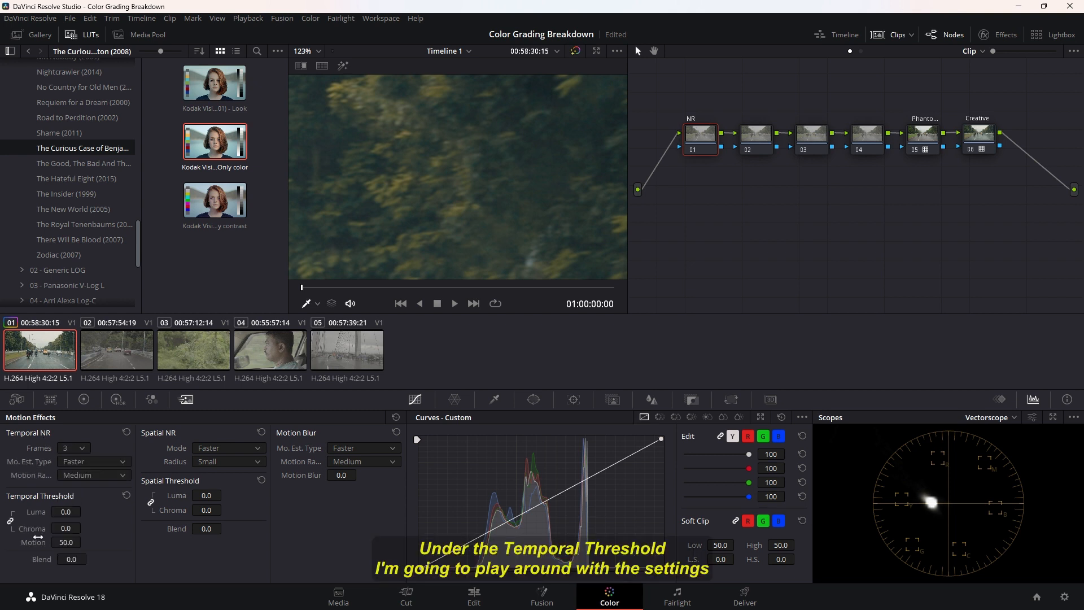
mouse_move(75, 507)
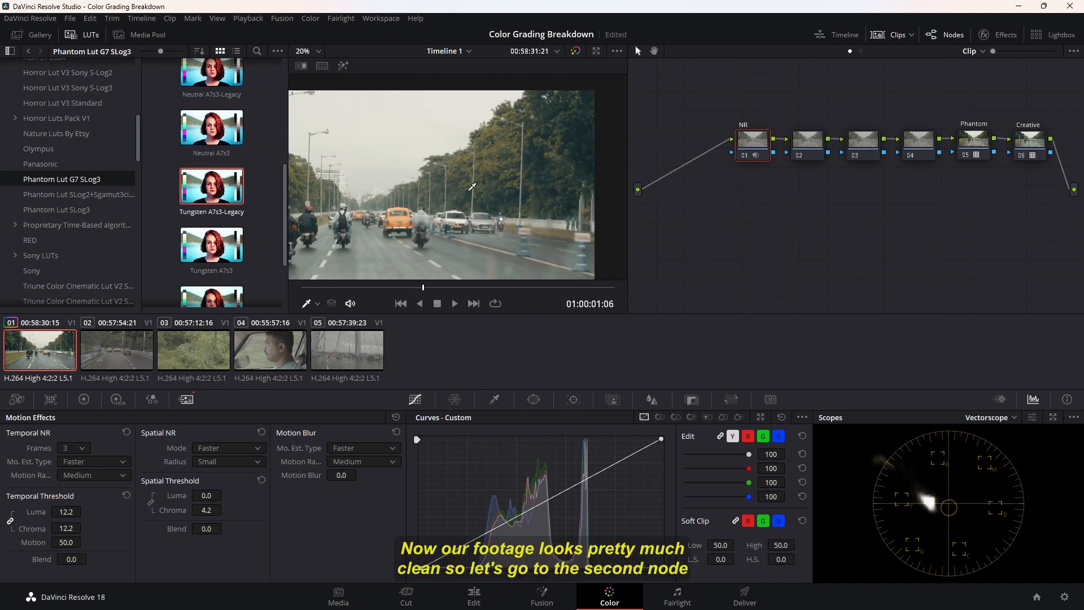
On XP node 02, switch the scope to waveform and use Log wheels to lift midtones, lower highlights
click(763, 136)
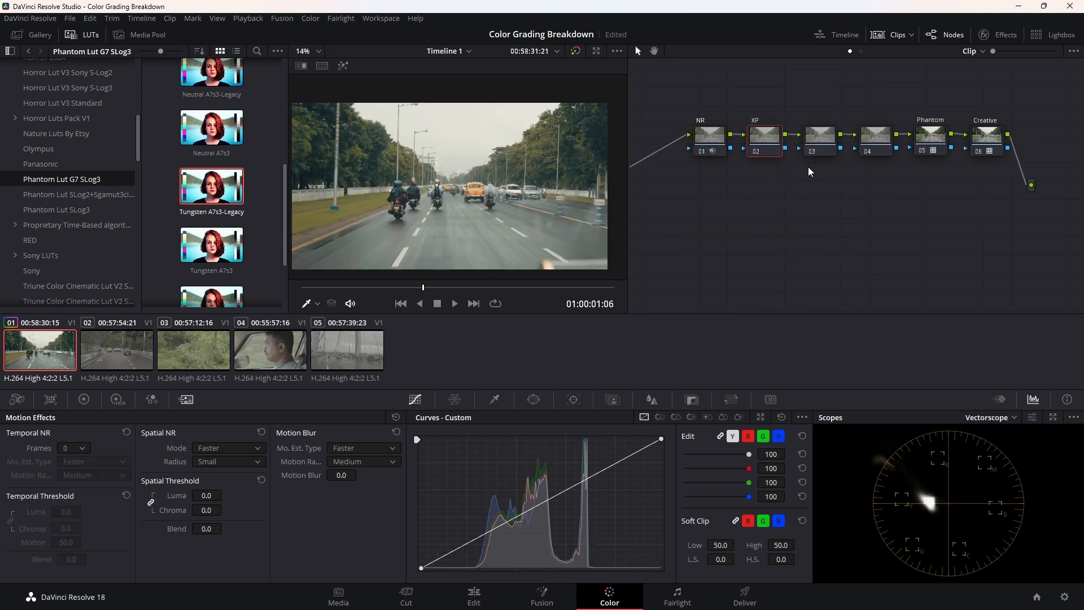
click(117, 399)
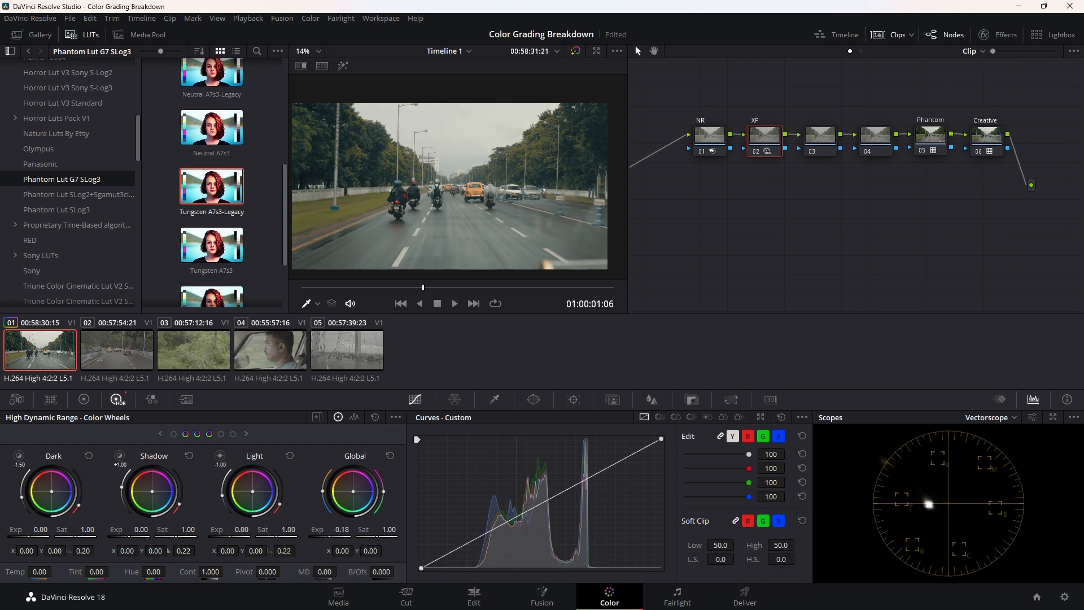
click(988, 417)
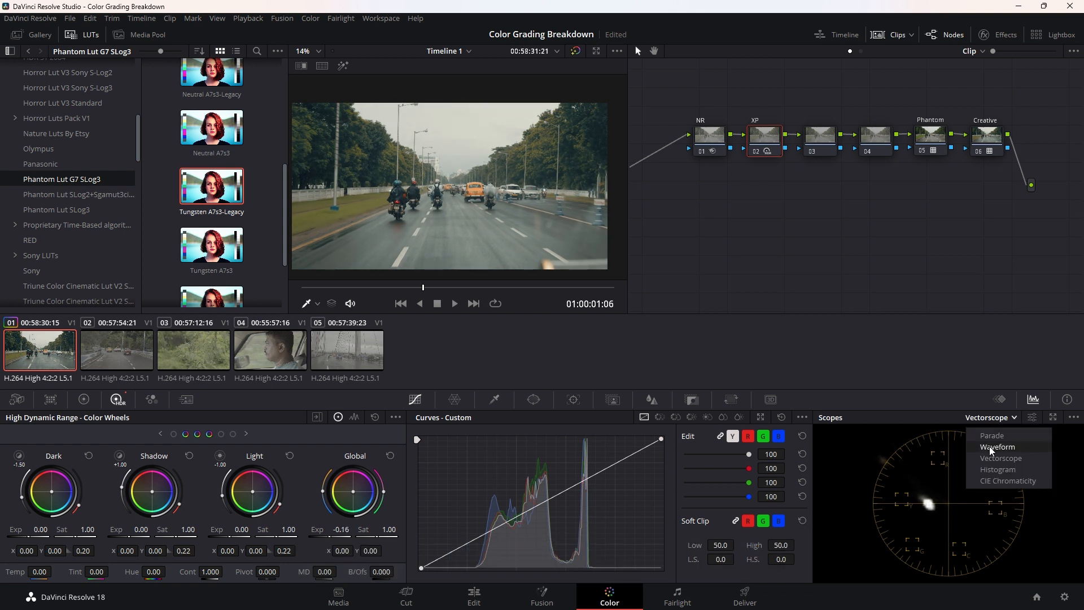
click(997, 446)
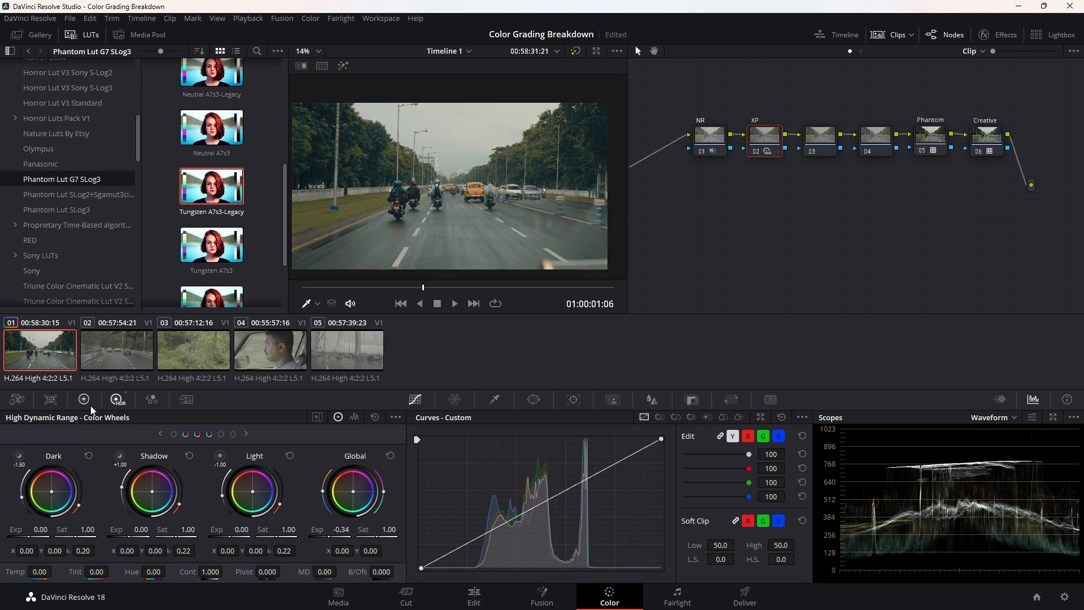
click(83, 399)
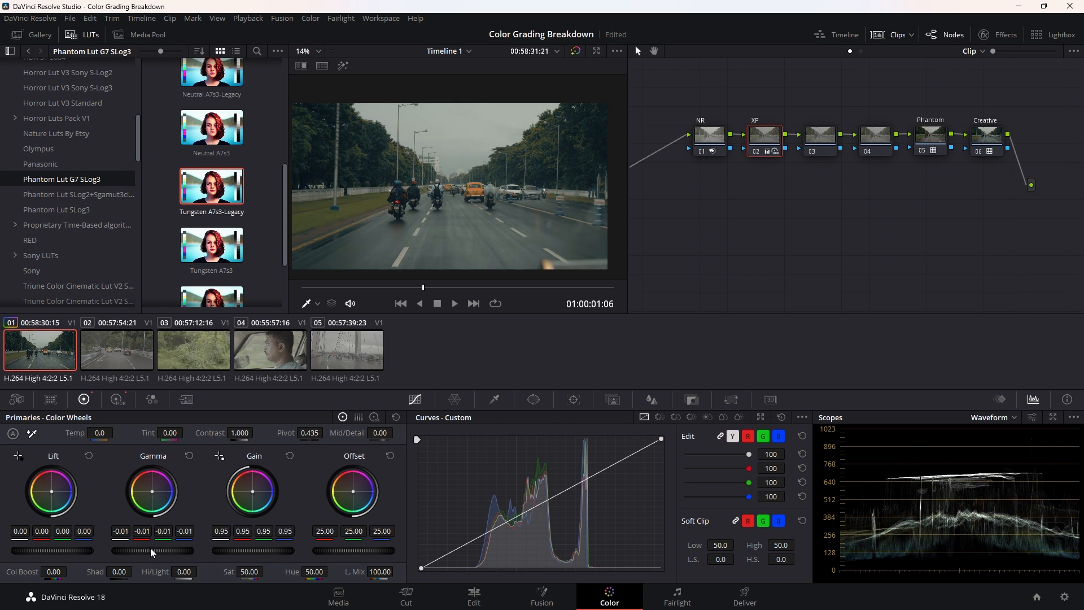
mouse_move(274, 499)
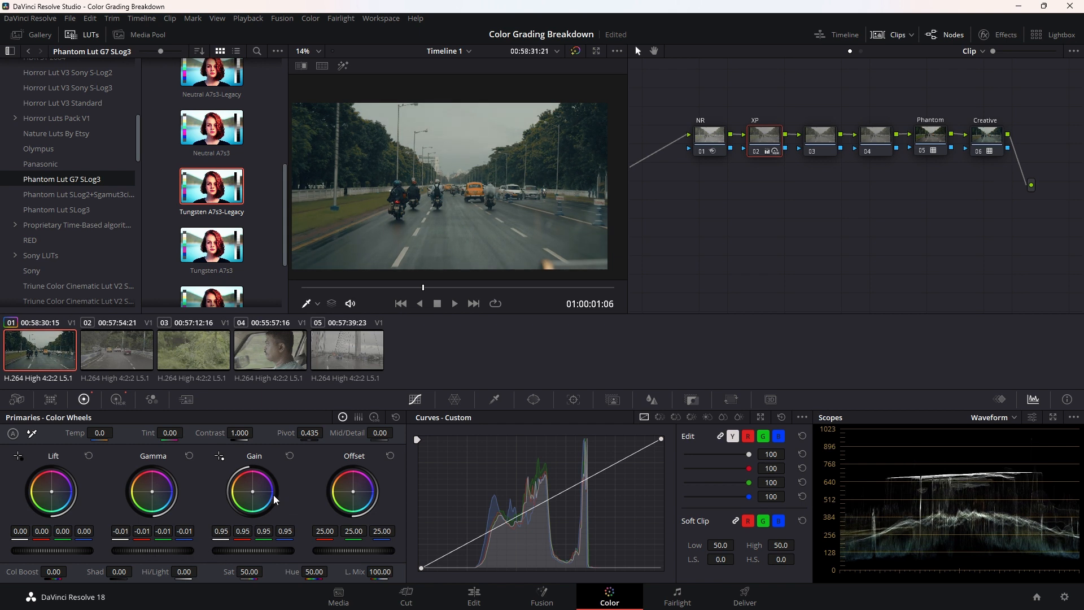
click(374, 416)
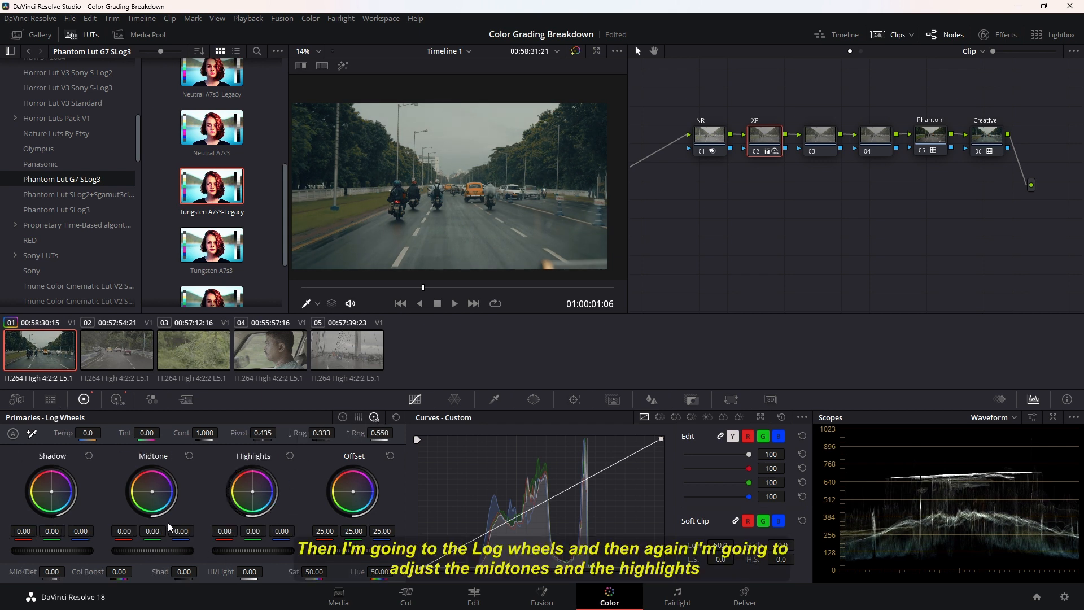
mouse_move(160, 555)
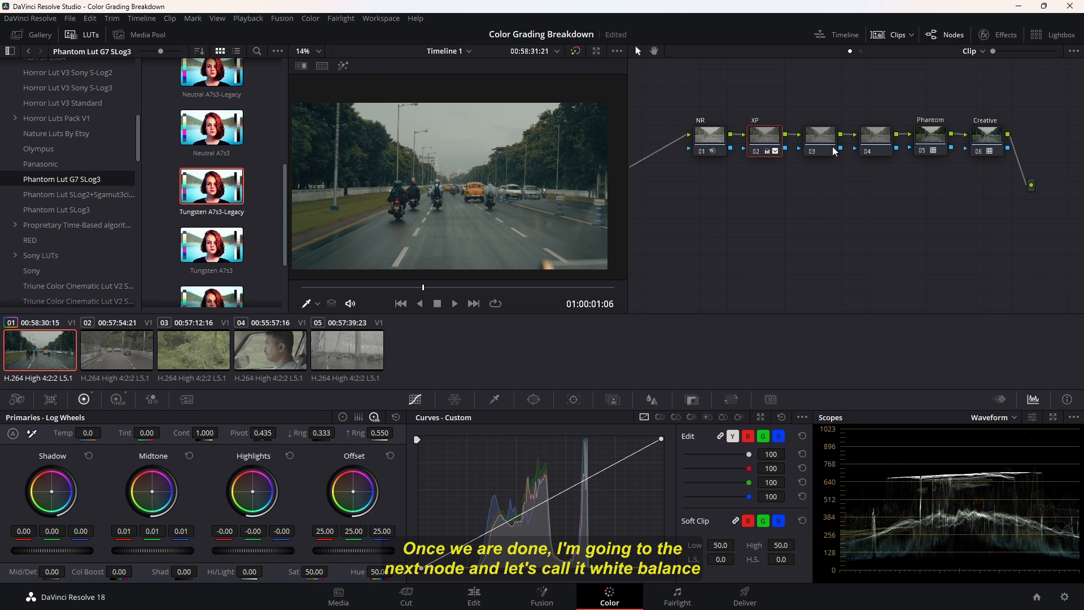
On node 03 (WB), set white balance by picking a white spot in the enlarged viewer
click(818, 135)
text(WB)
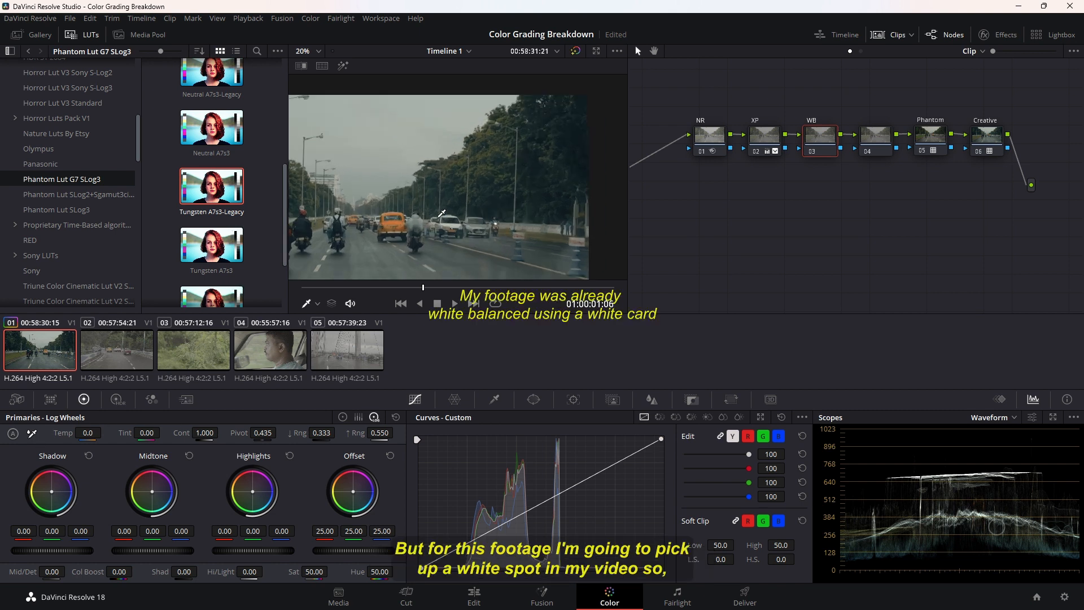
click(308, 52)
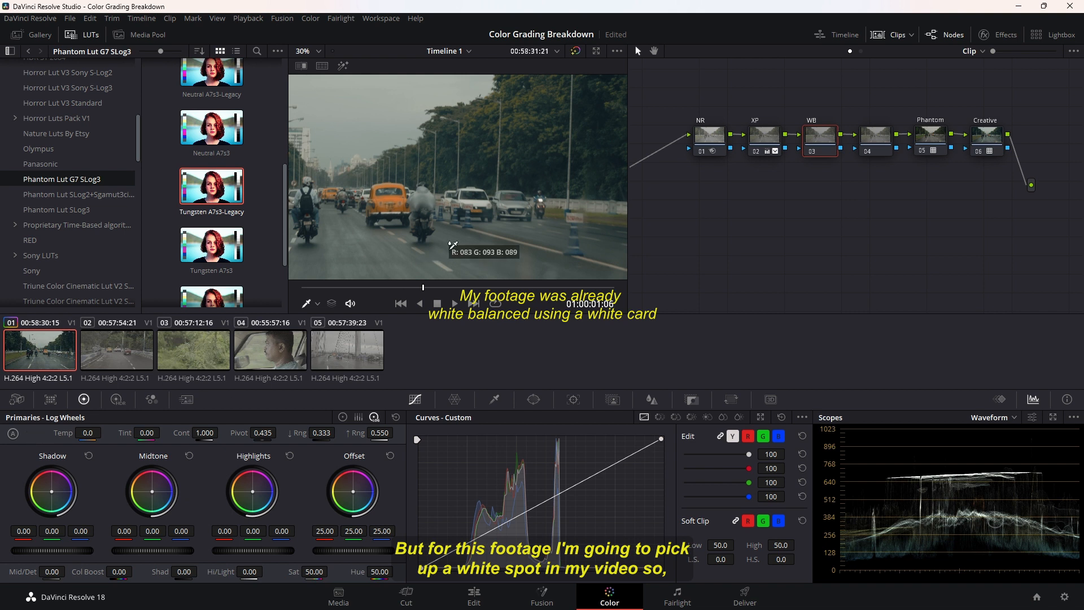
click(389, 221)
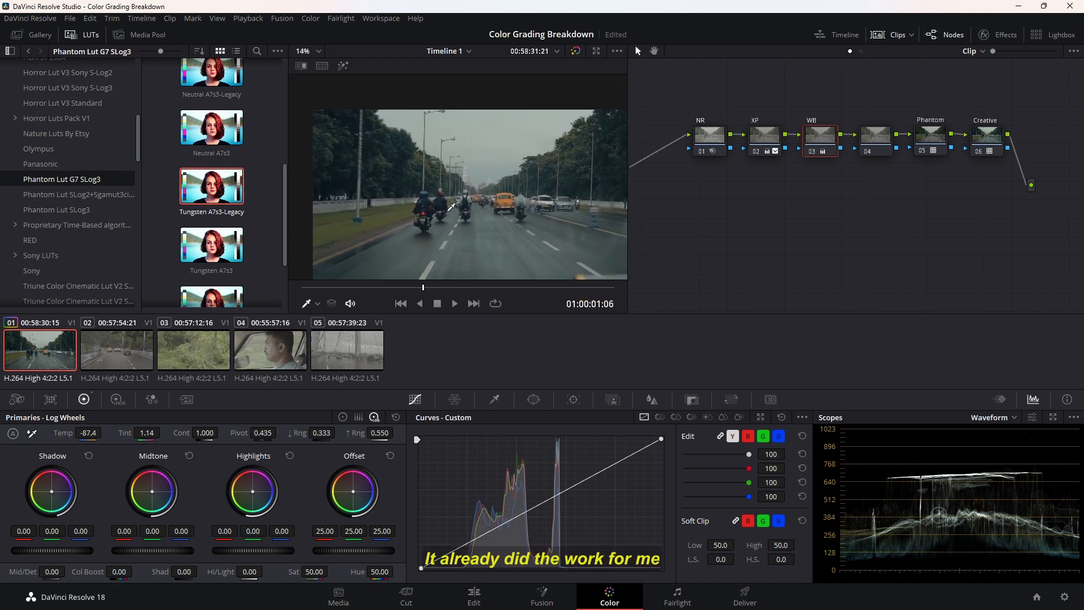
click(317, 50)
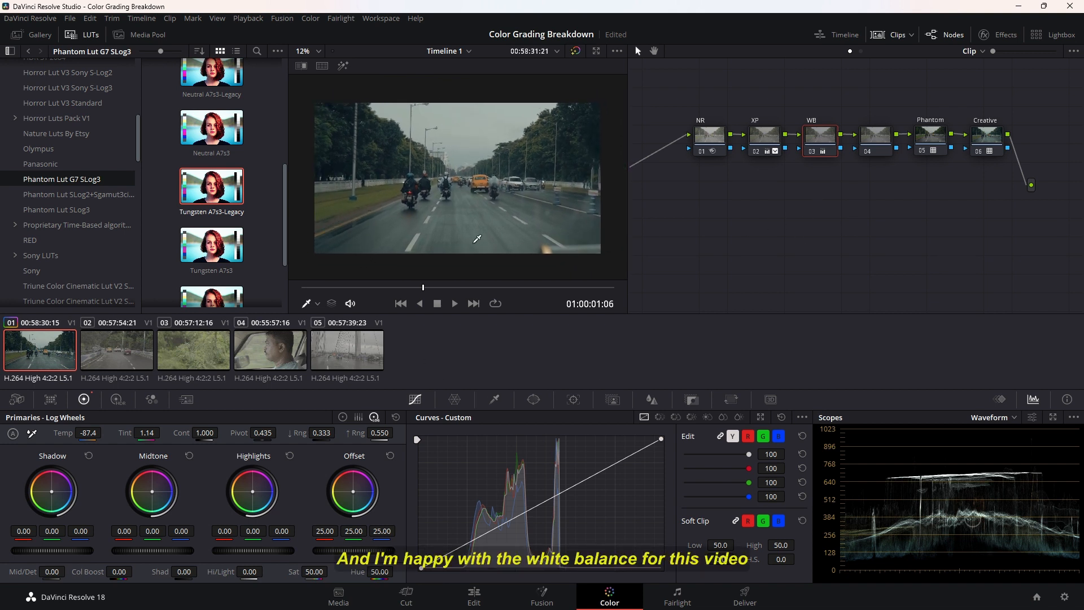
click(873, 135)
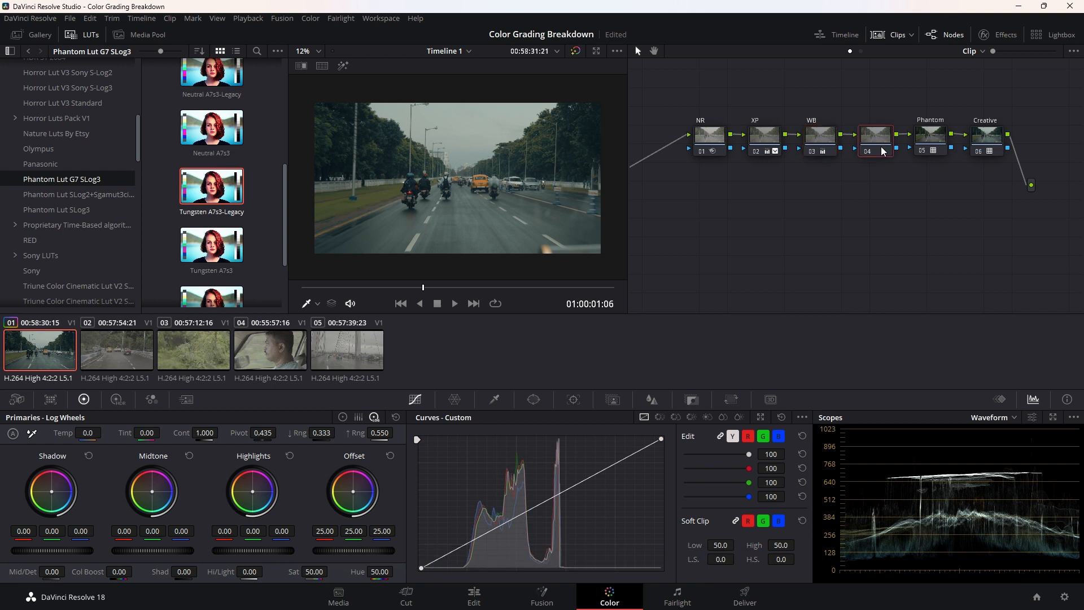
Label node 04 'Sat'
right_click(875, 138)
text(Sat)
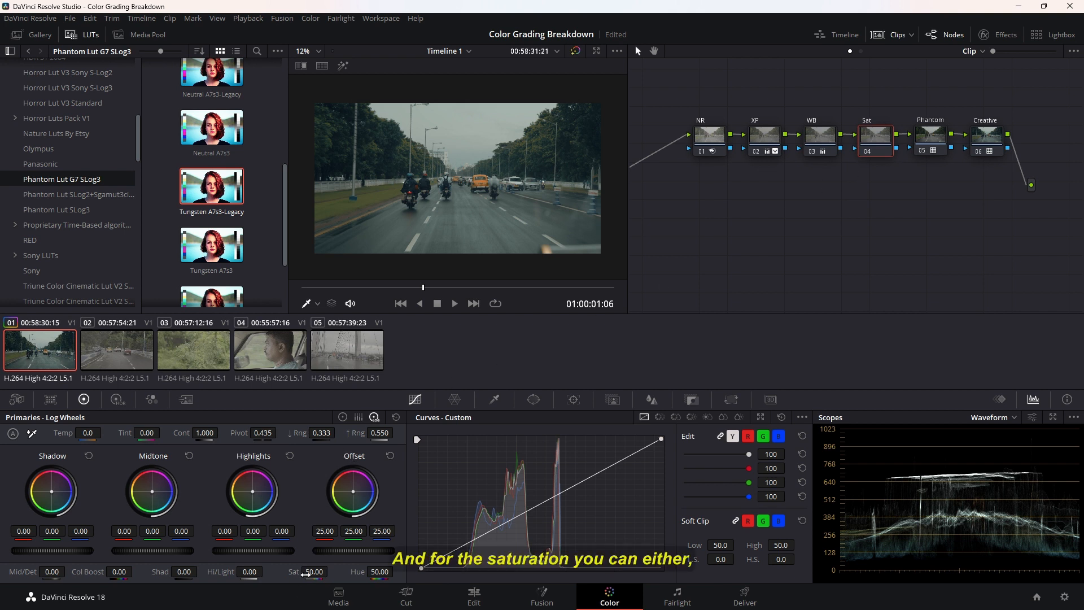
mouse_move(256, 475)
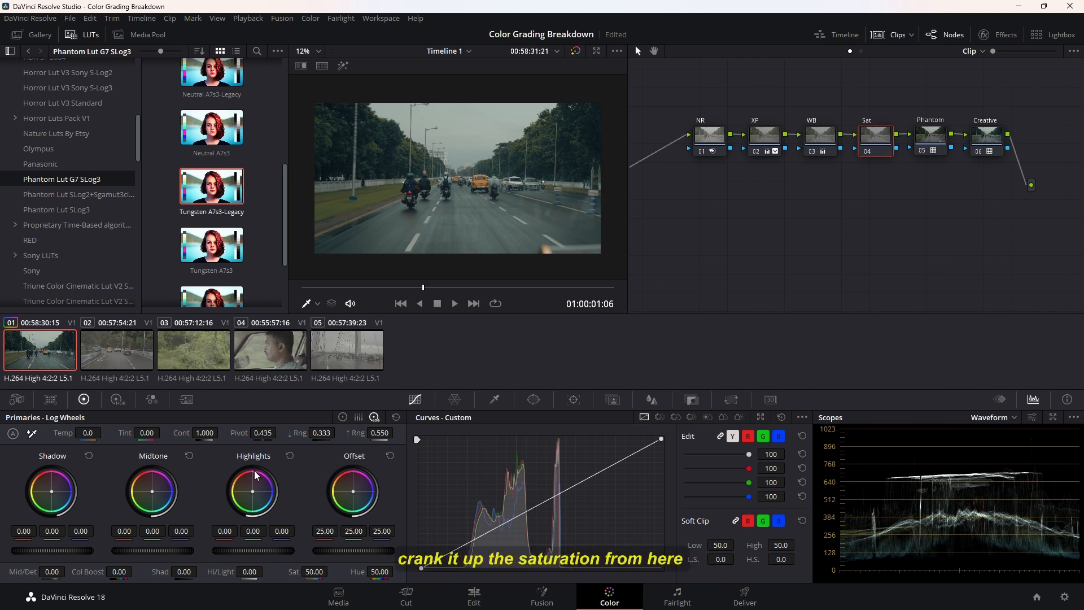
click(118, 399)
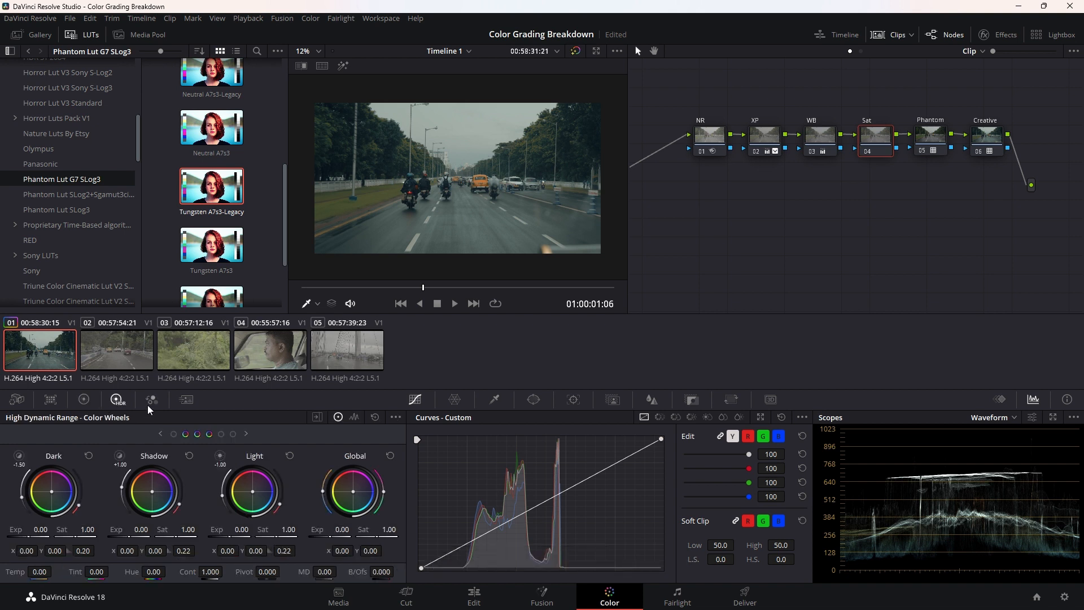
click(151, 399)
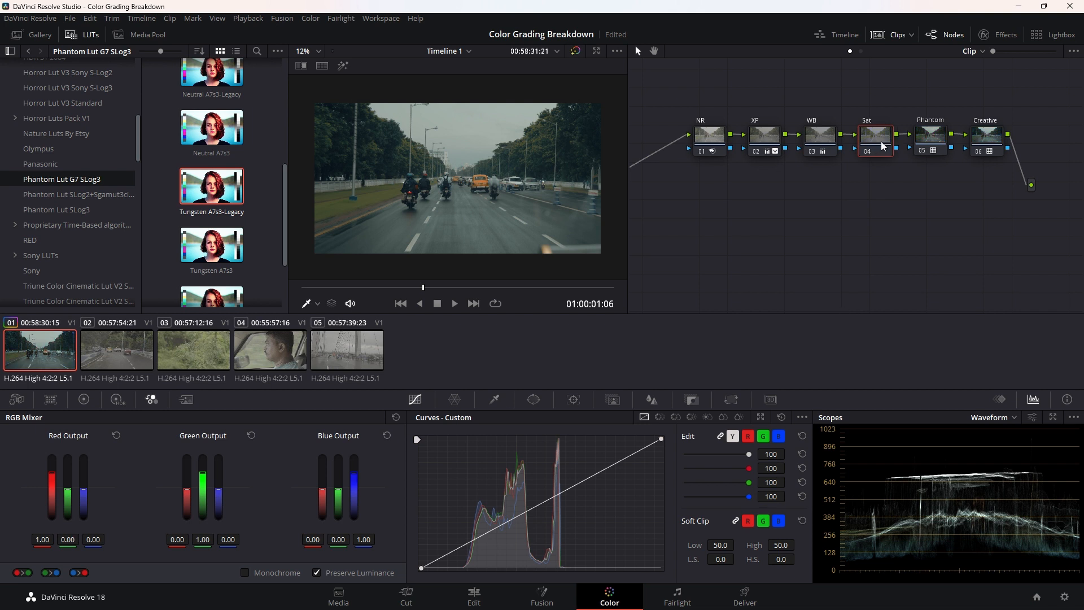
Set the Sat node's color space to HSV and disable Channels 1 and 3
right_click(867, 143)
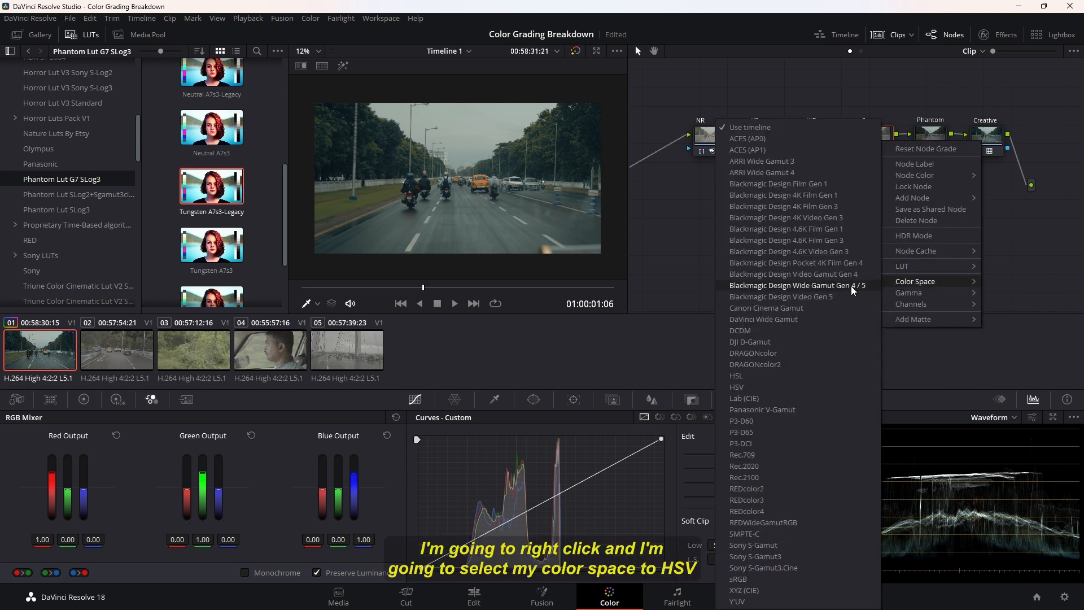
click(736, 386)
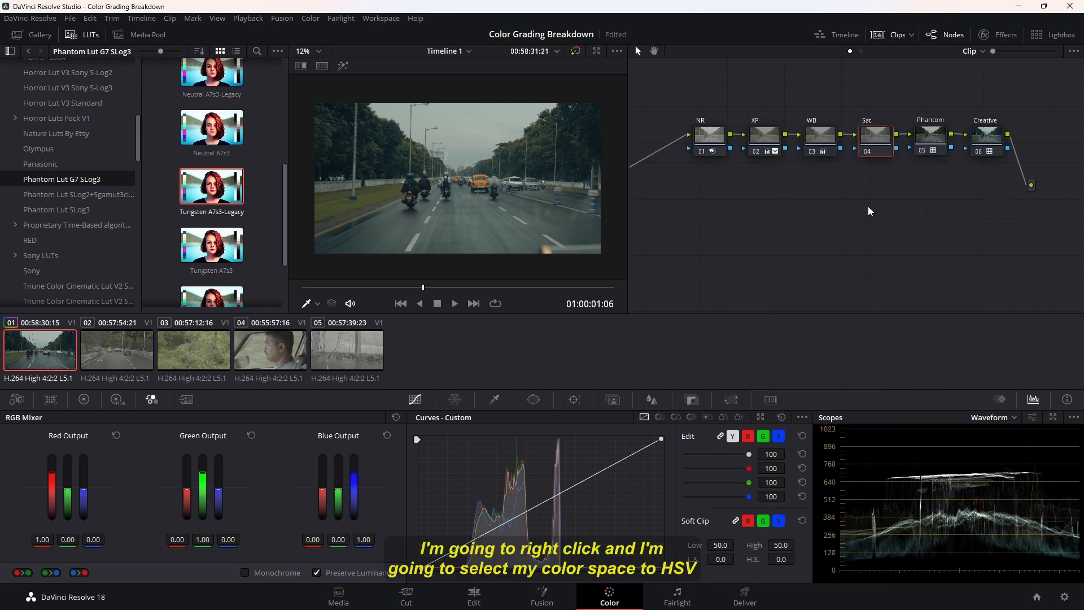
right_click(875, 142)
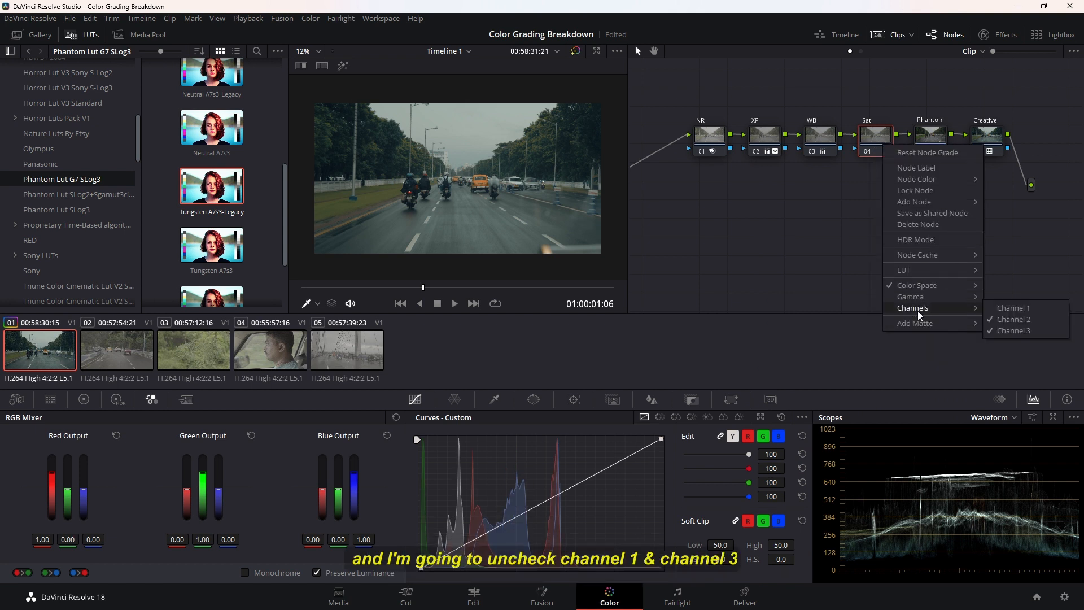
click(1014, 308)
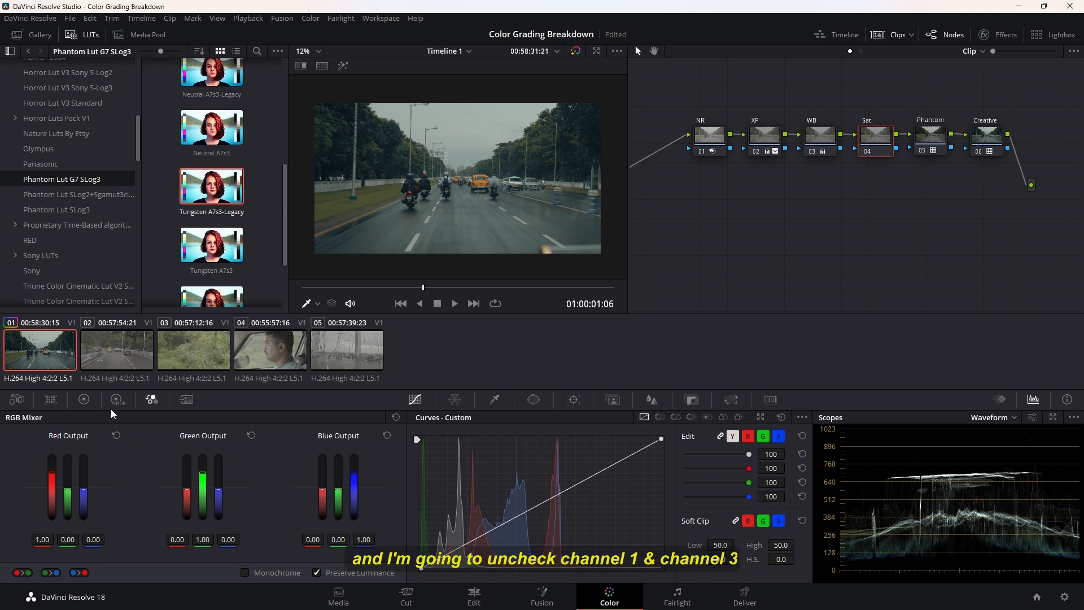
click(83, 400)
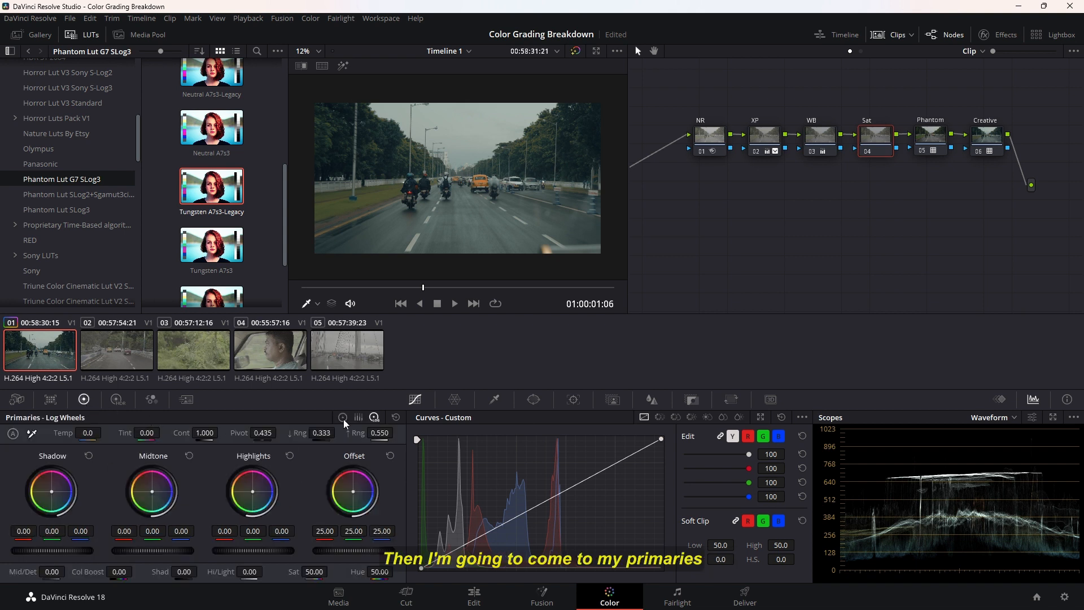
click(341, 416)
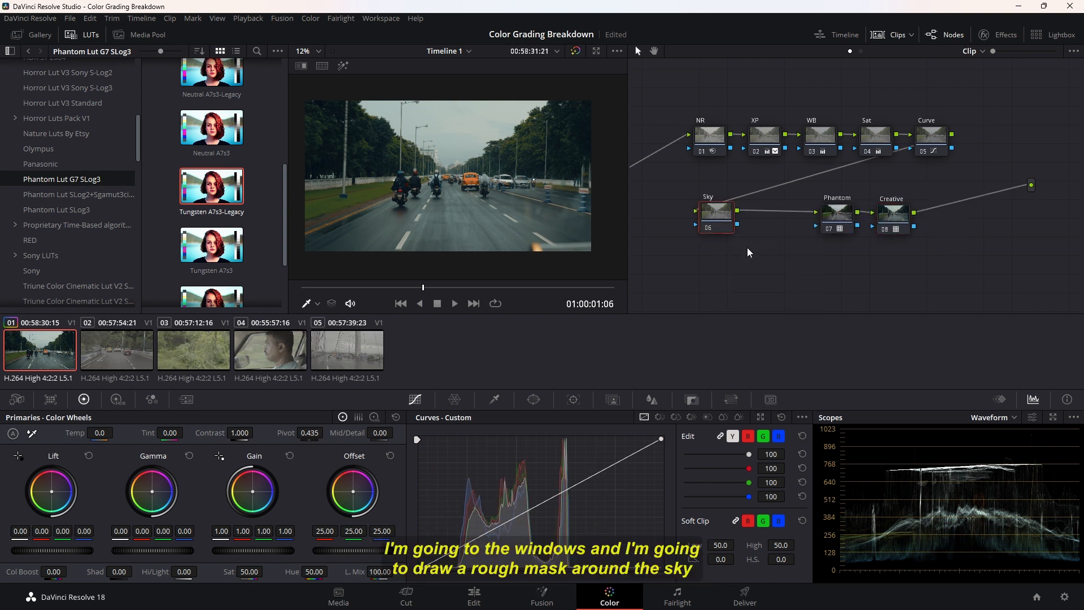
Draw a Curve window around the sky on the Sky node and track it forward from the clip start
click(533, 400)
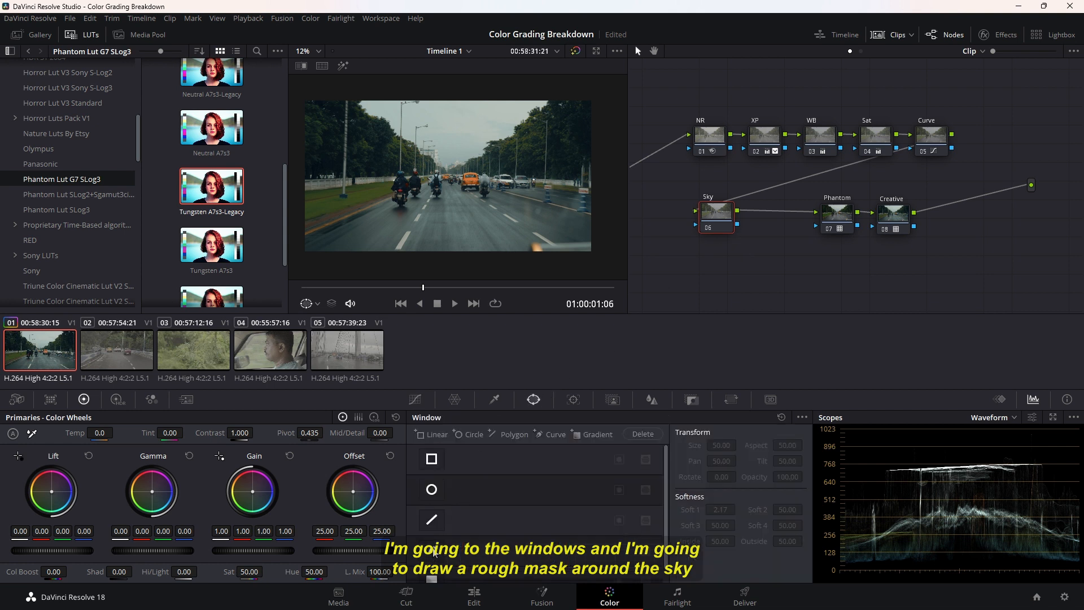
click(431, 550)
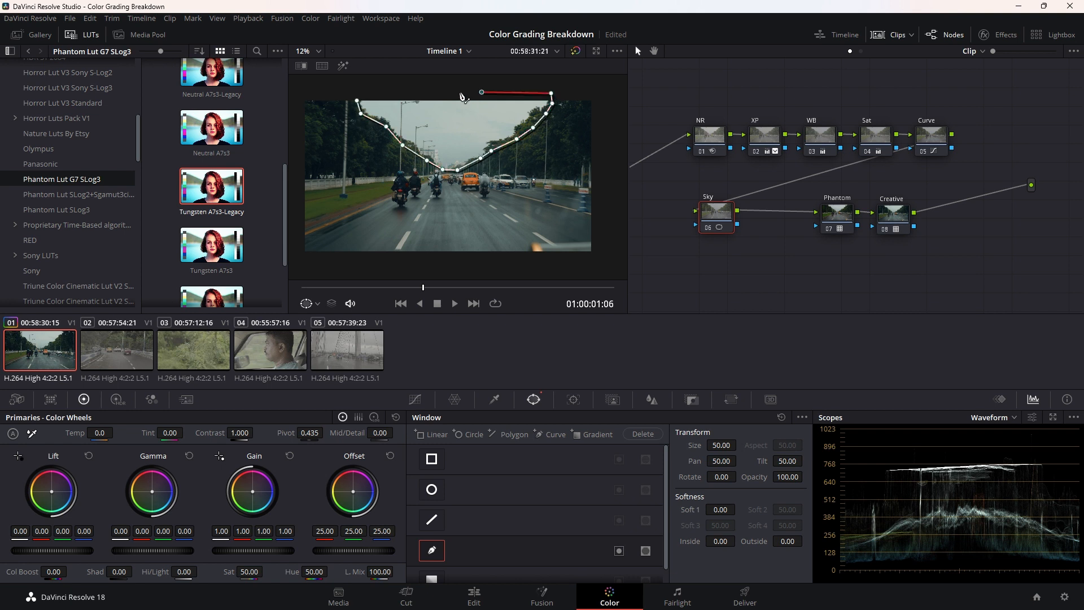
click(572, 400)
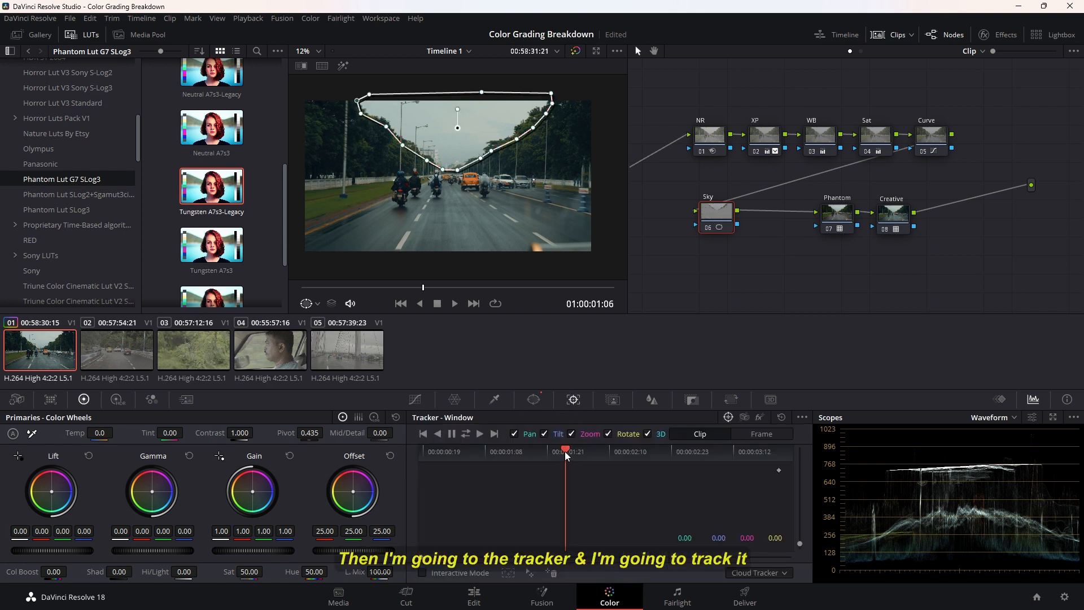
click(422, 434)
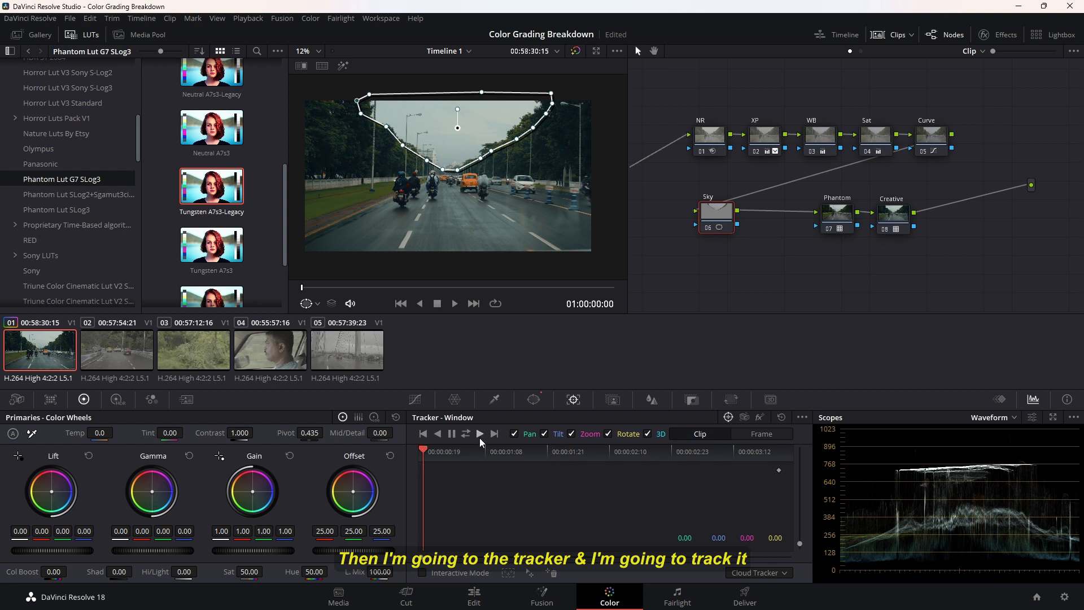
click(494, 434)
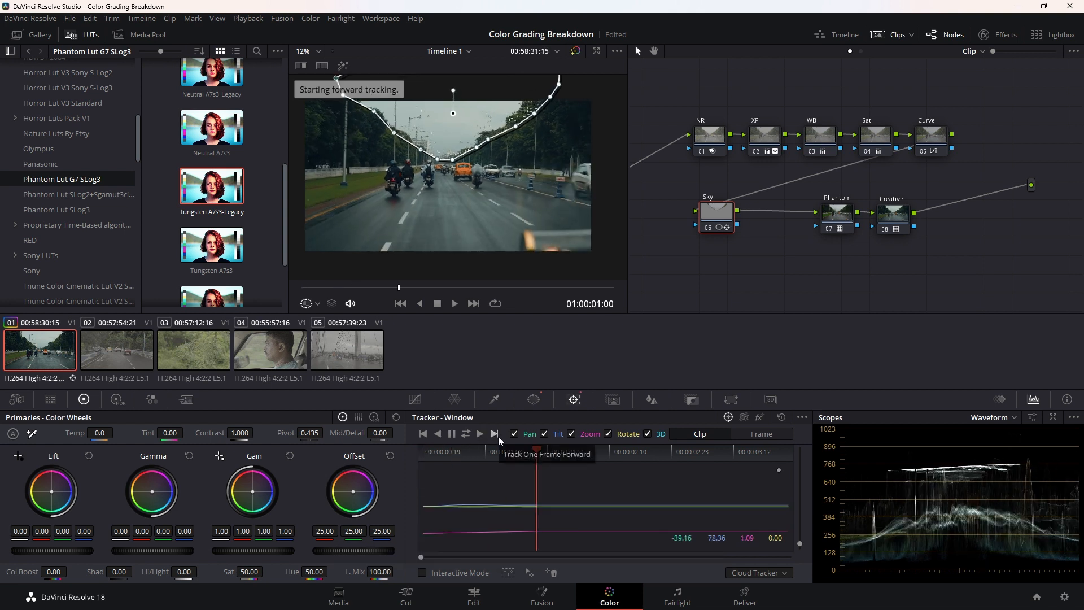
click(493, 434)
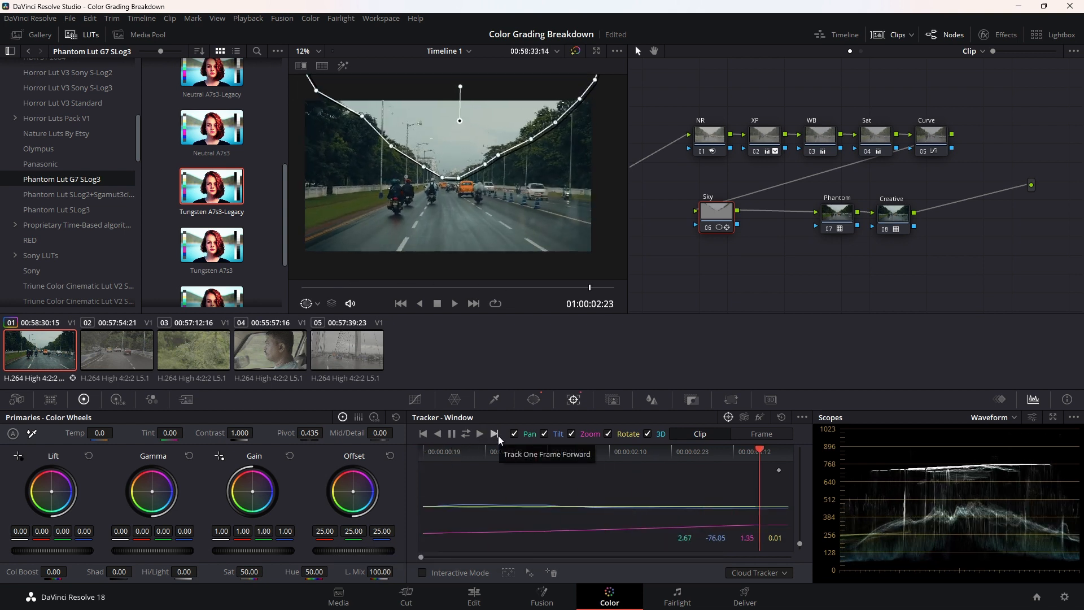
click(494, 434)
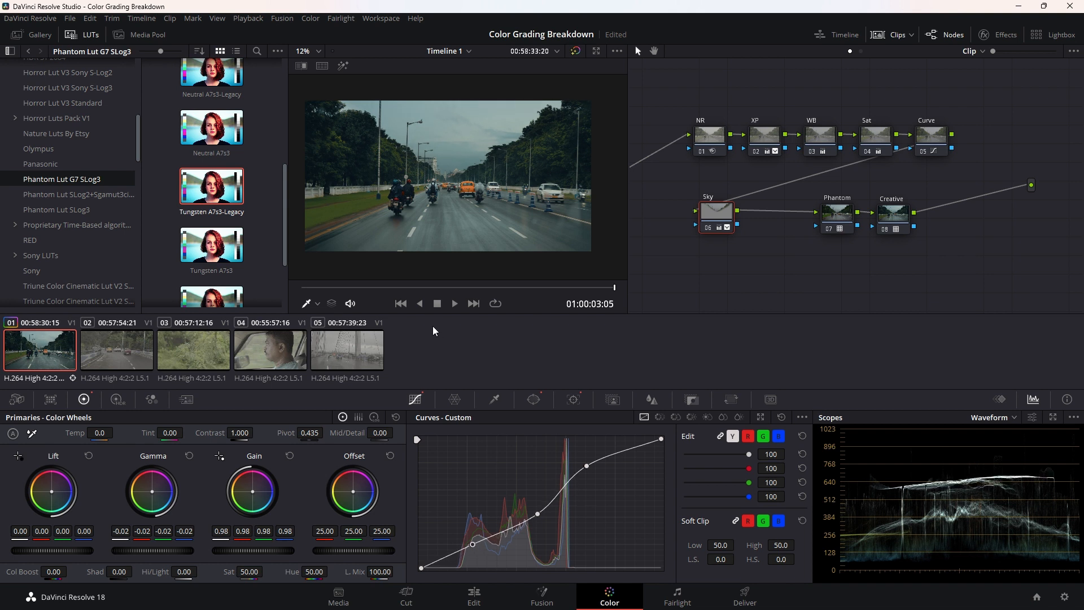
mouse_move(468, 209)
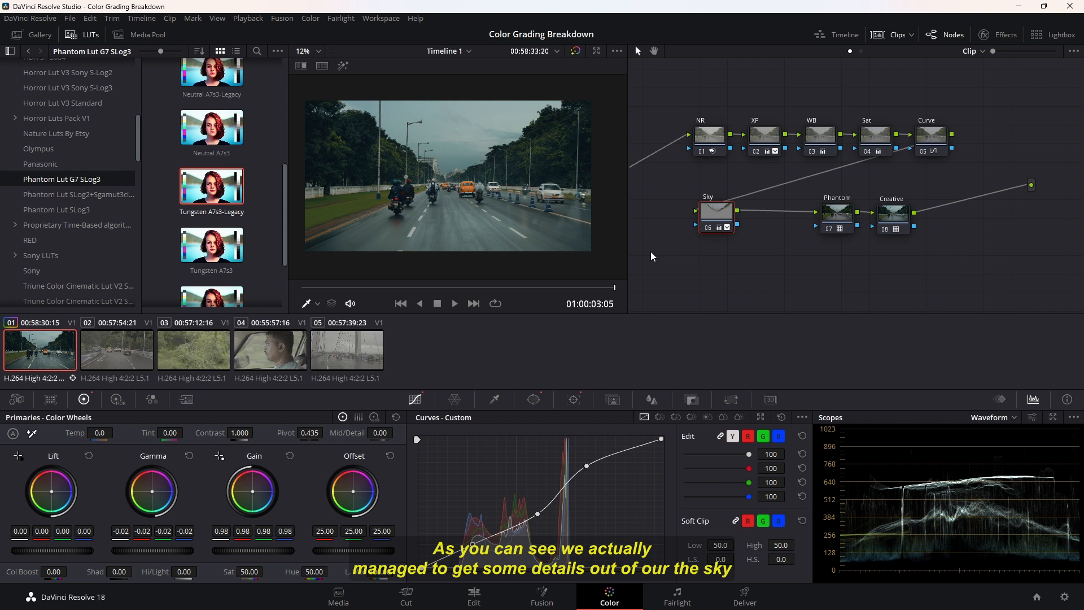
Toggle the Sky node to compare the grade, then raise the window's inside and outside softness
click(705, 227)
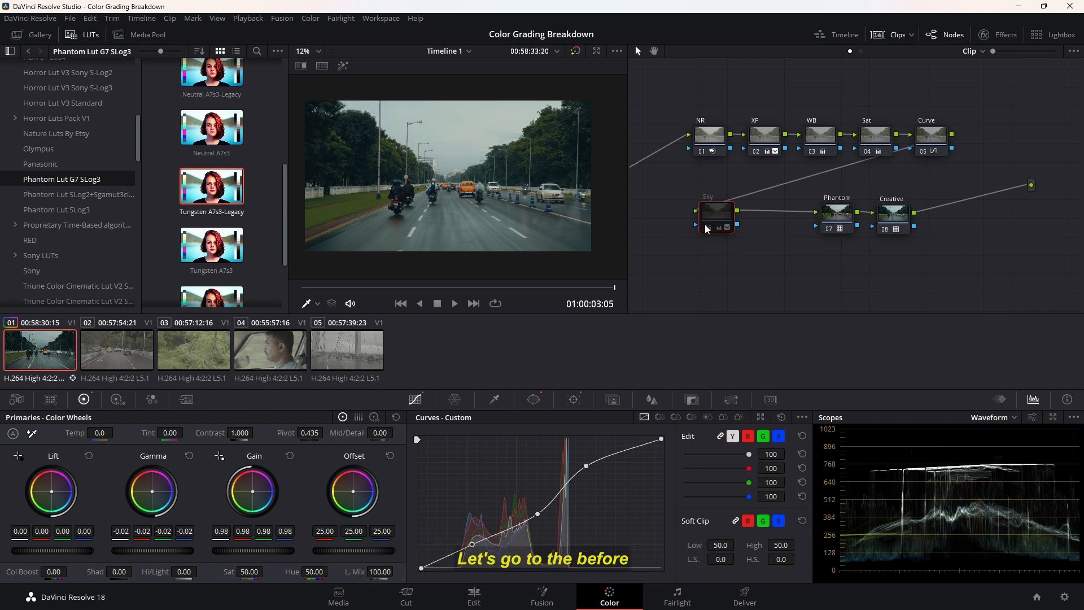
click(717, 215)
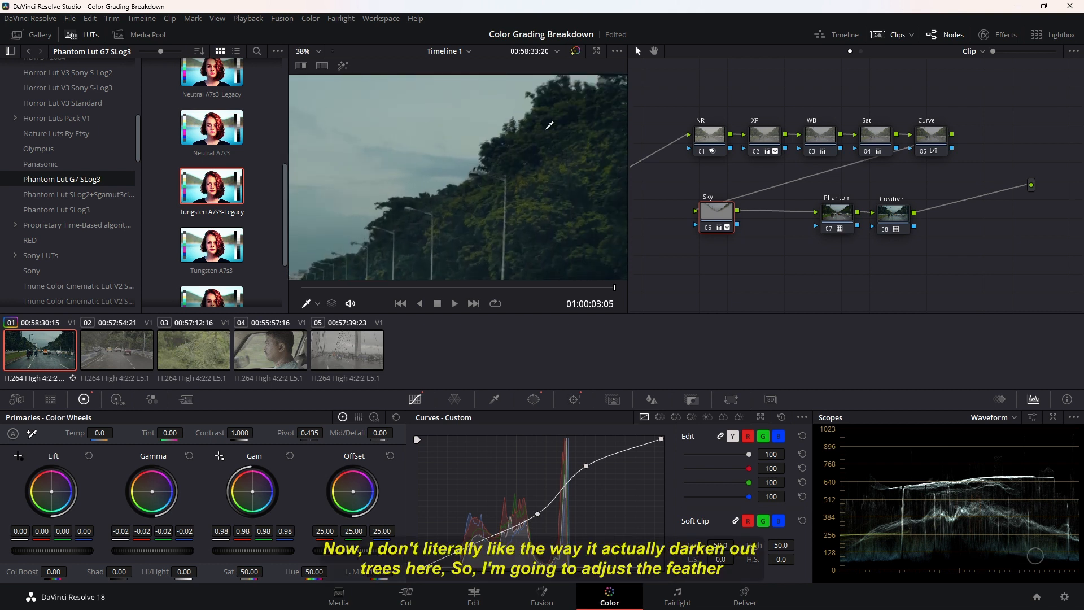
mouse_move(545, 159)
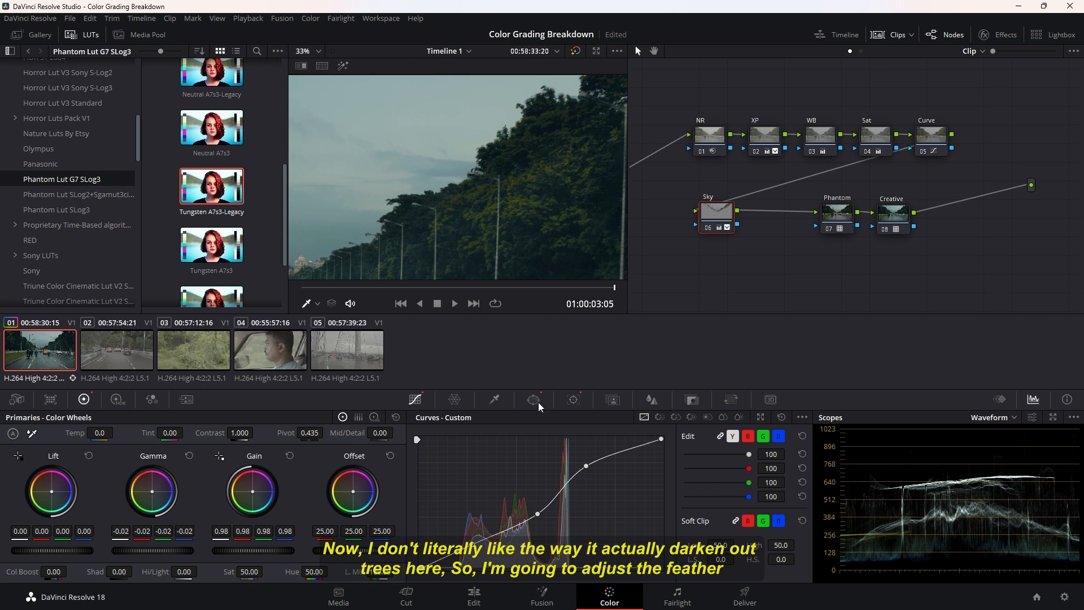
click(533, 400)
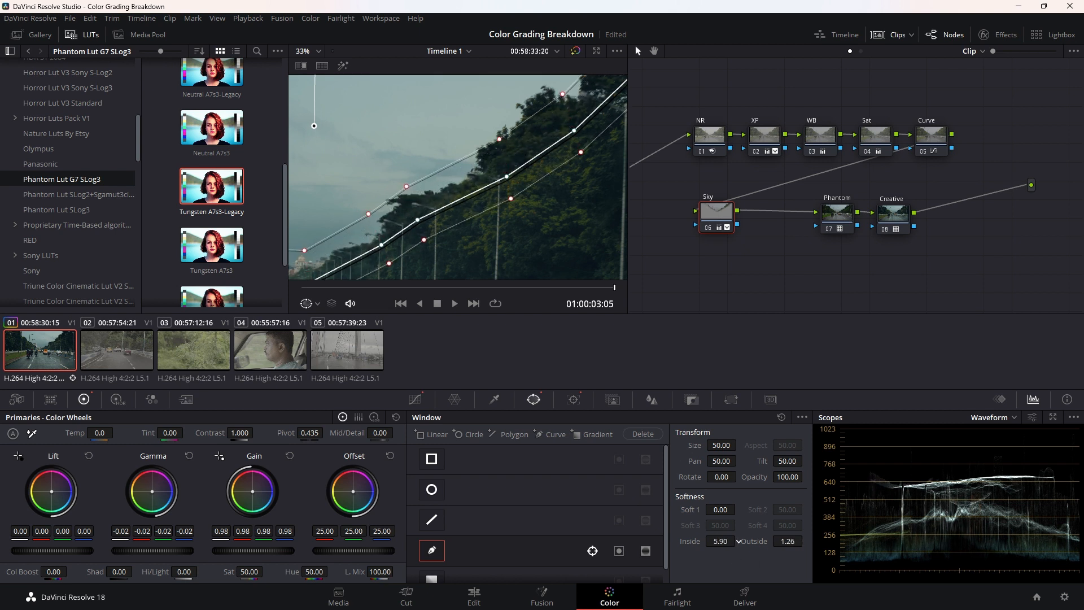
click(304, 51)
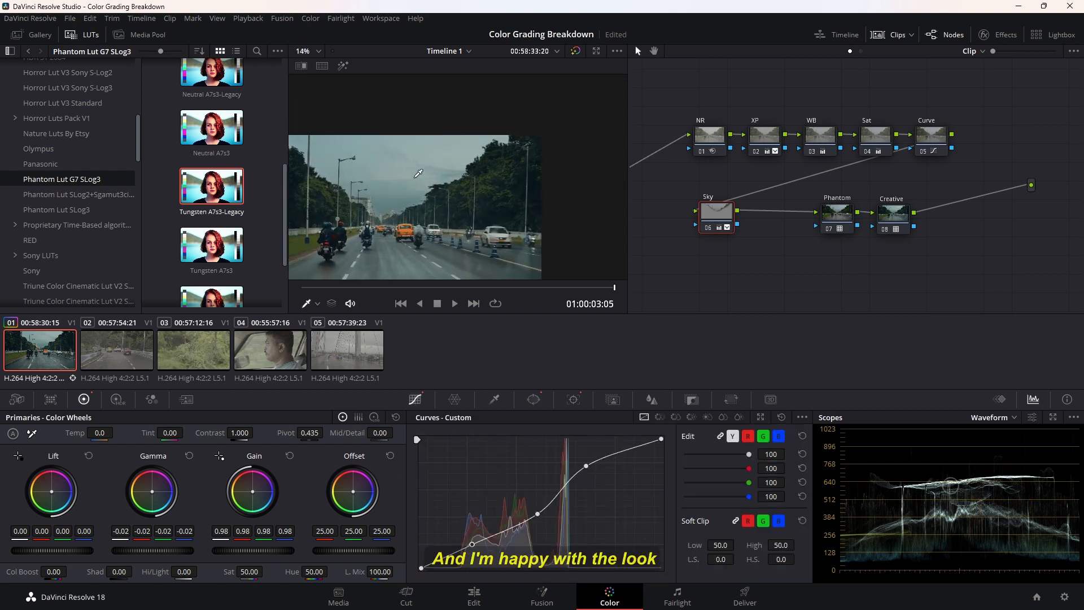
click(302, 50)
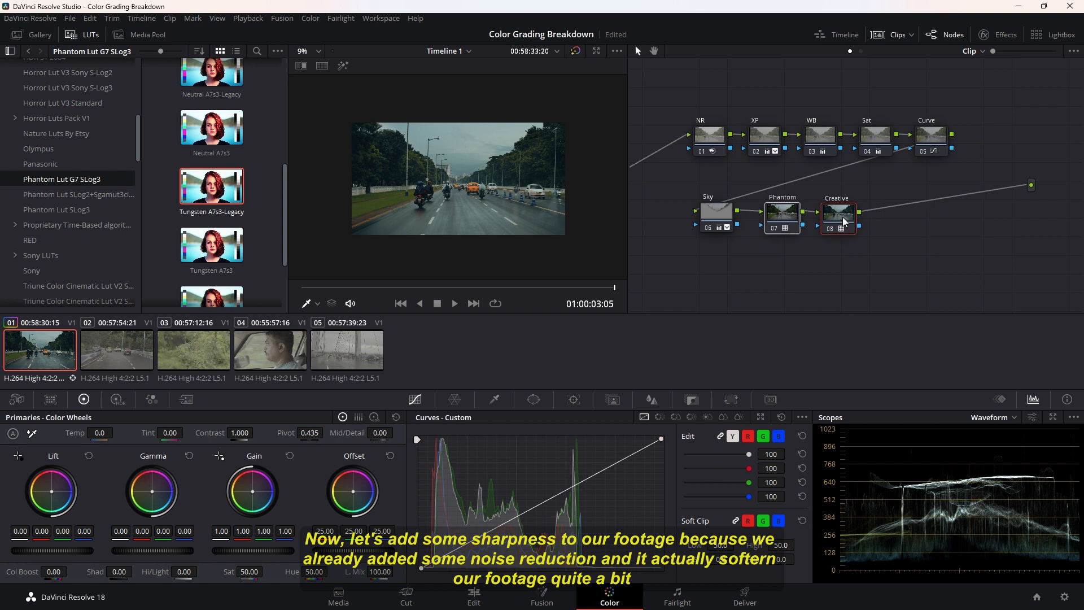
mouse_move(628, 267)
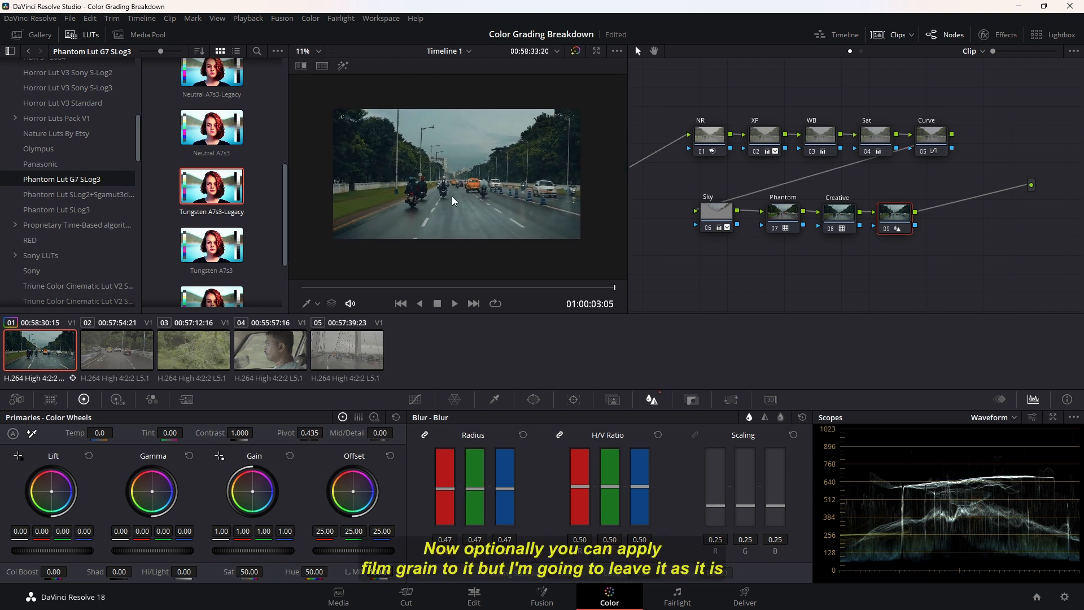
Choose Node Label on the new sharpening node to begin naming it Sharp
right_click(894, 218)
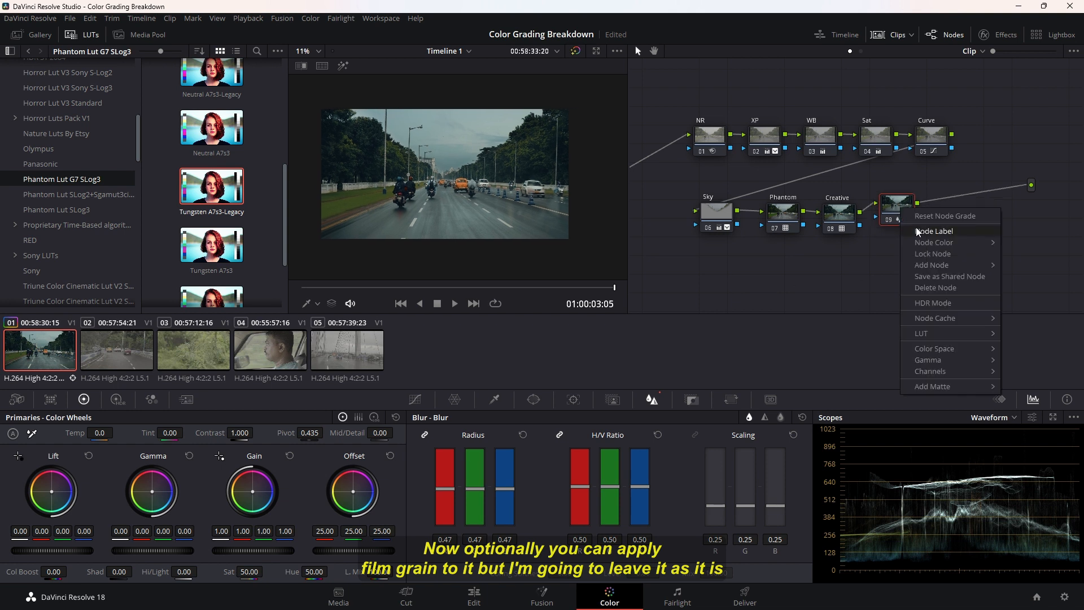
click(934, 231)
text(Sharp)
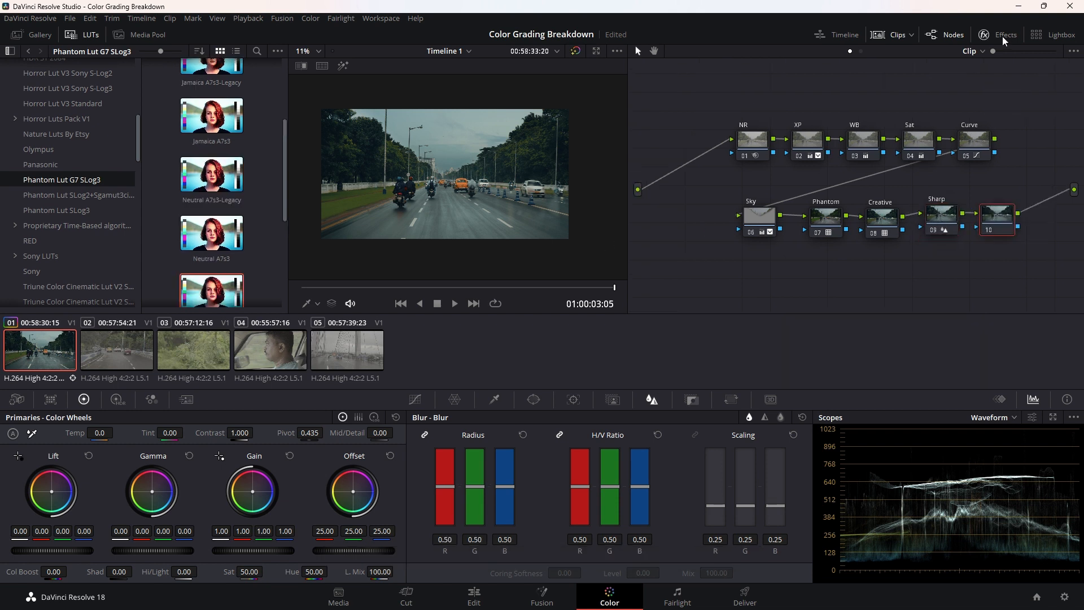
Add a Vignette effect to node 10 in Advanced mode with larger size and anamorphism
click(997, 34)
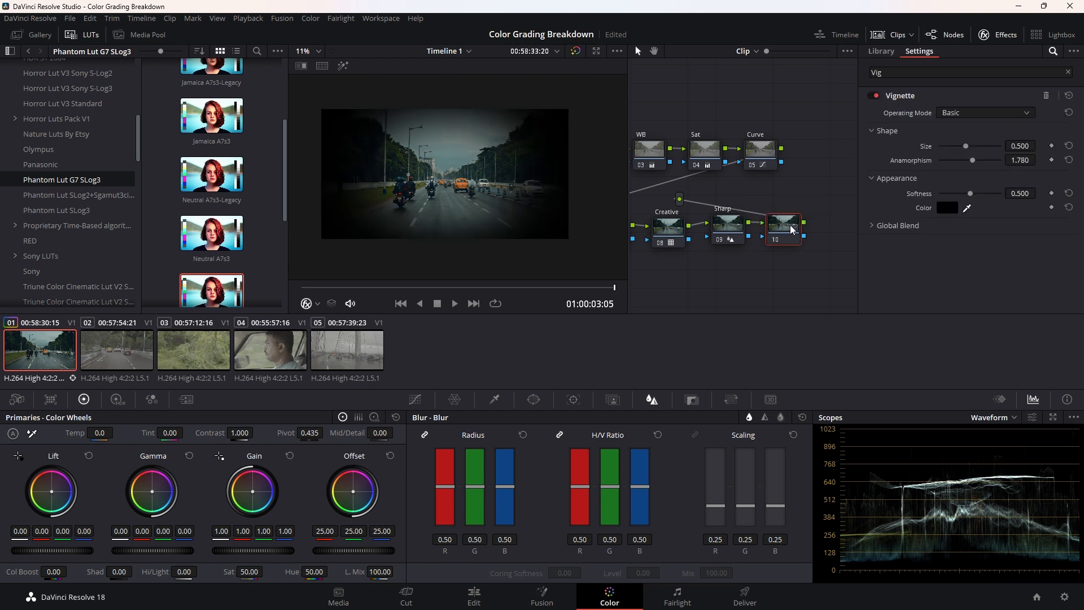
click(985, 113)
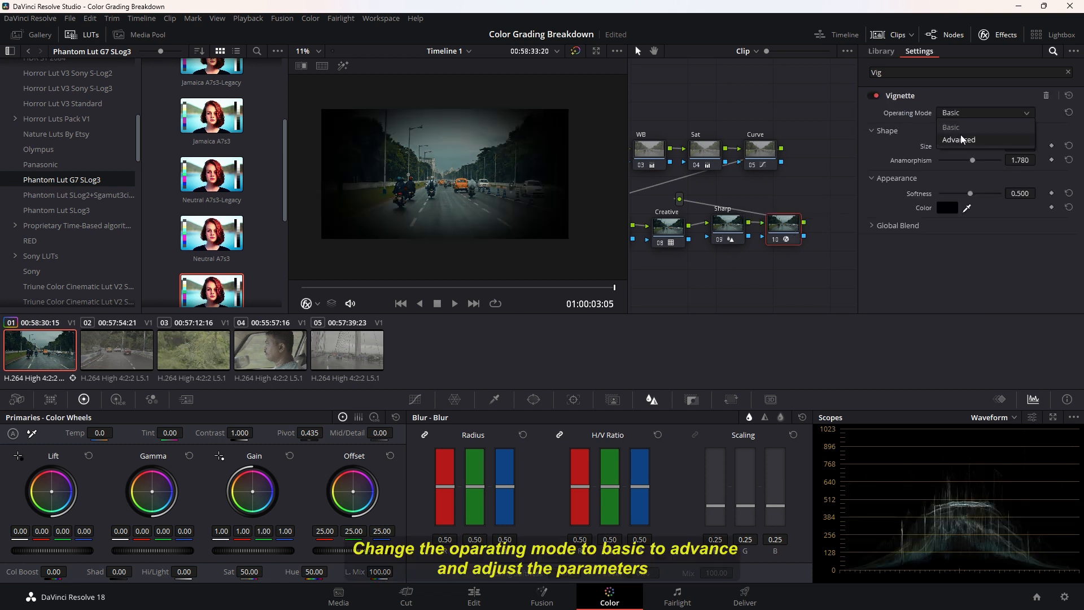
click(960, 139)
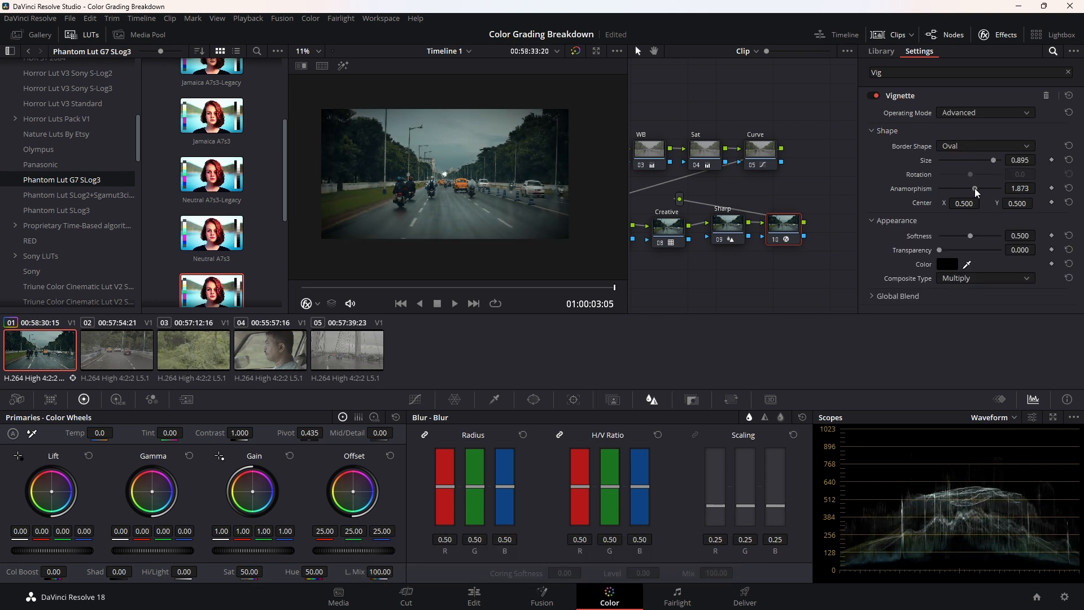
click(1058, 34)
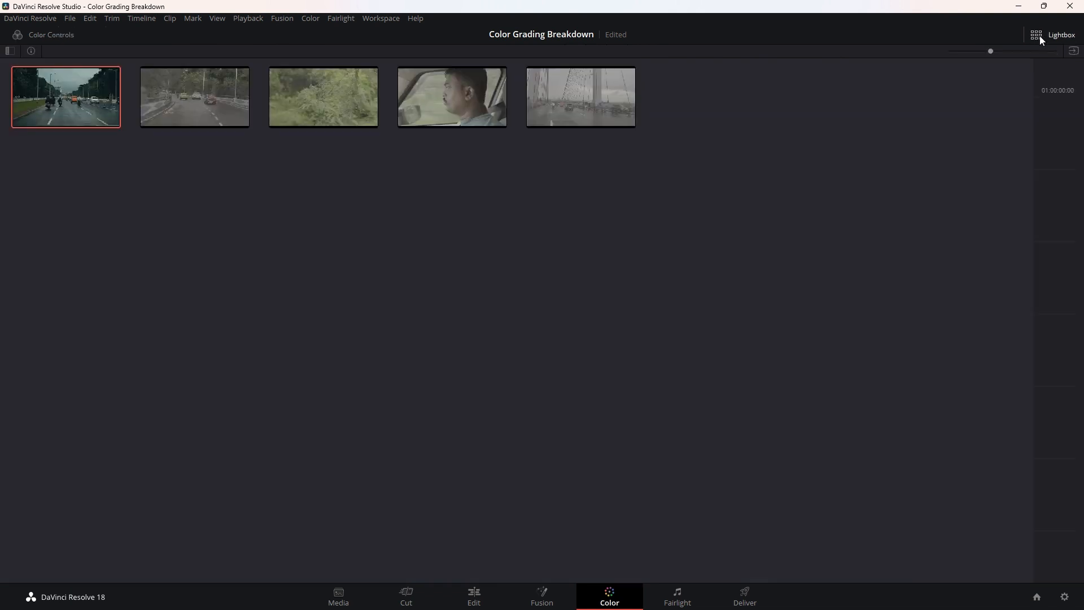
click(1057, 34)
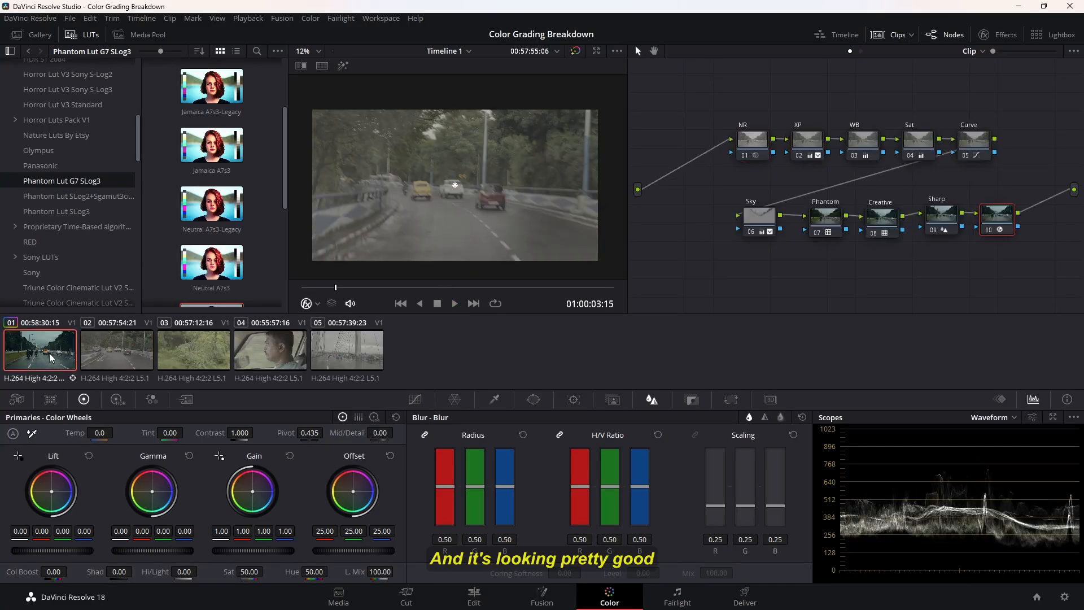
Grab a still of the first clip's grade and remove the duplicate still 1.1.2
right_click(455, 185)
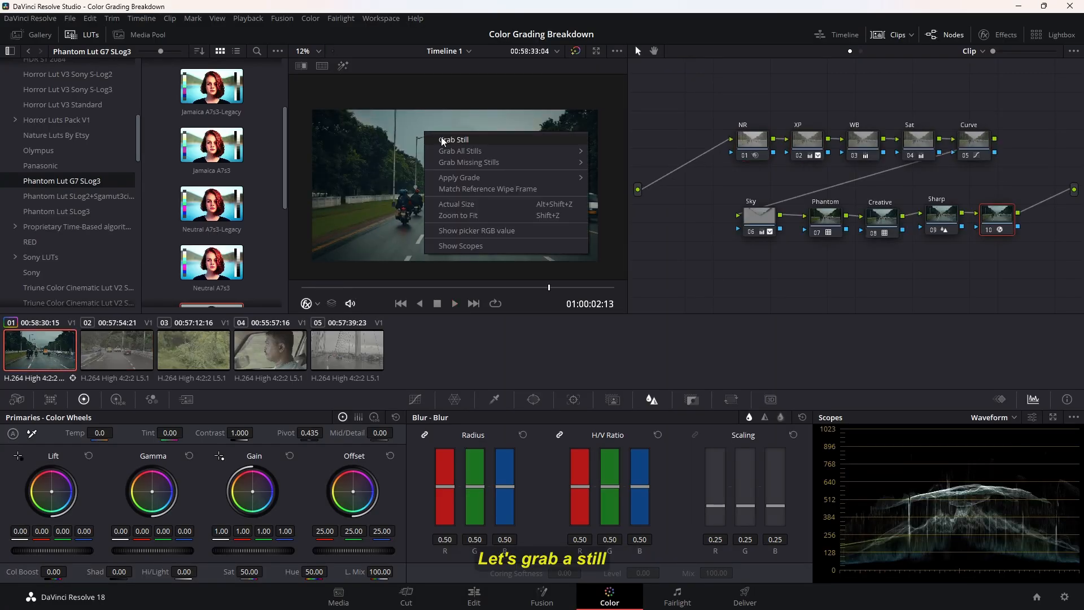
click(454, 139)
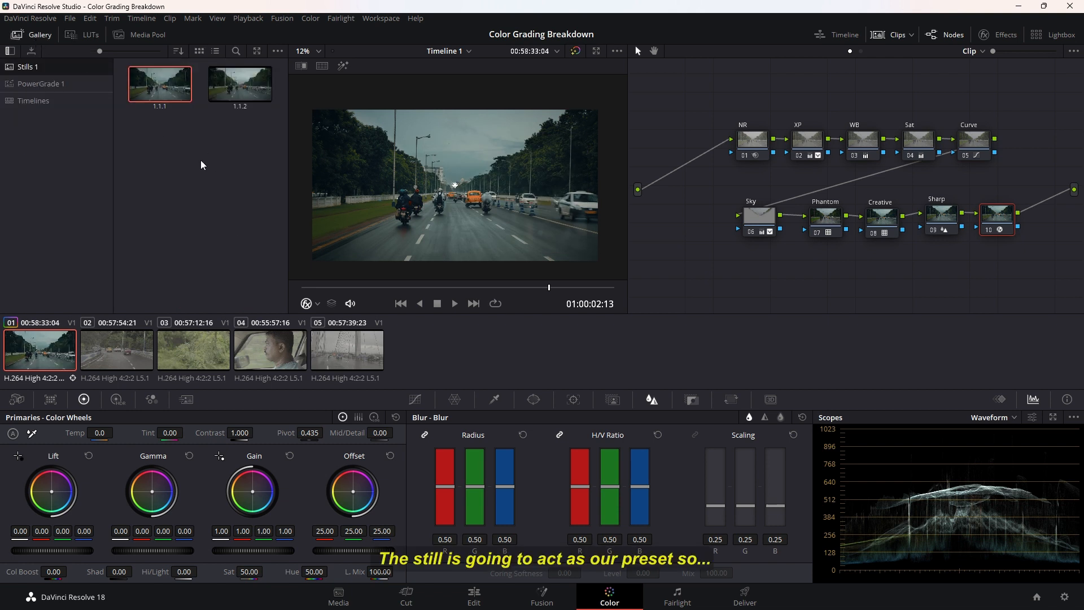
click(240, 84)
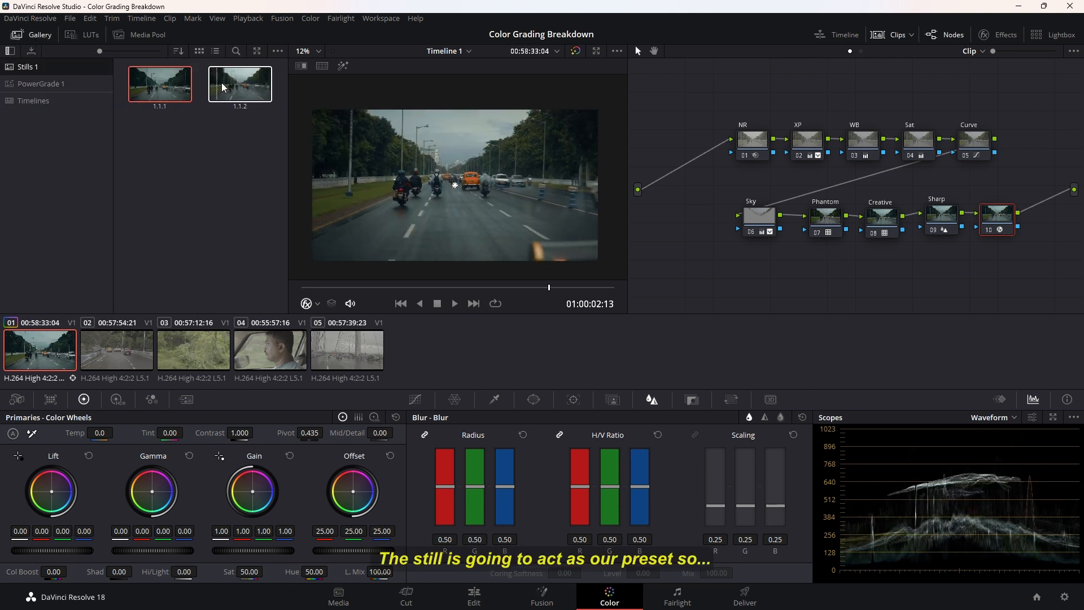
Apply the still's grade to clip 02 and brighten it using the XP node and HDR wheels
click(115, 349)
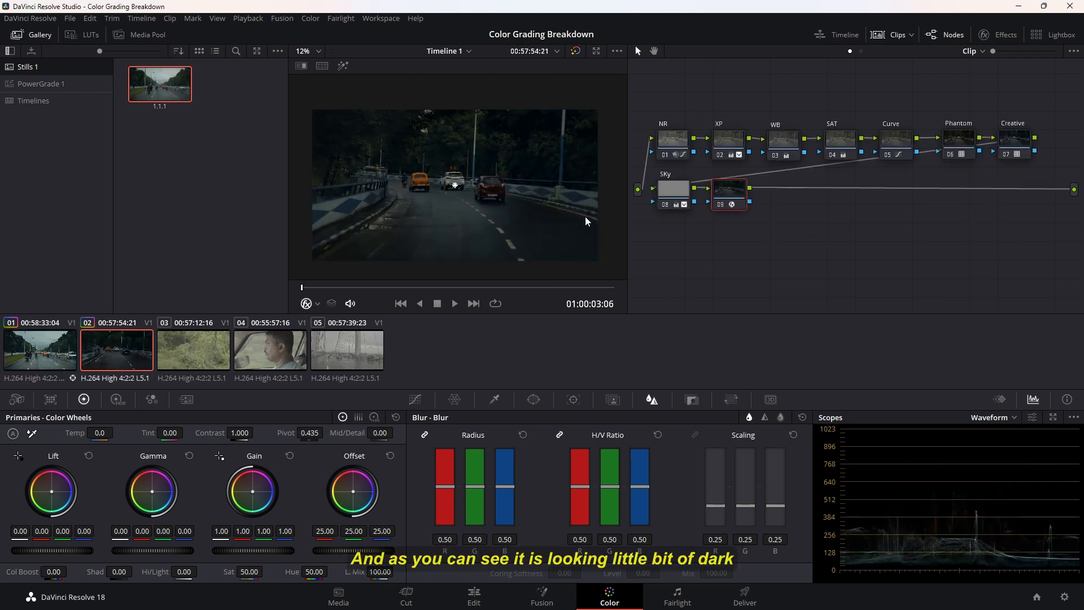
click(727, 213)
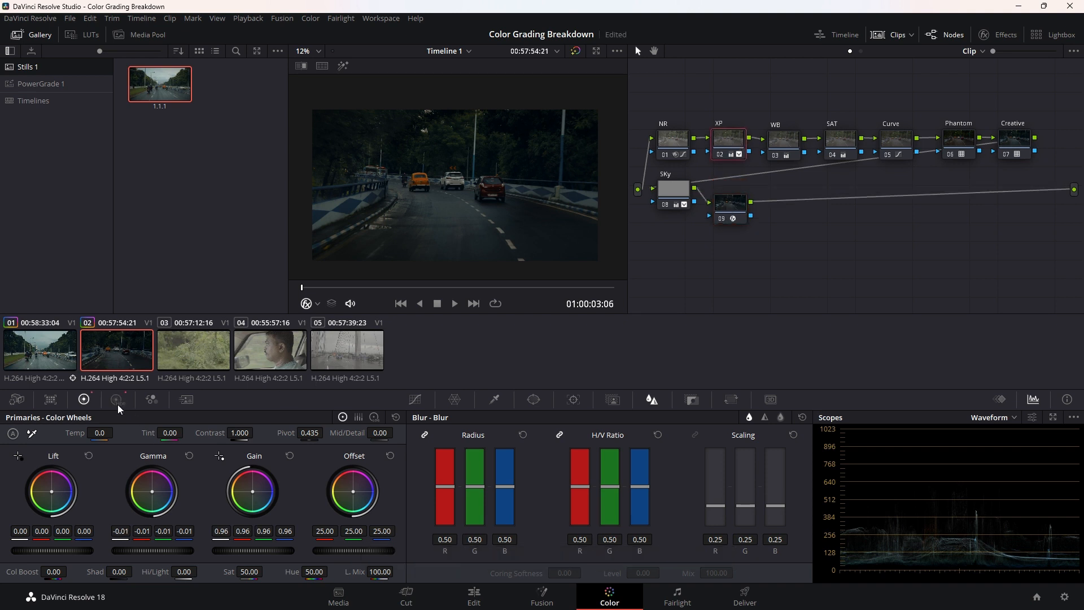
click(118, 400)
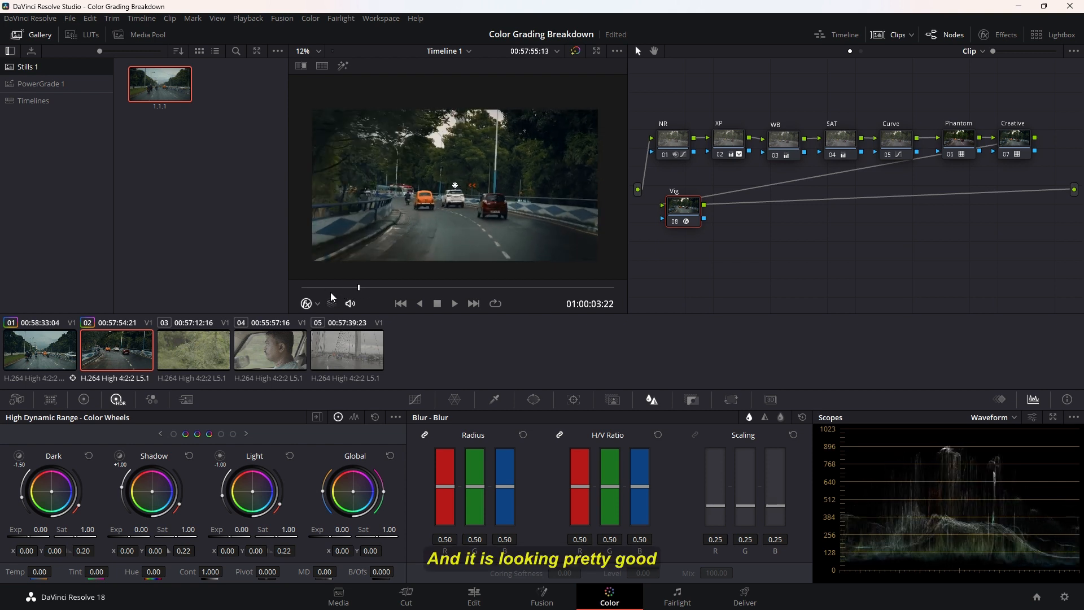
click(193, 348)
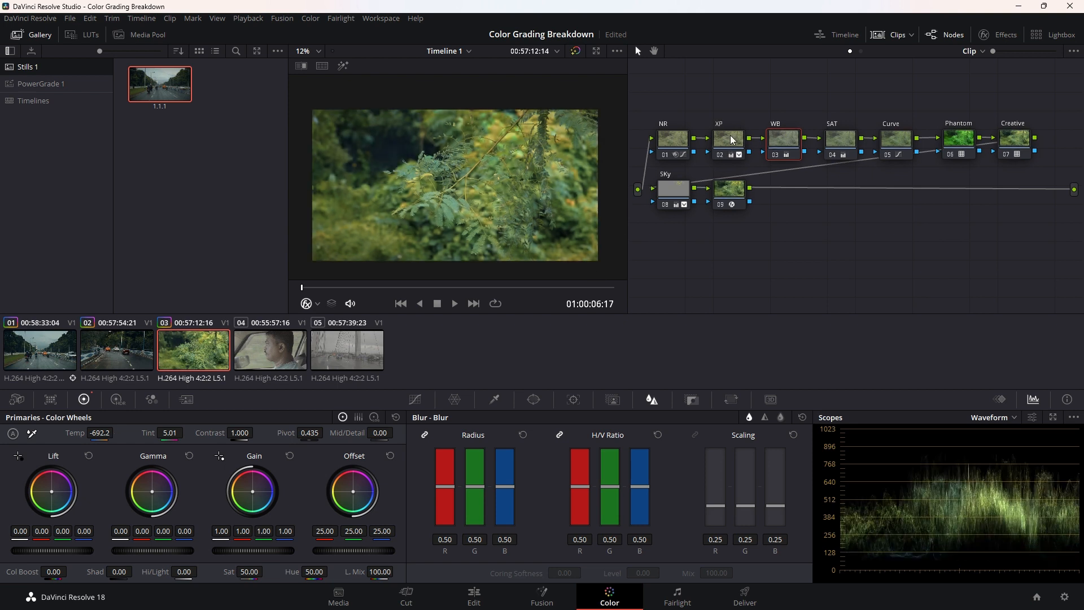
On clip 03, nudge the XP node's gamma and gain up and delete the Sky node
click(727, 138)
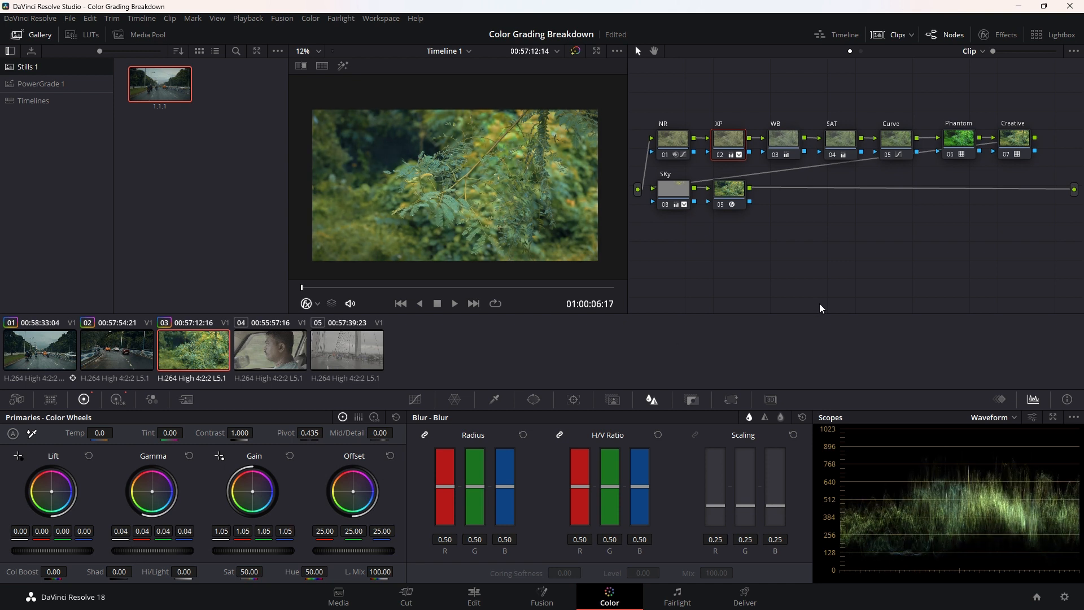
click(671, 189)
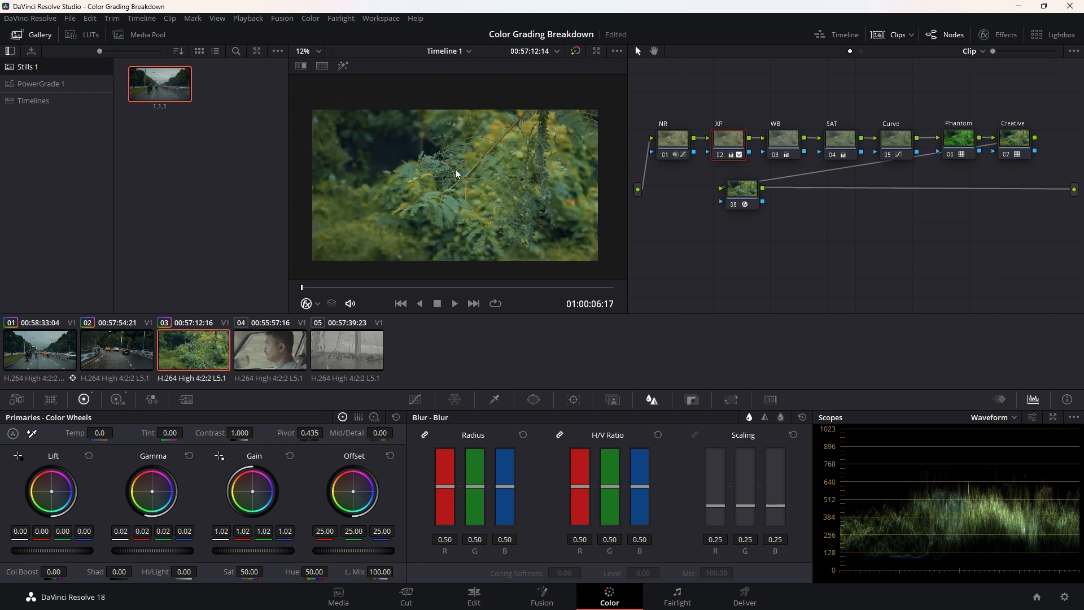
mouse_move(287, 379)
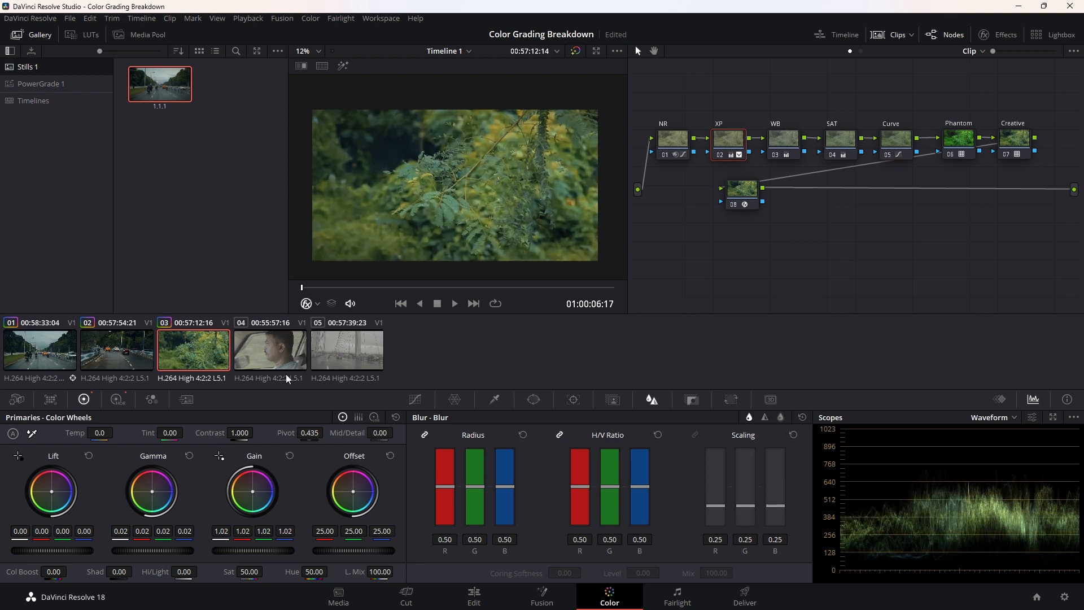
Load clip 04, the driver close-up, with its shared node tree
click(270, 349)
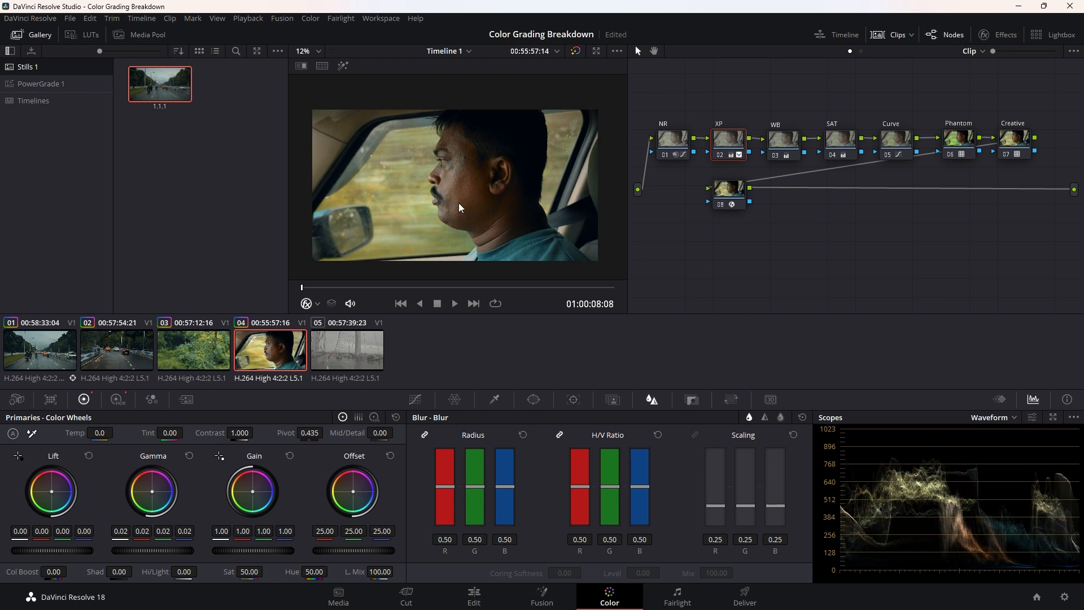
Switch the scope to Vectorscope and enable Show Skin Tone Indicator
click(992, 417)
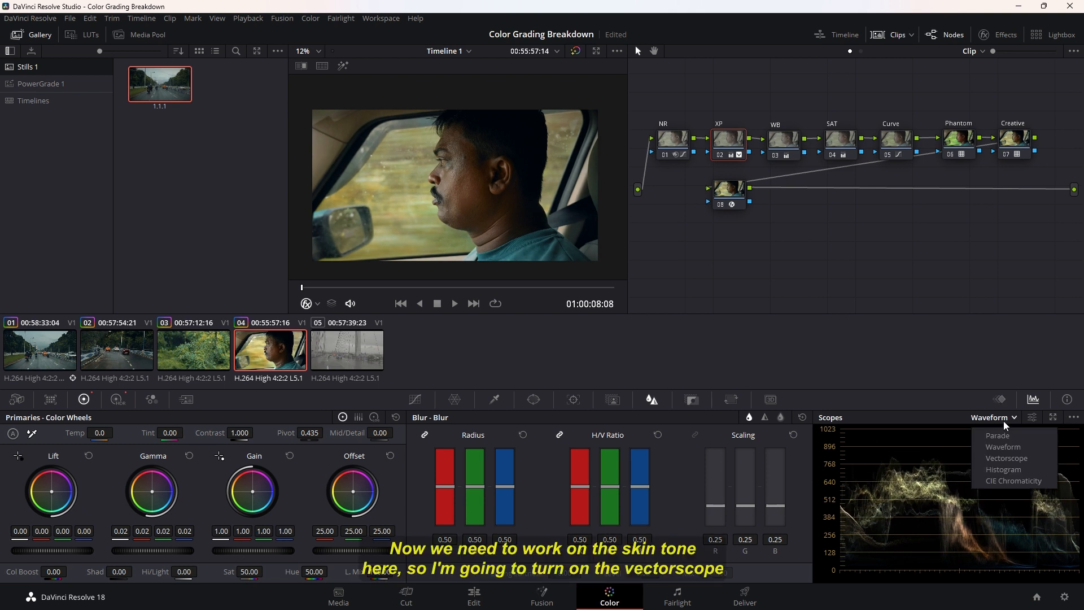
click(1007, 458)
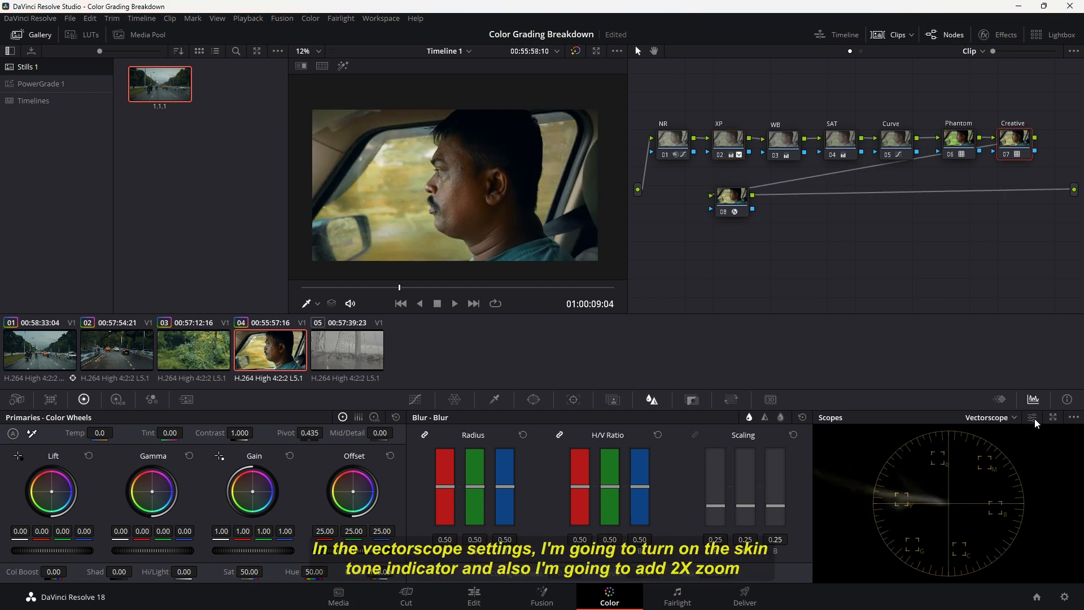
click(1033, 417)
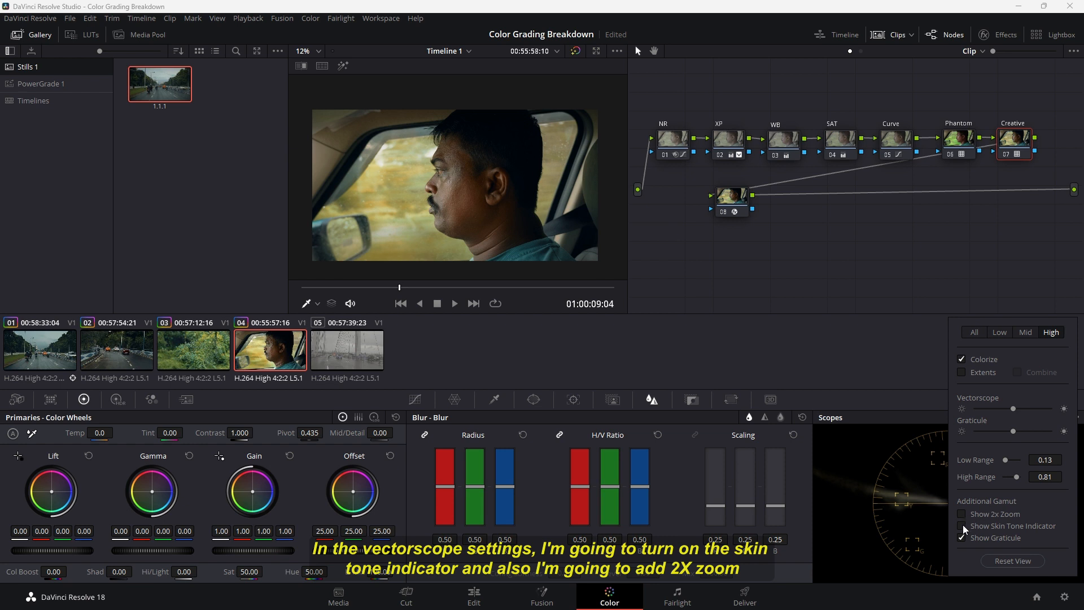
click(961, 539)
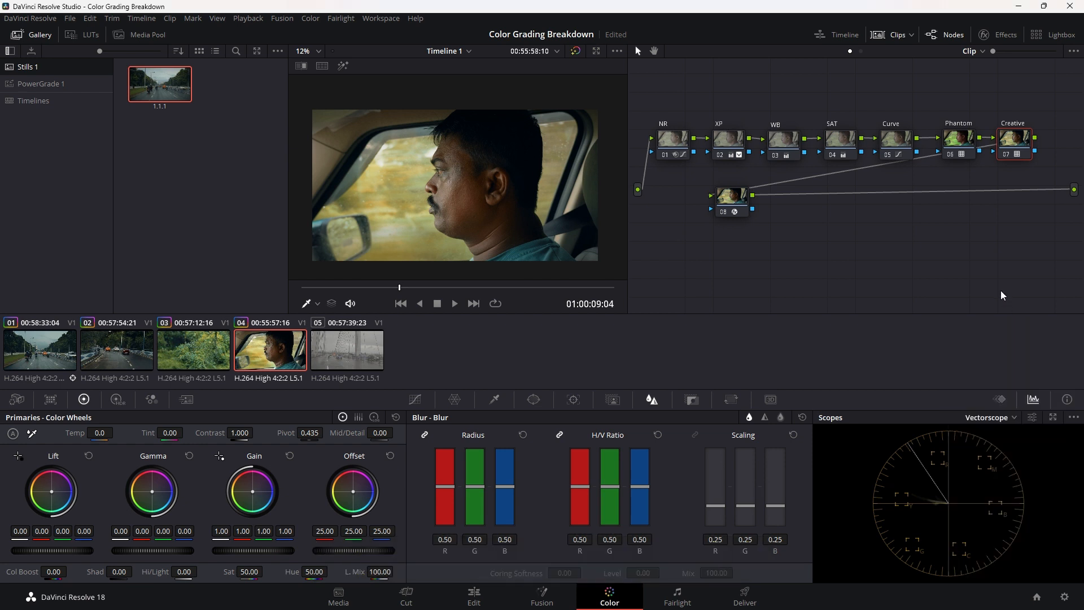
mouse_move(1047, 425)
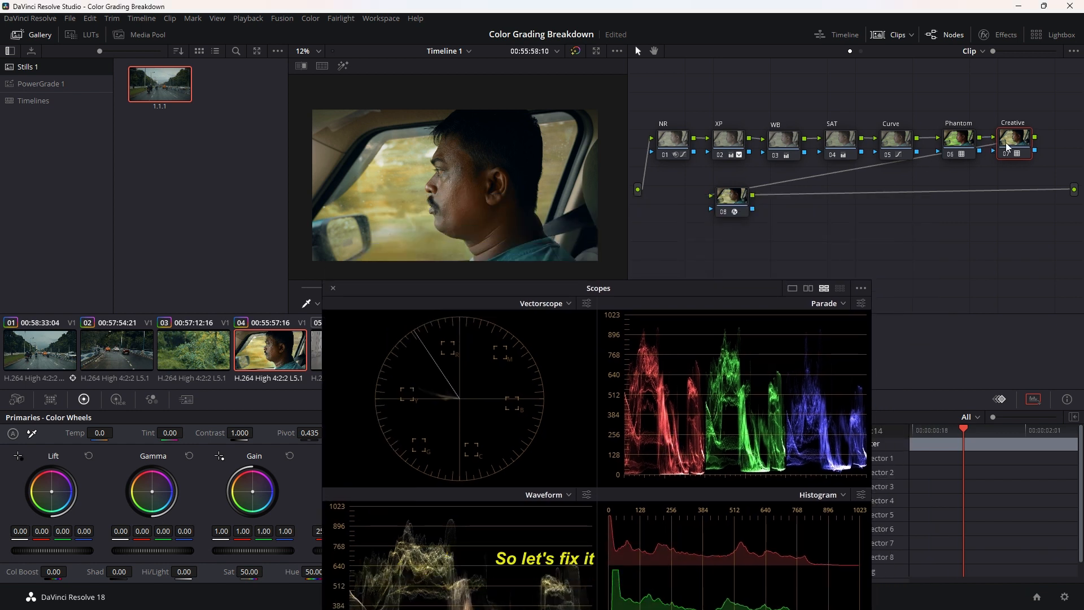
Add a Skin node and sample the driver's skin colour with the qualifier
right_click(669, 198)
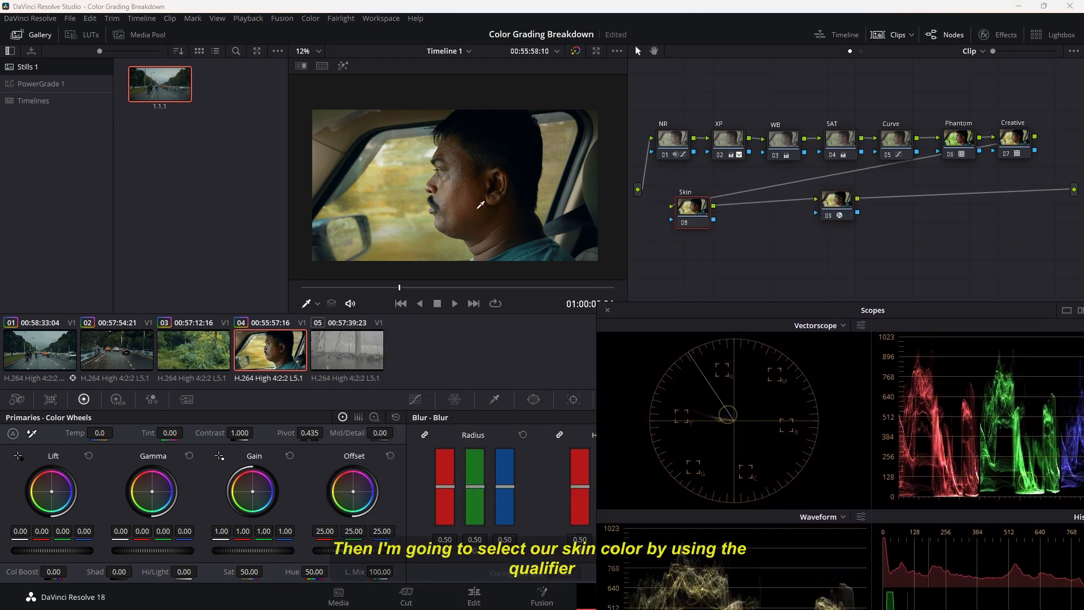
click(493, 399)
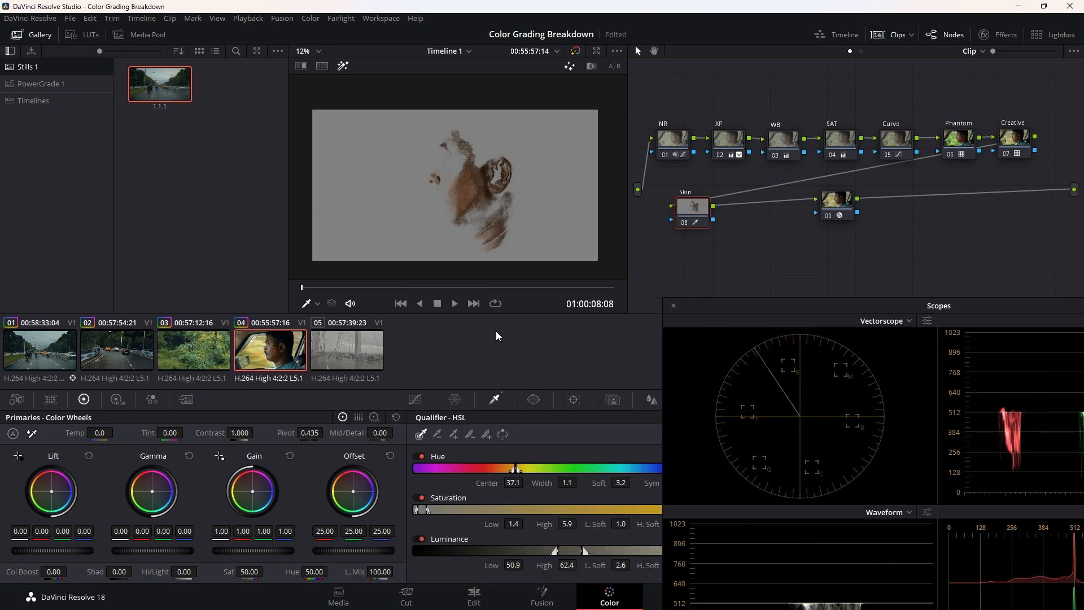
mouse_move(510, 459)
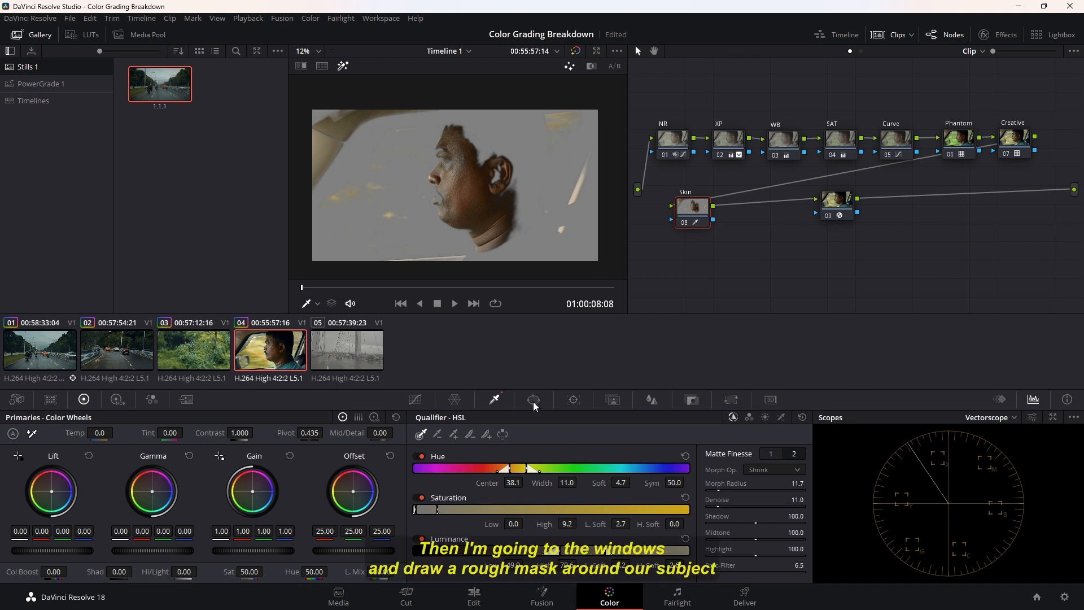
Draw a polygon window around the driver's face and track it forward
click(533, 400)
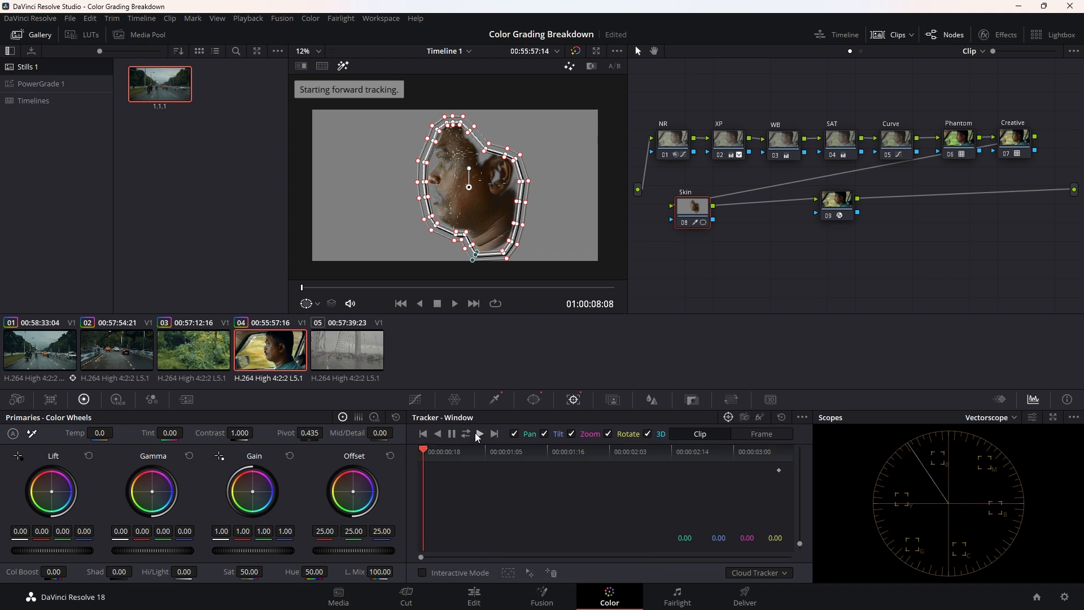
click(493, 433)
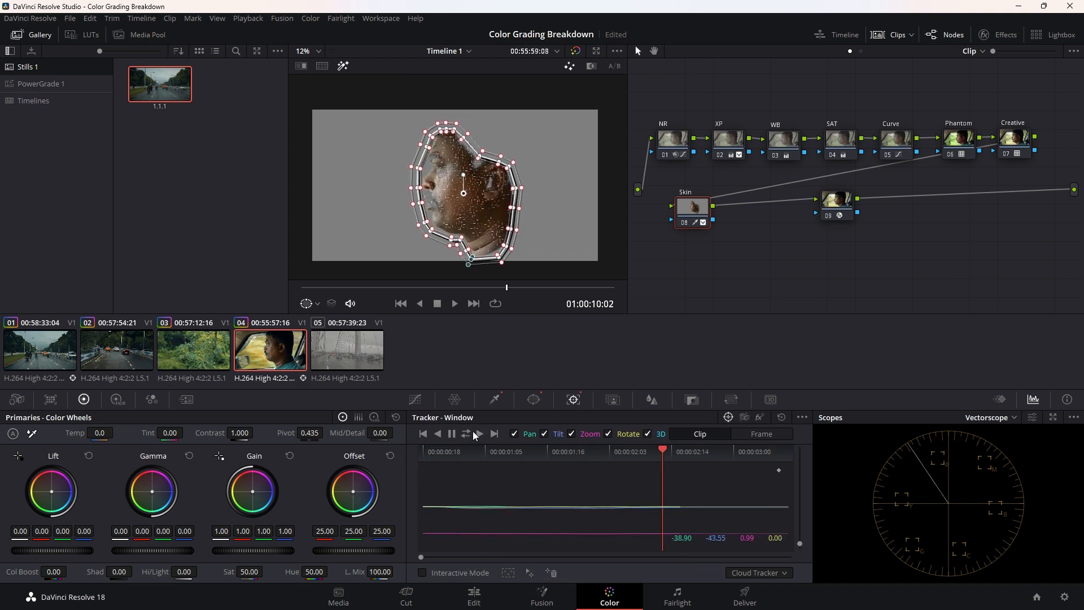
click(480, 434)
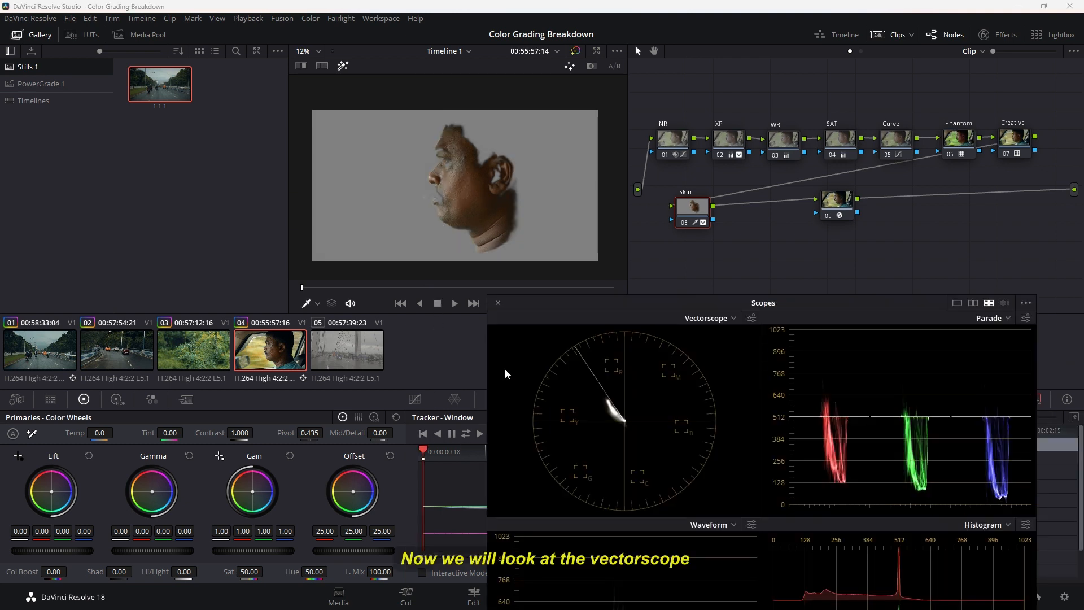
mouse_move(632, 431)
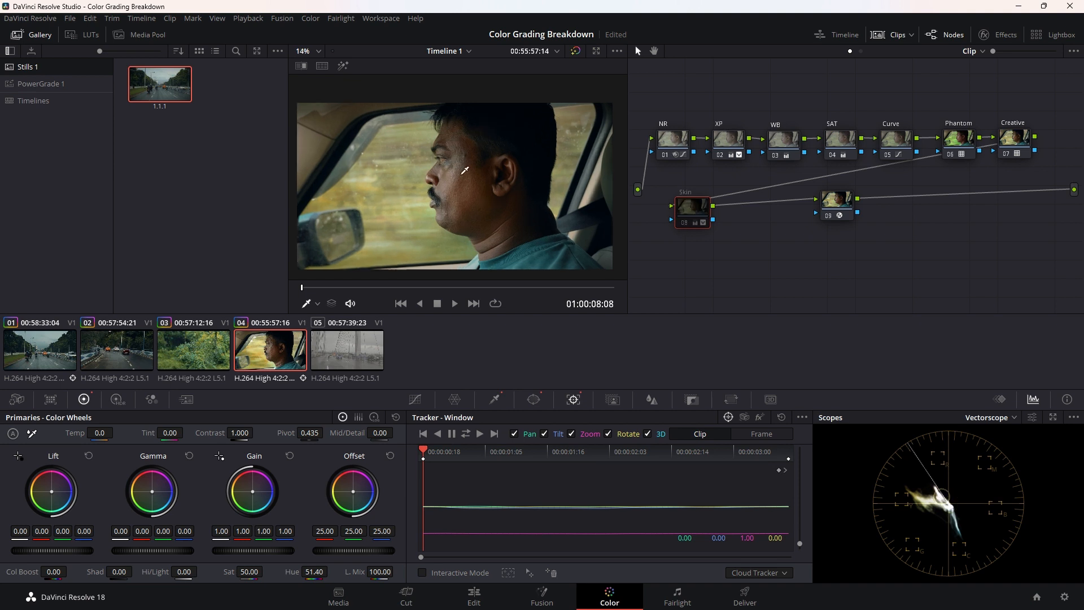
Set the Skin node's hue to 51.40 and select the last node in the chain
click(702, 222)
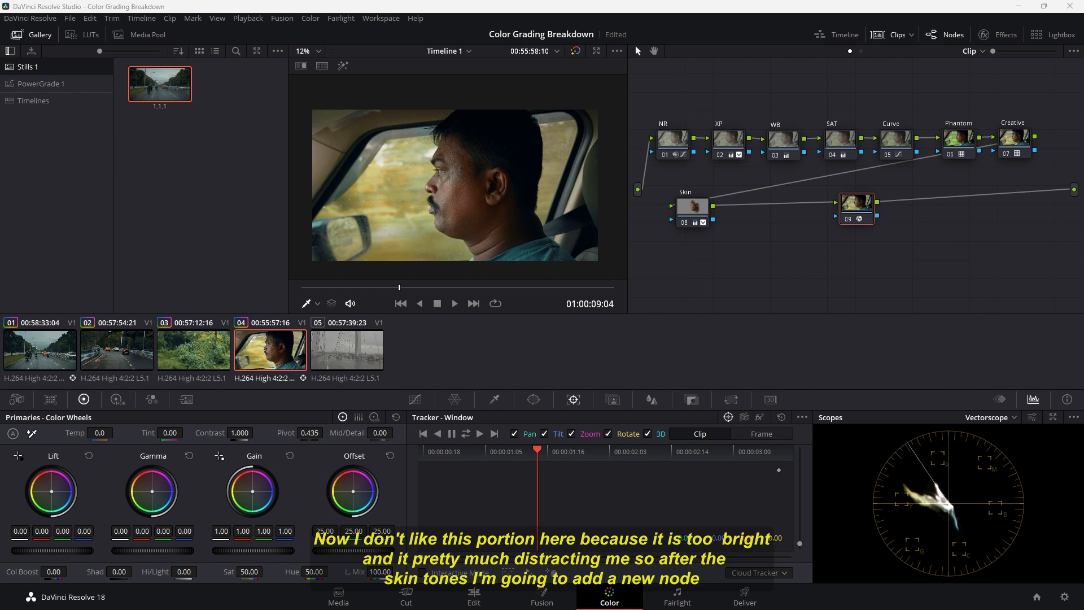
Add a Window node after Skin, darken the car window in Curves, and label node 10 Vig
click(692, 207)
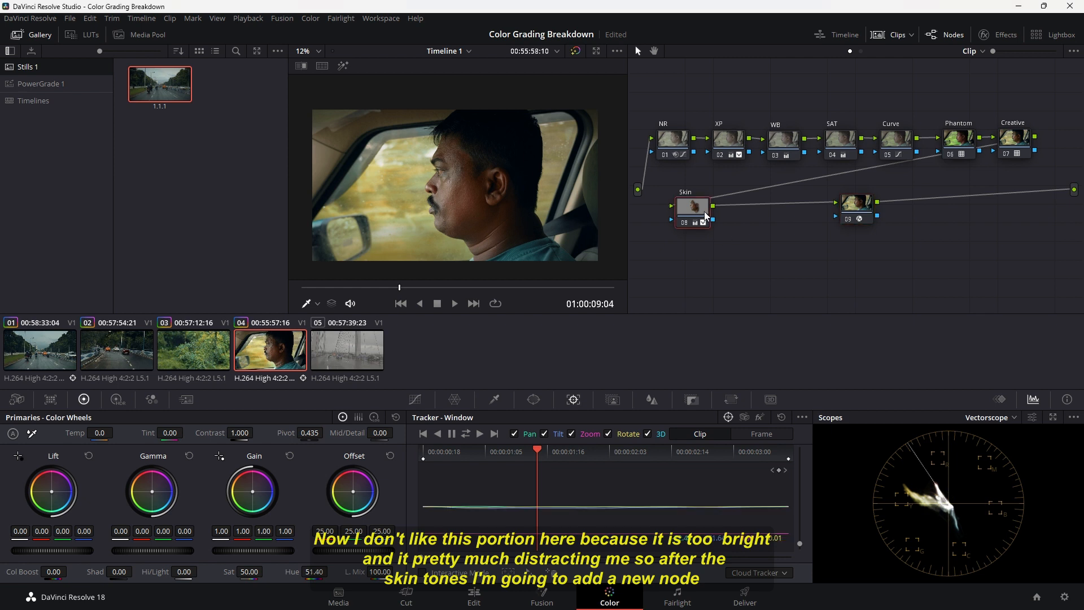
right_click(747, 206)
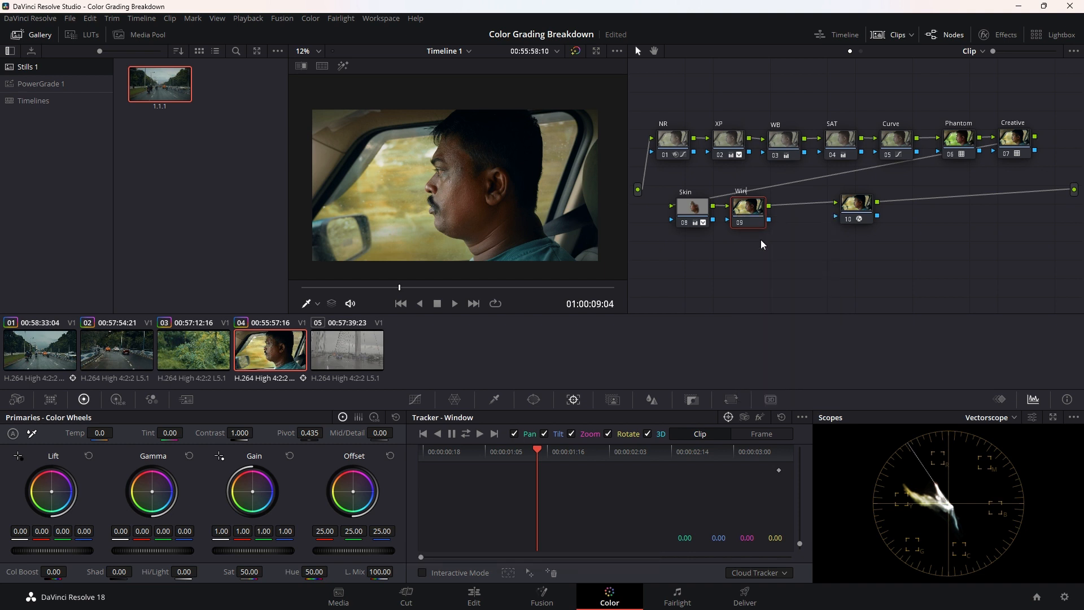
right_click(854, 204)
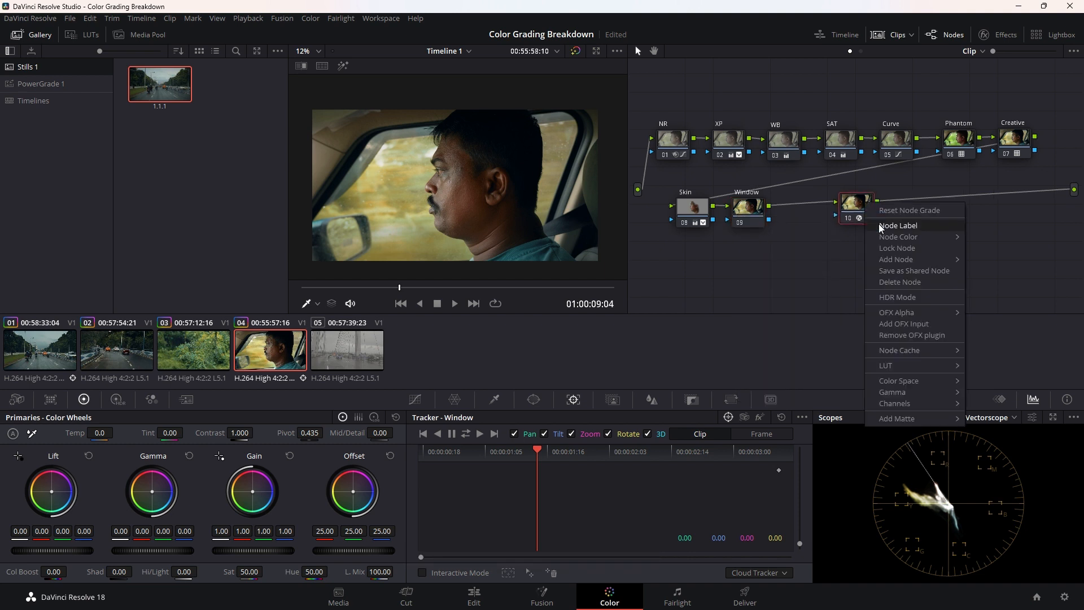
click(898, 224)
text(Vig)
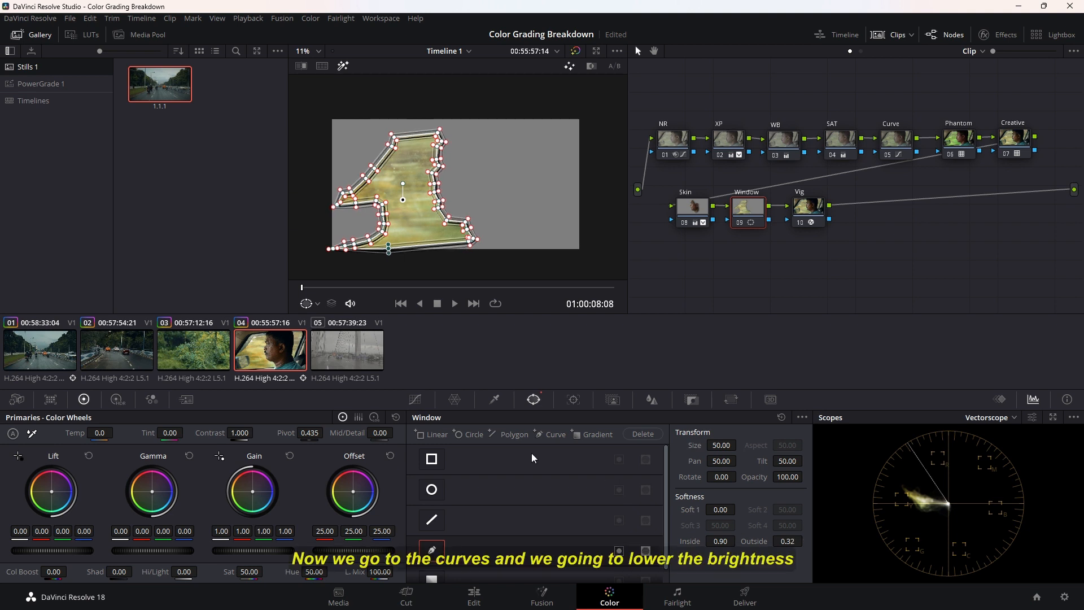
click(414, 400)
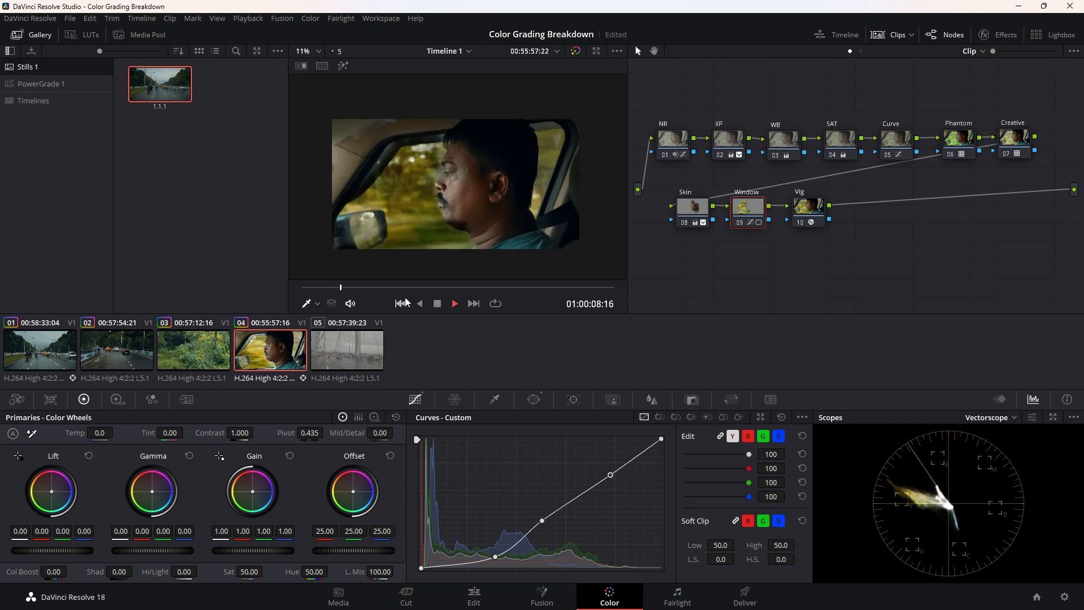
click(454, 302)
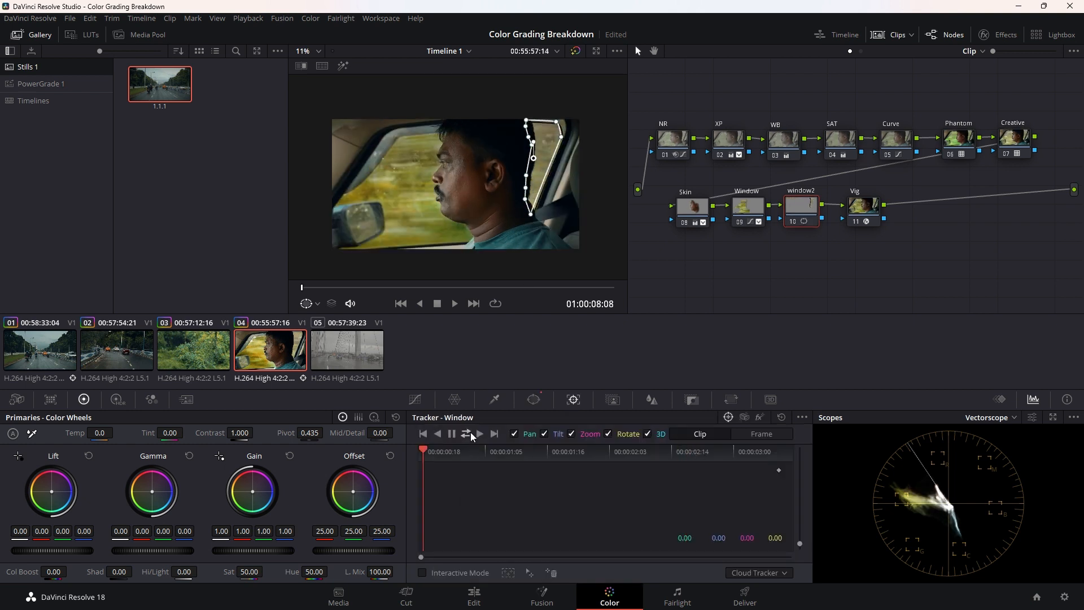
Track window2's rear-window mask, soften it (Inside 0.70, Outside 0.10), darken it, then load clip 05
click(479, 433)
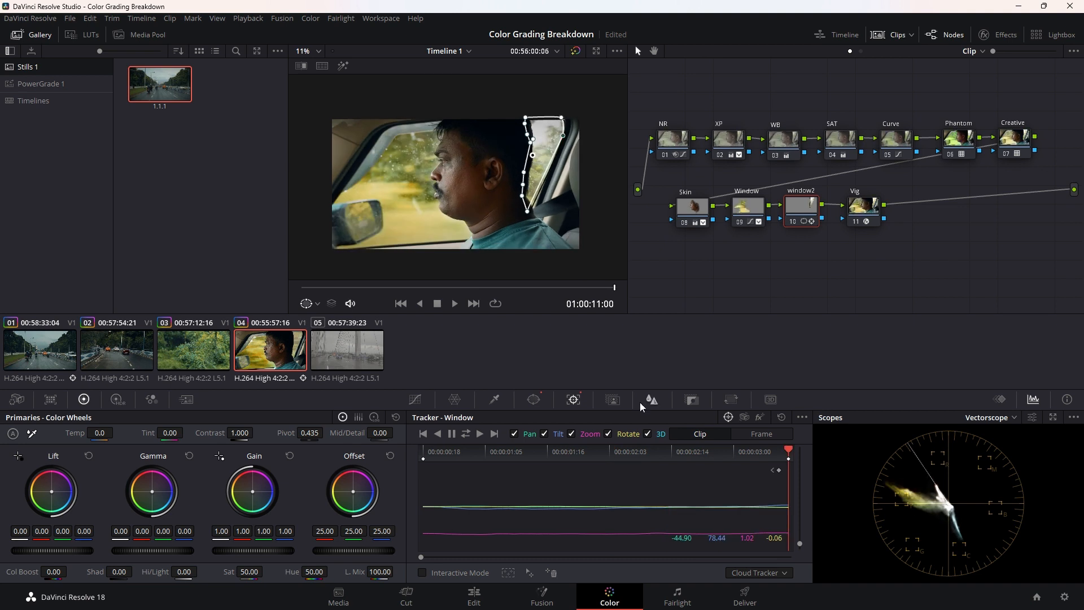
click(533, 400)
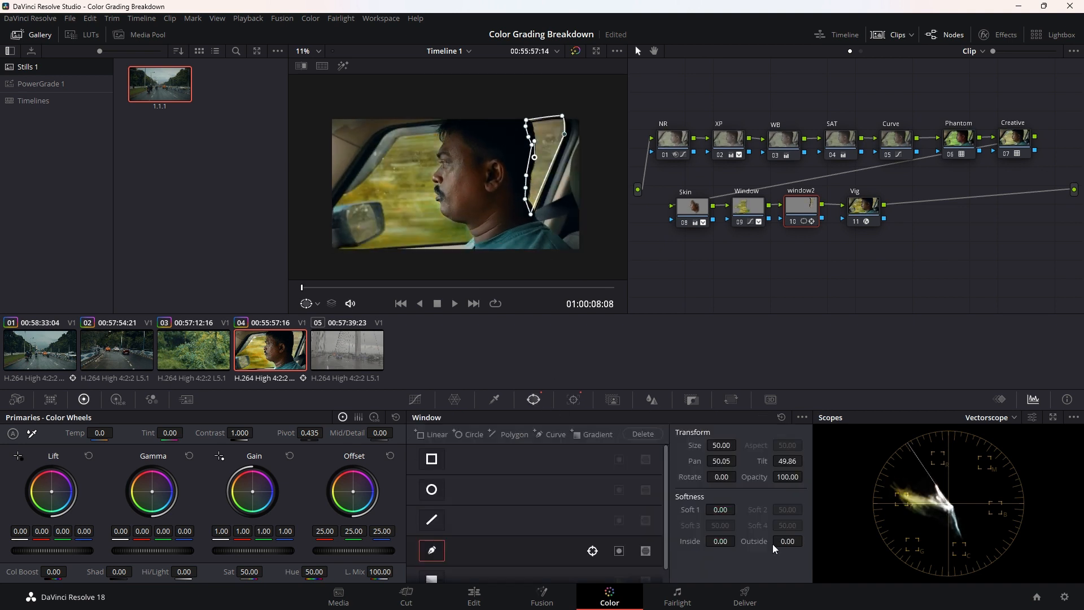
click(414, 399)
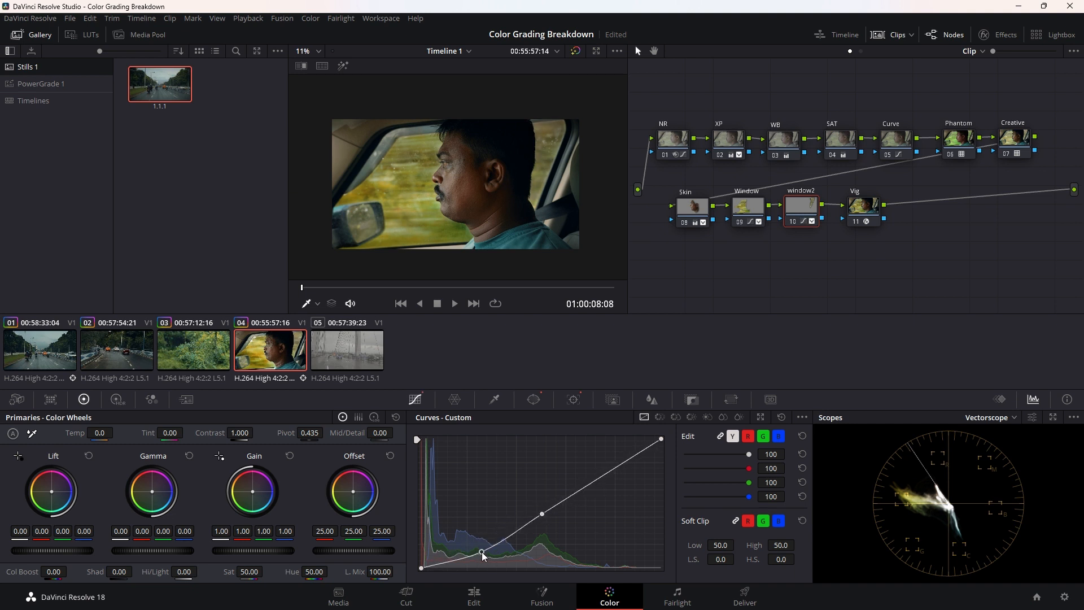
click(533, 400)
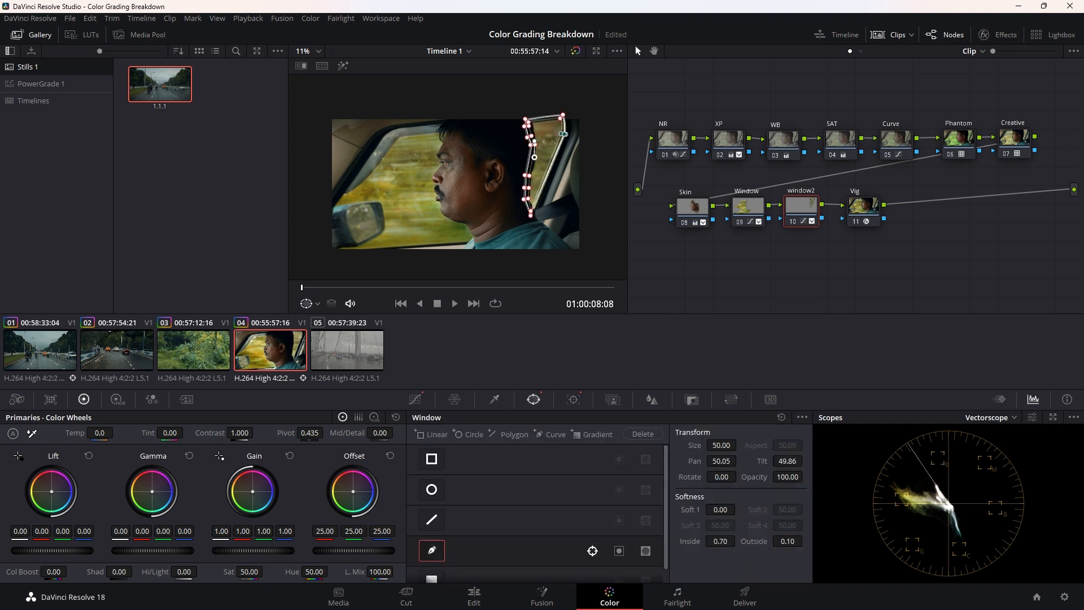
click(414, 400)
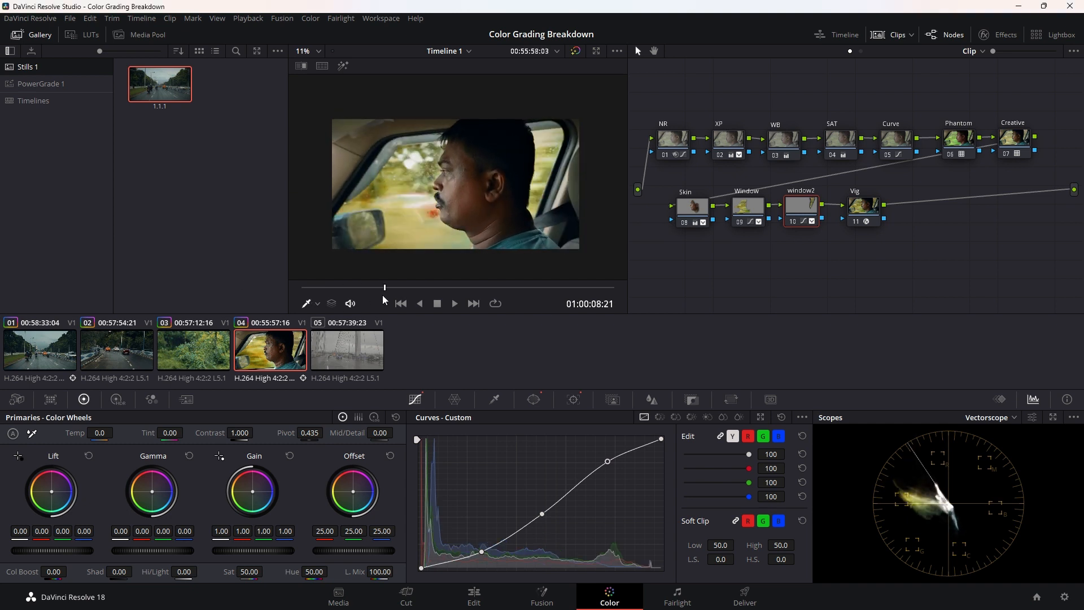
click(454, 302)
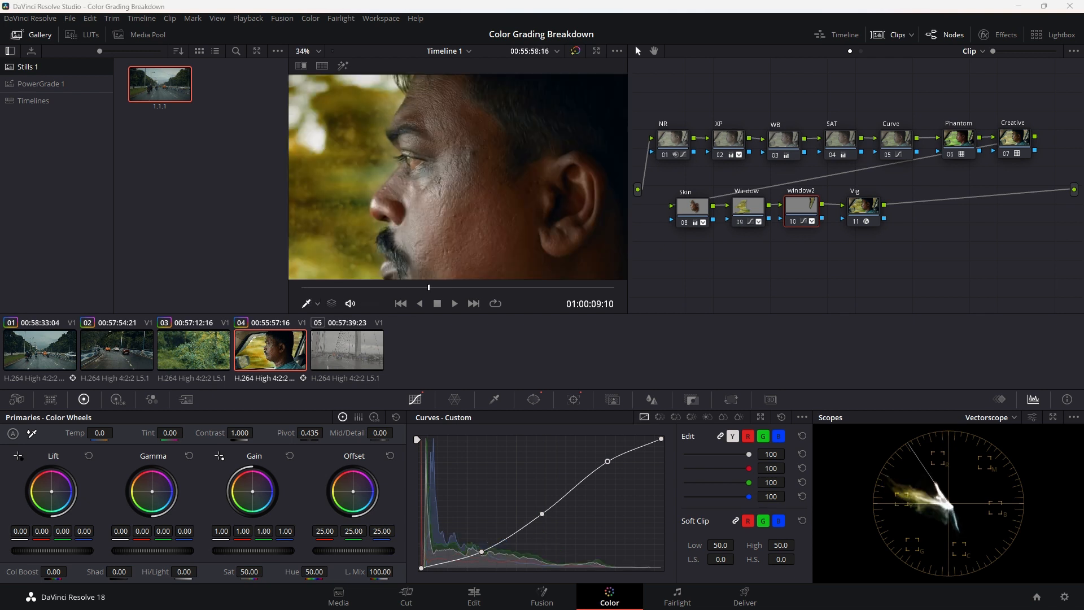
click(346, 350)
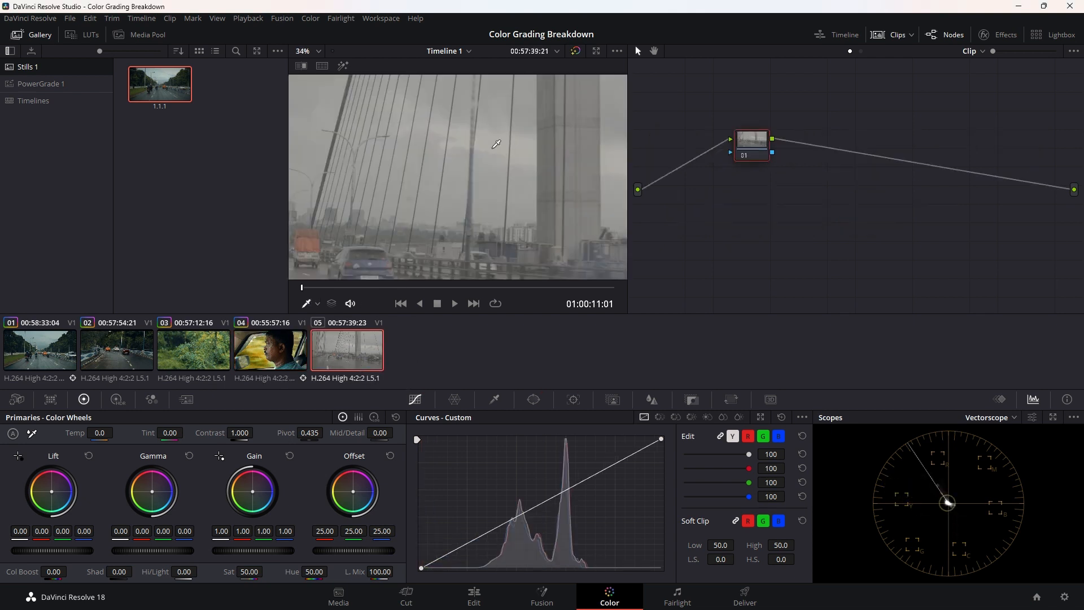
Apply the saved still grade to the bridge clip and reset the Sky node's grade
right_click(160, 85)
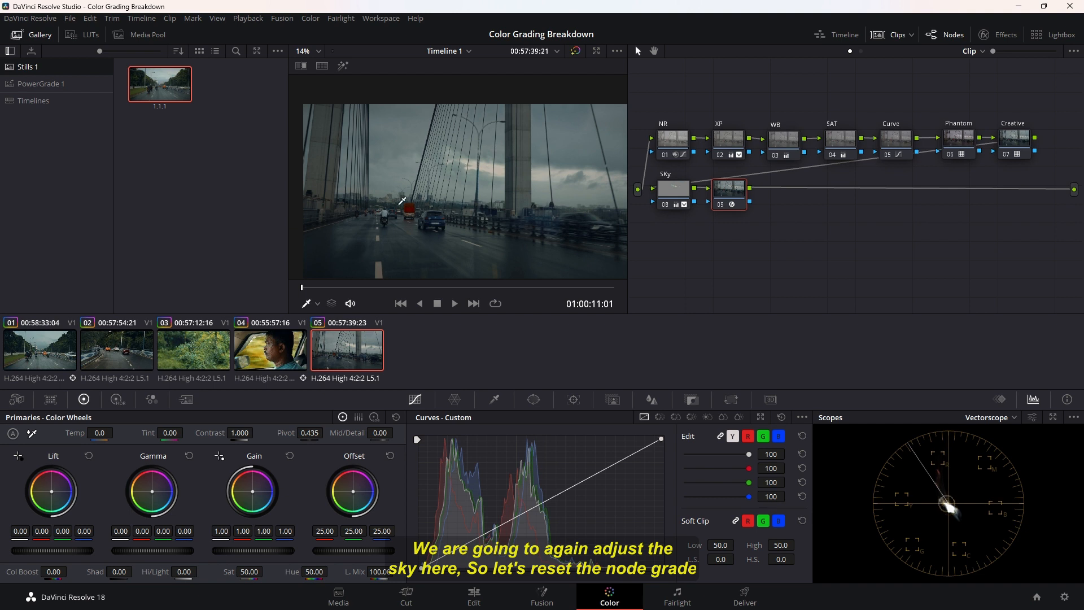
right_click(672, 187)
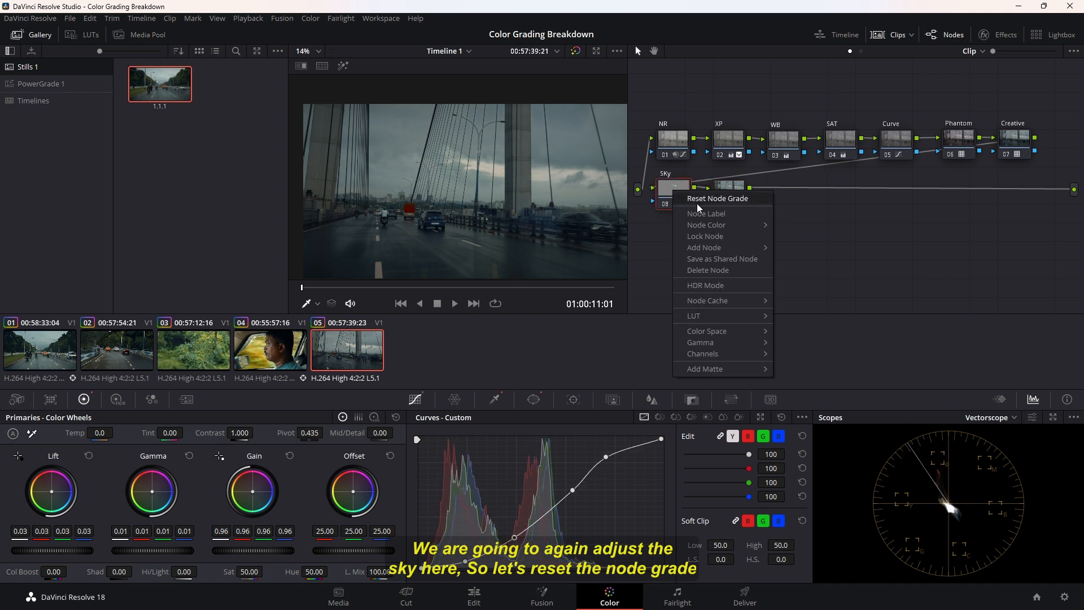
click(717, 198)
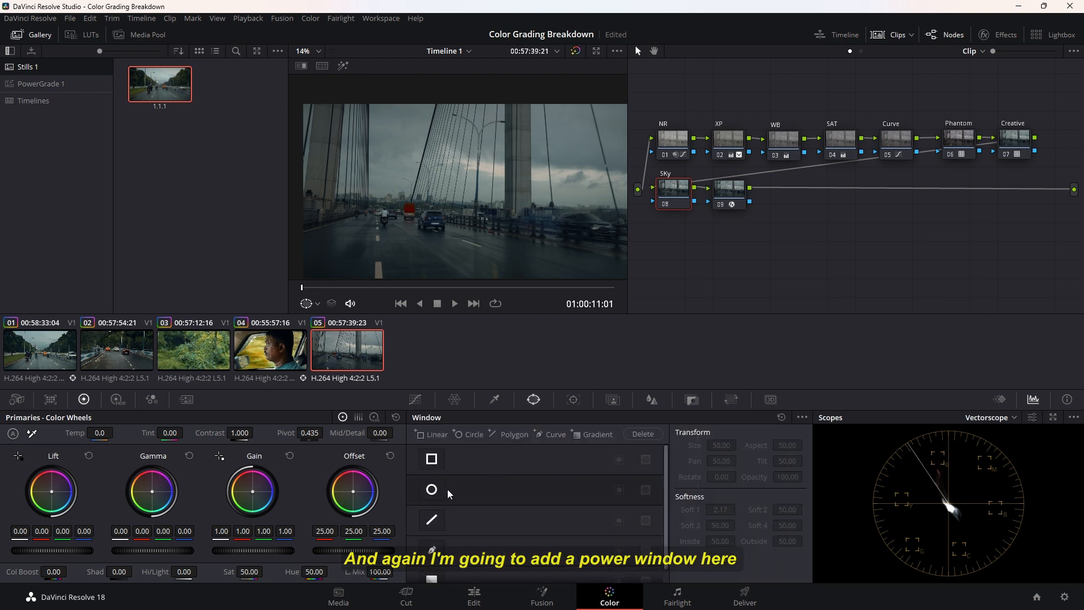
Add a Gradient window mask to the Sky node
scroll(down, 3)
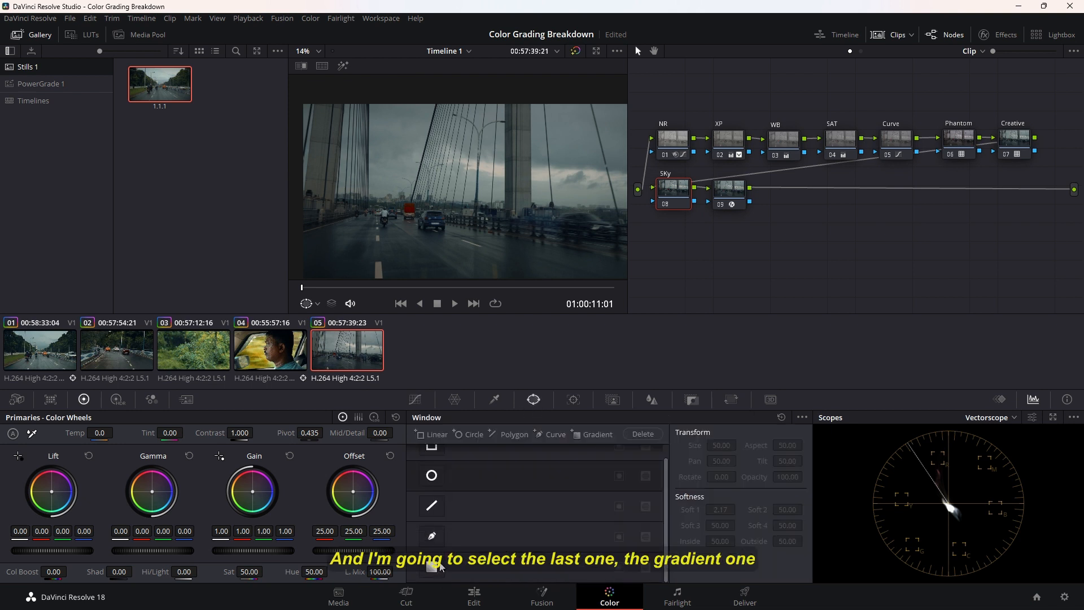
click(431, 566)
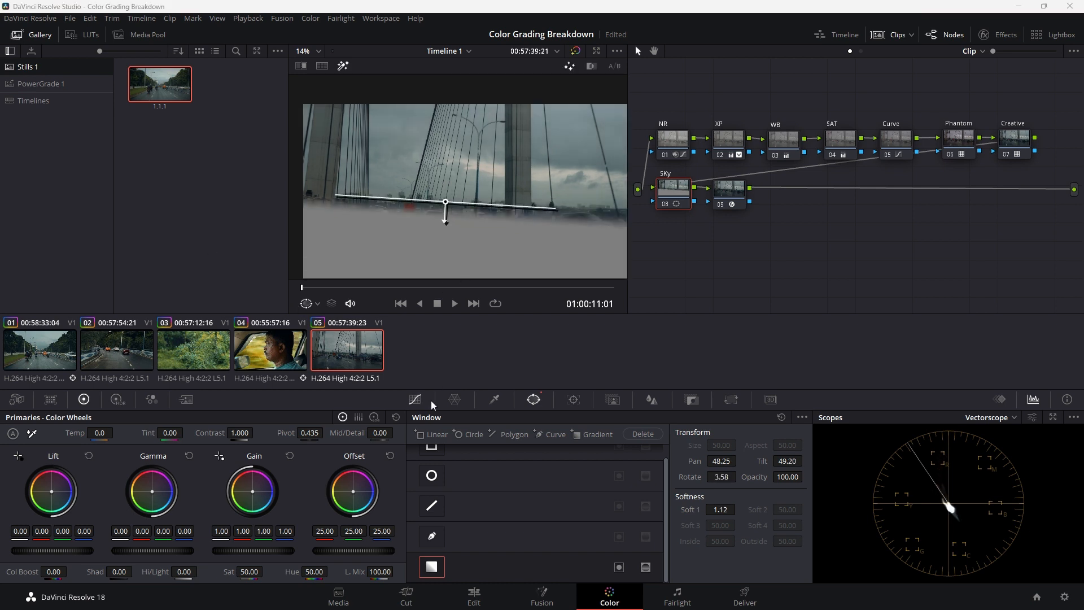
click(415, 399)
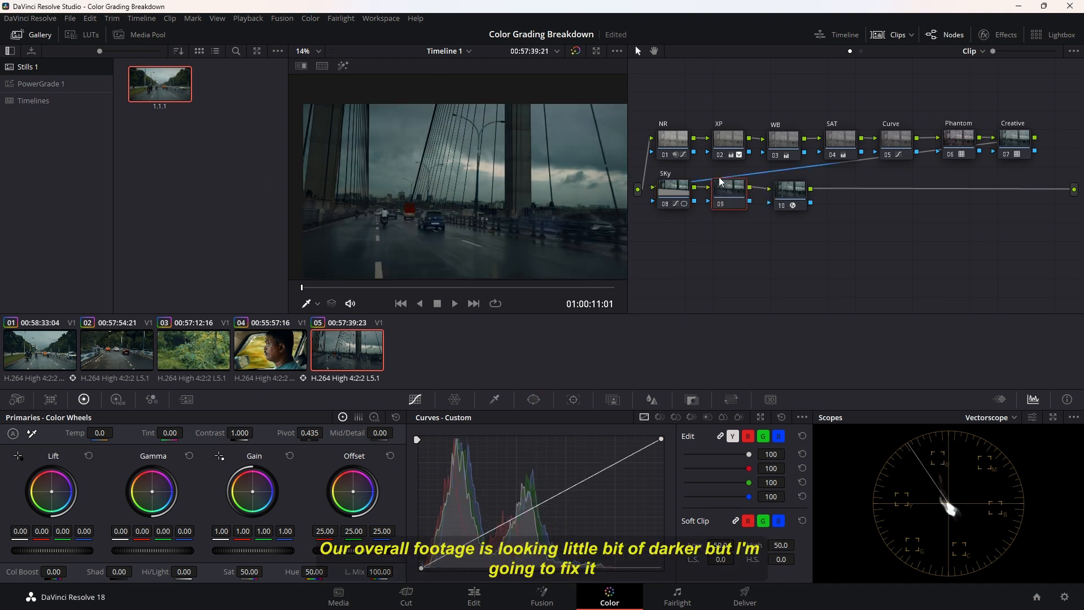
mouse_move(759, 234)
text(Brigness2)
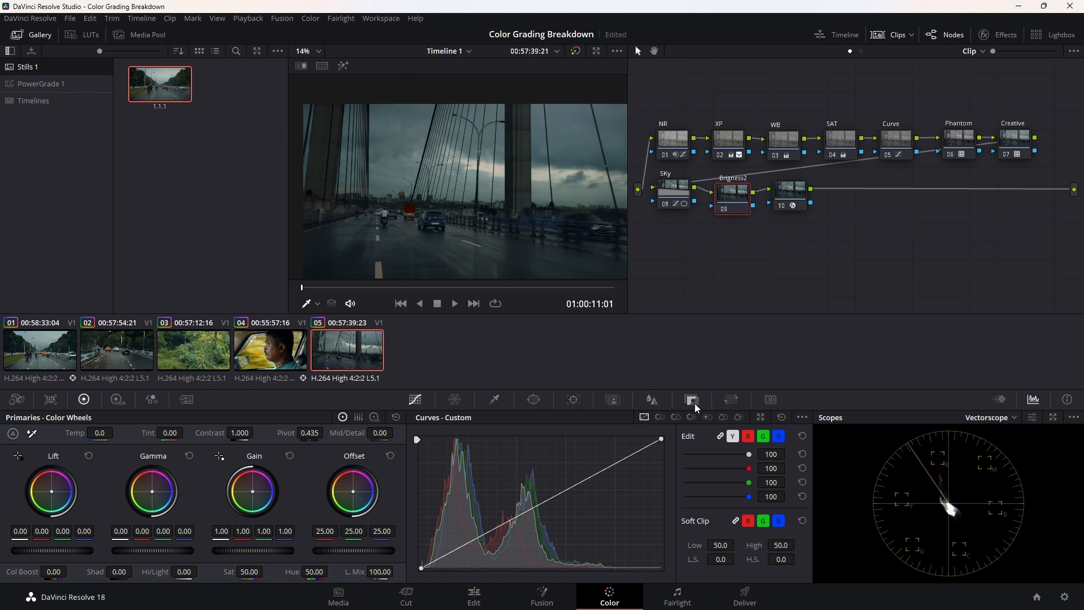
Position Brigness2's 180°-flipped gradient mask at the horizon and raise its transition
click(692, 400)
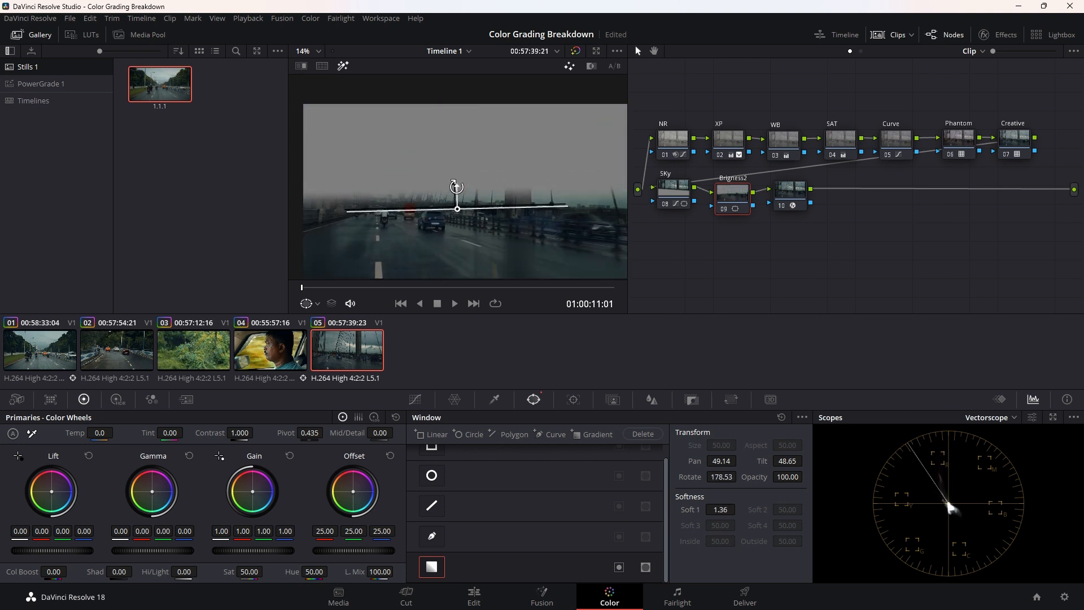
drag(455, 185, 433, 181)
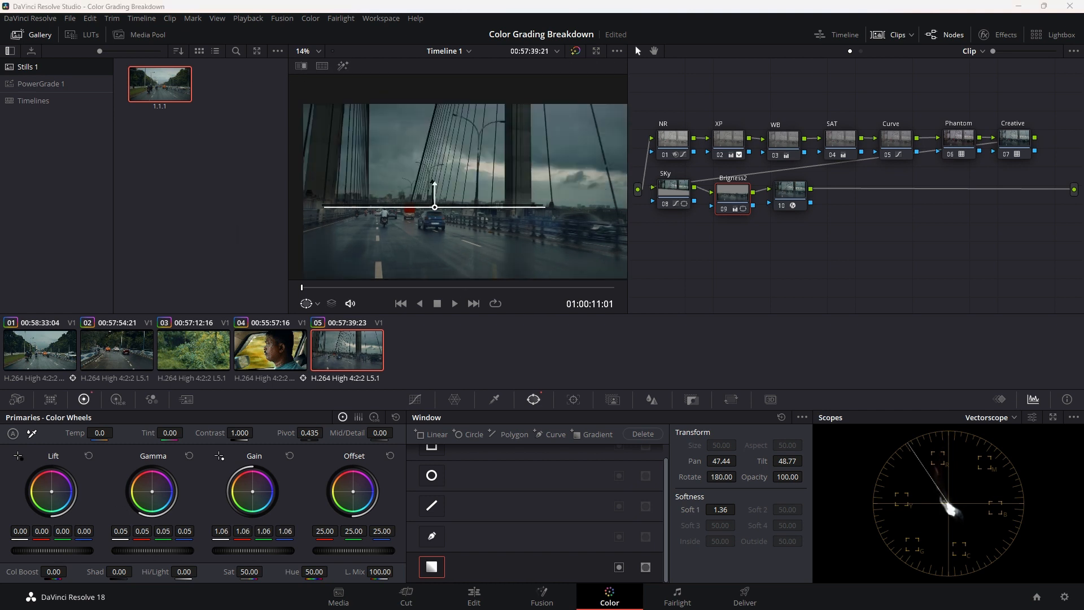
click(413, 400)
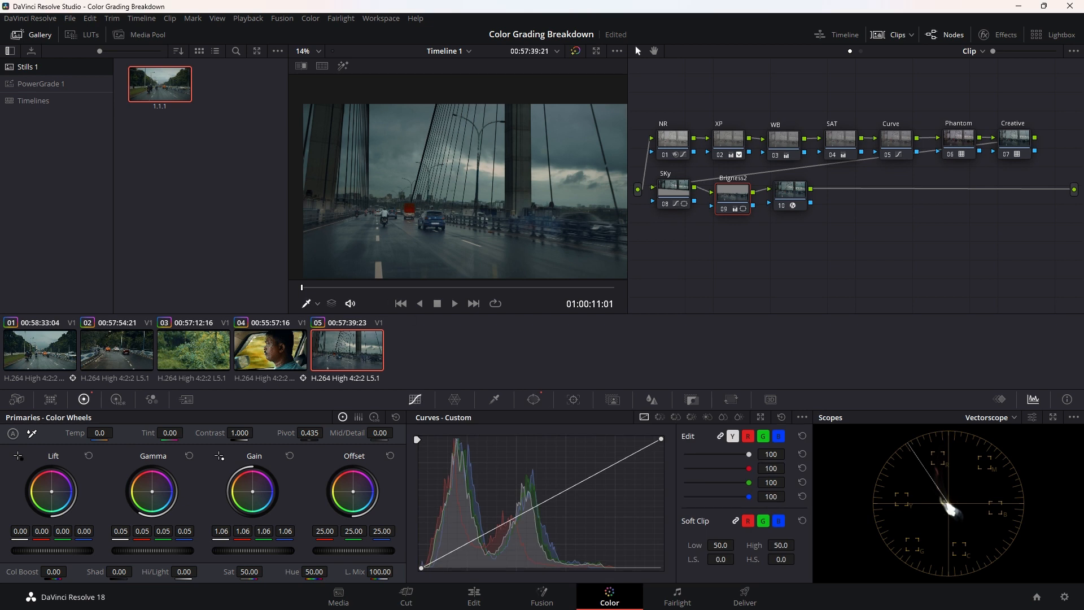
mouse_move(619, 317)
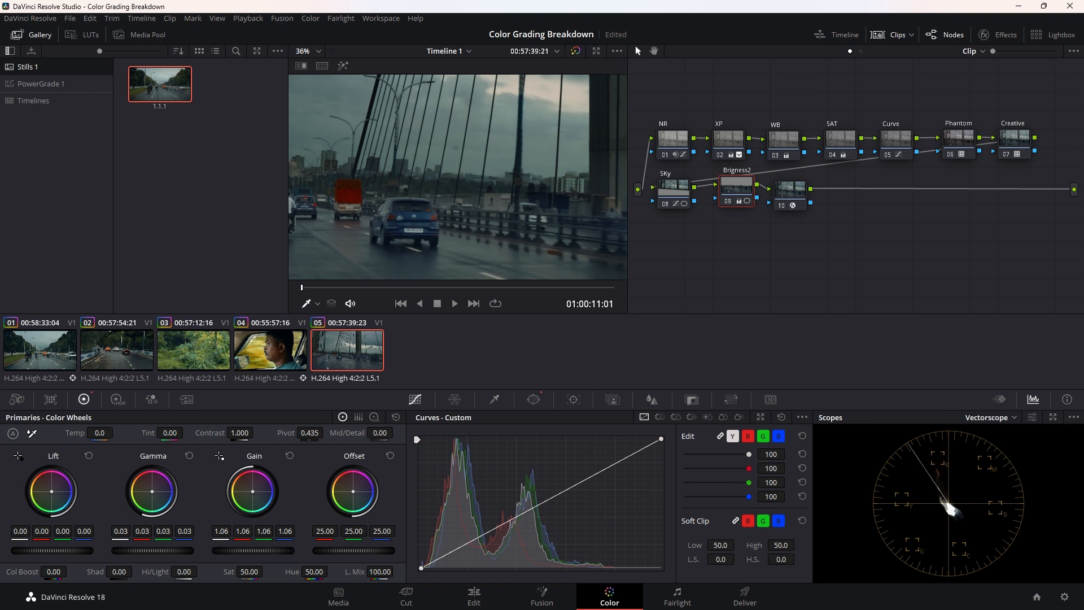
click(532, 400)
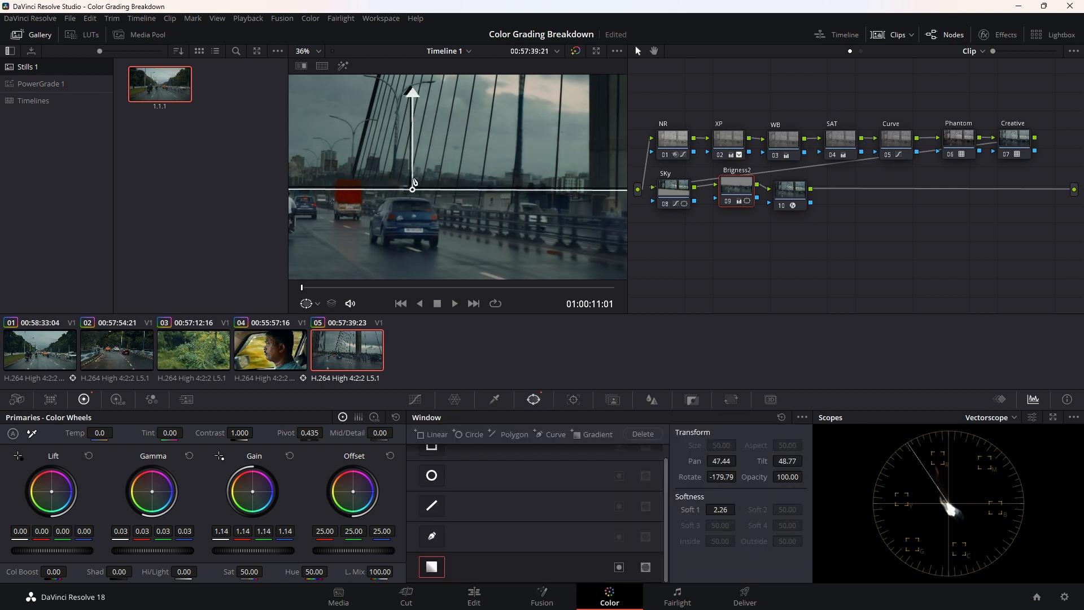
drag(413, 186, 412, 173)
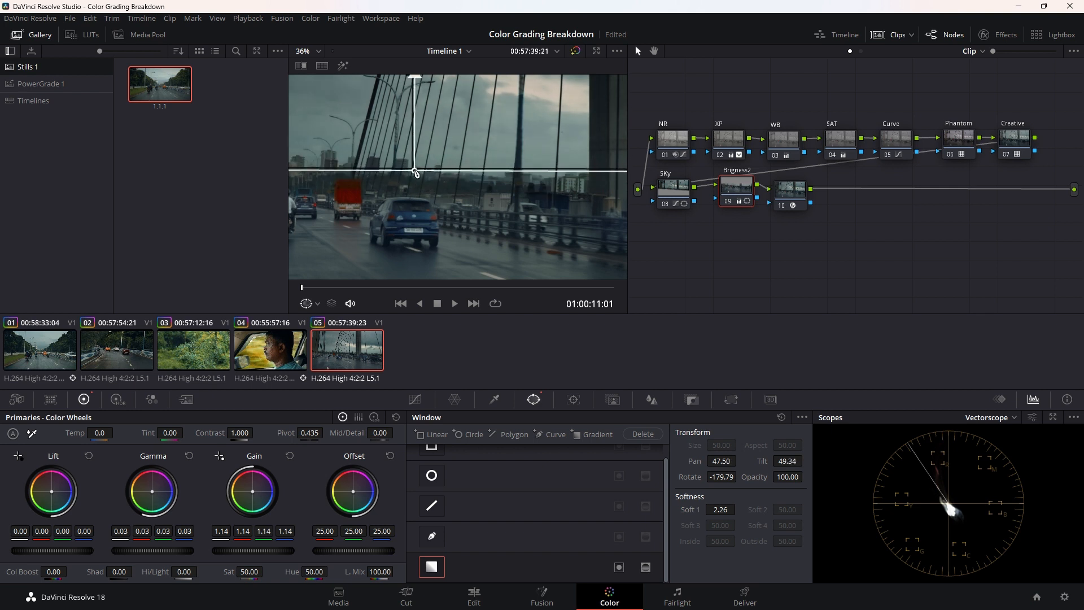